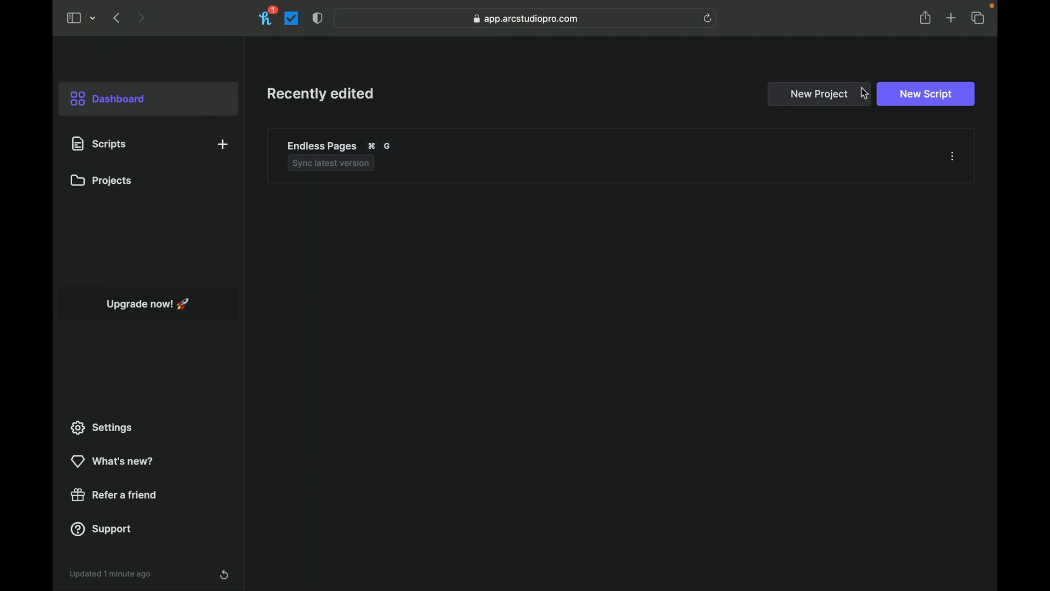
mouse_move(192, 228)
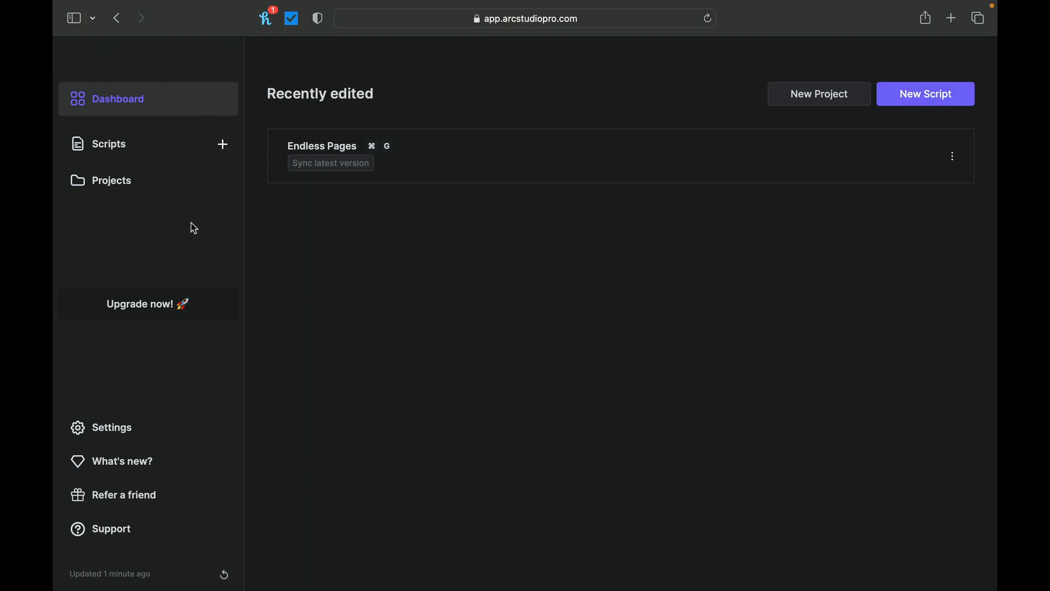
mouse_move(151, 147)
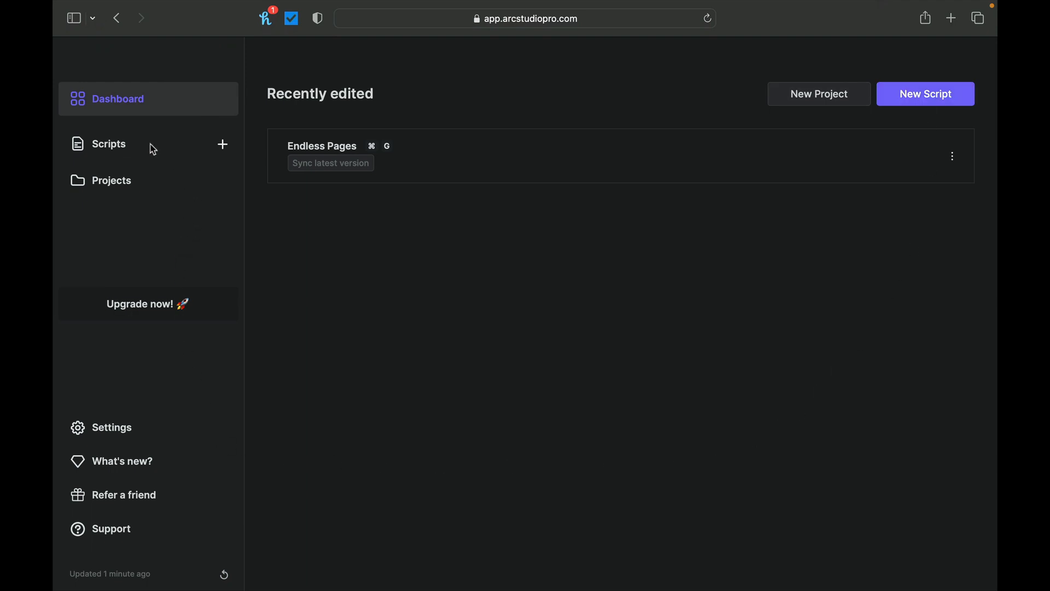
mouse_move(223, 145)
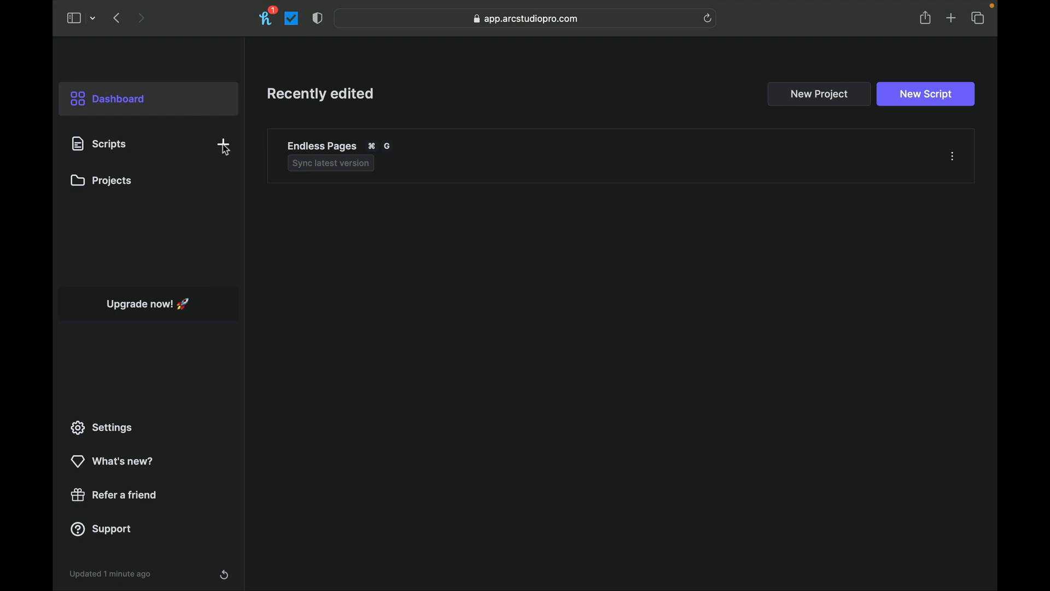
Start a new script and title it 'Test2'
click(926, 94)
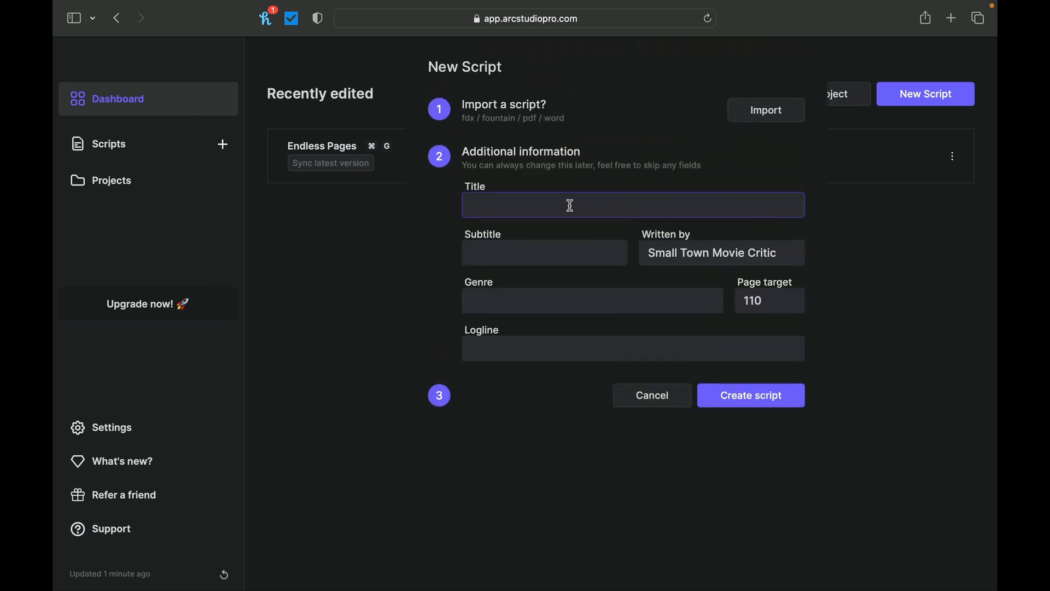
mouse_move(521, 138)
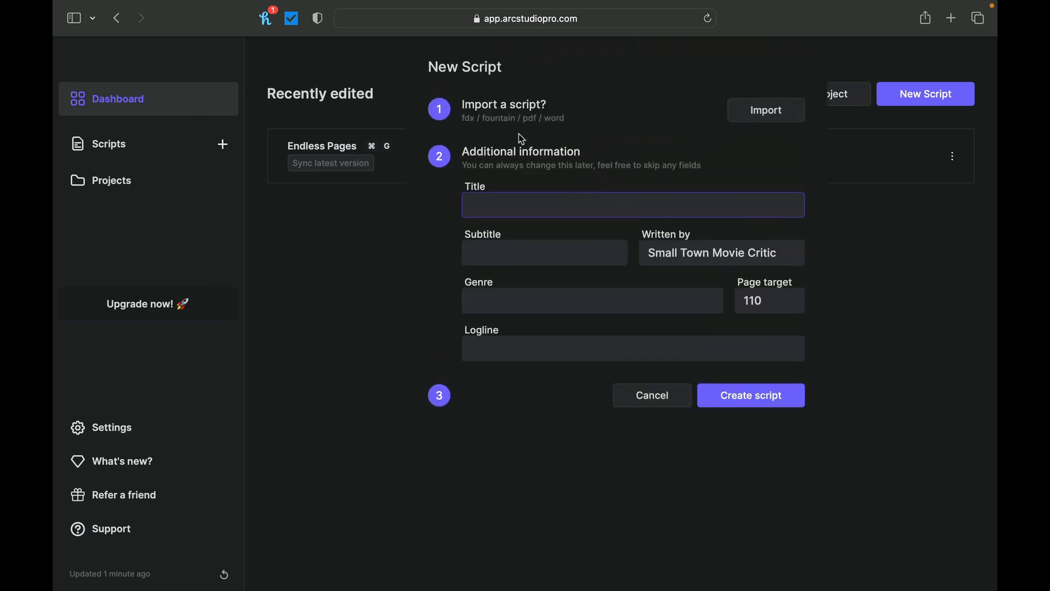
mouse_move(470, 131)
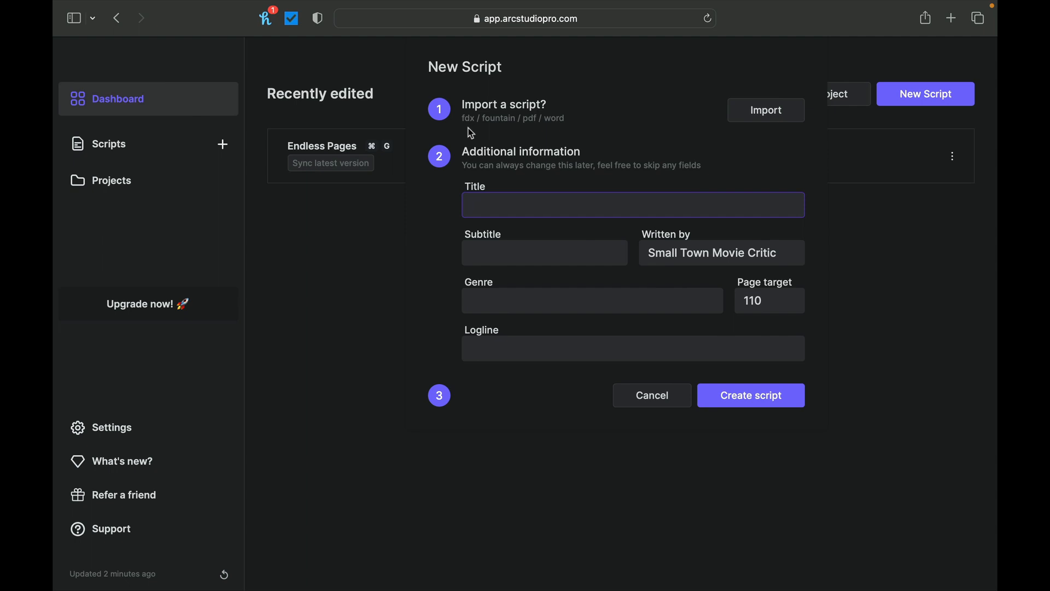
click(632, 204)
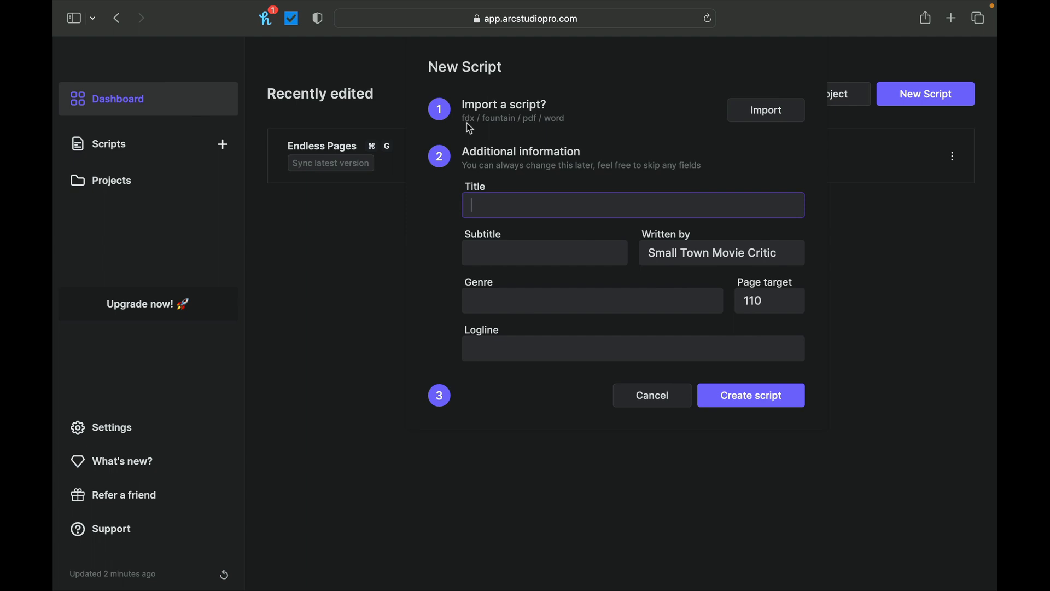
mouse_move(491, 131)
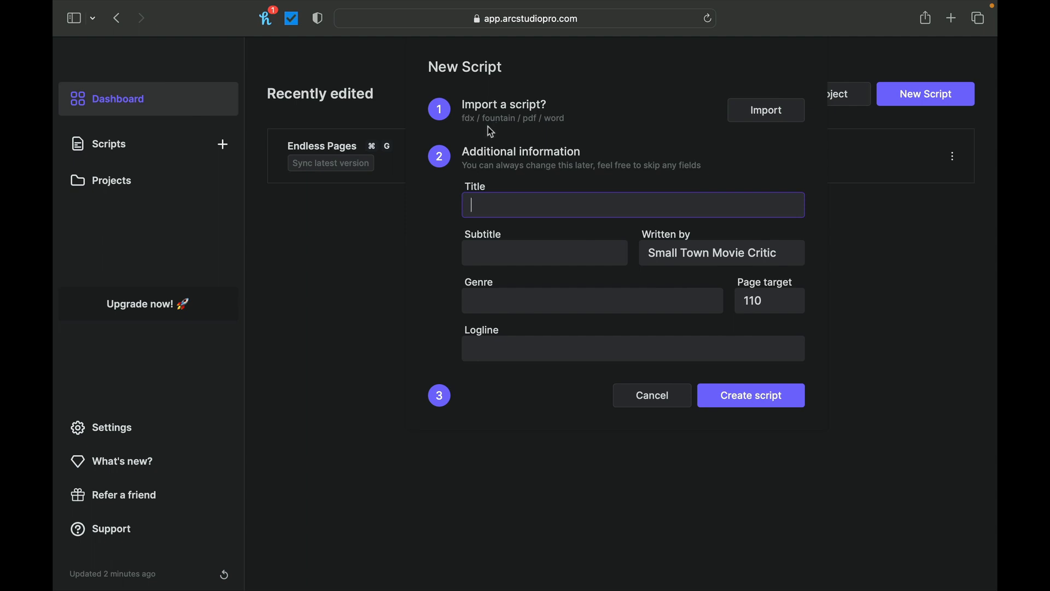
mouse_move(562, 127)
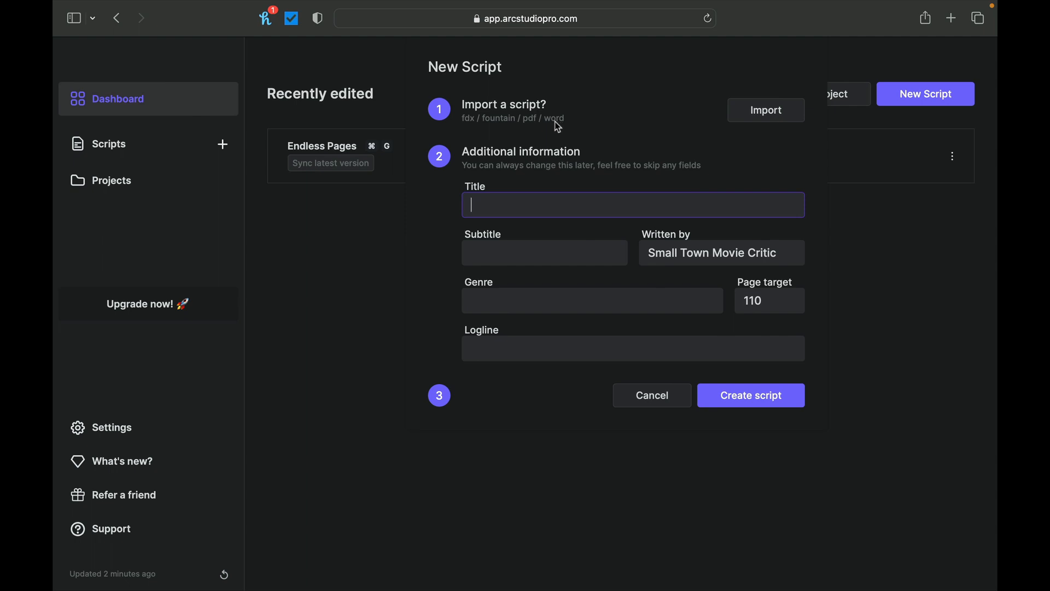
mouse_move(517, 187)
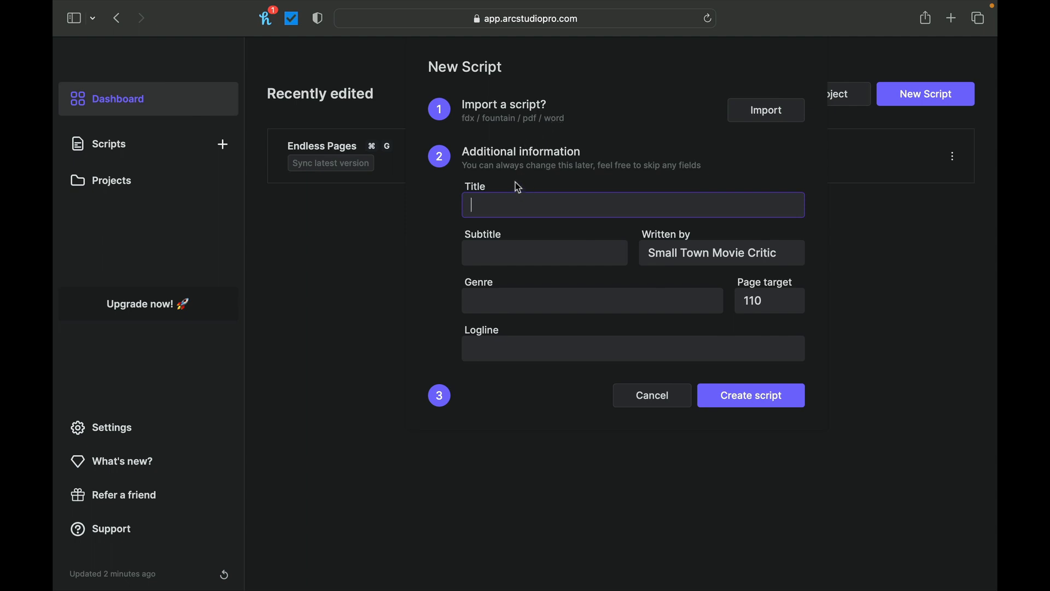
mouse_move(496, 204)
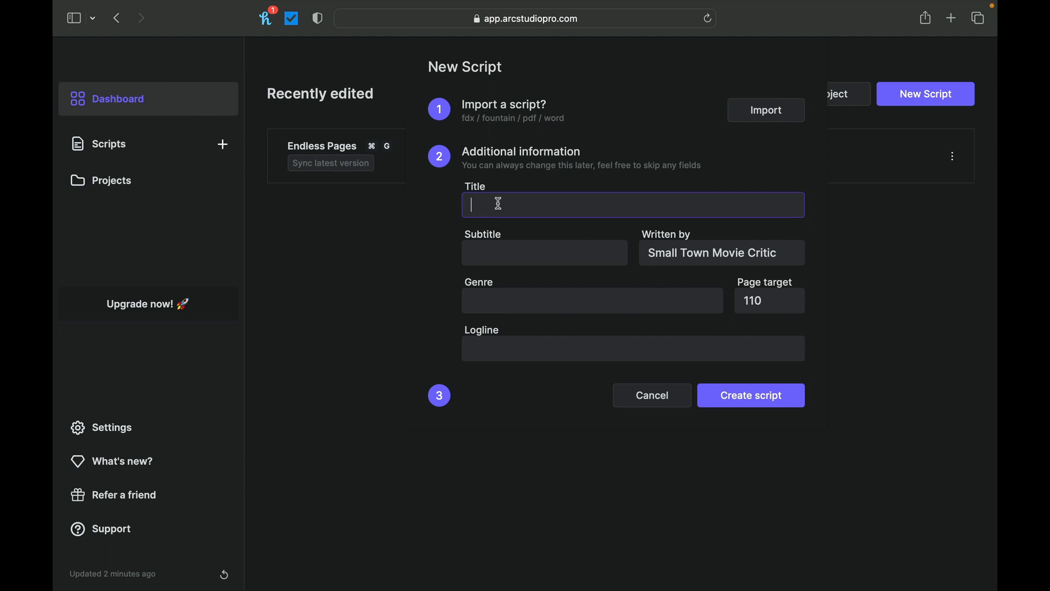
text(Te)
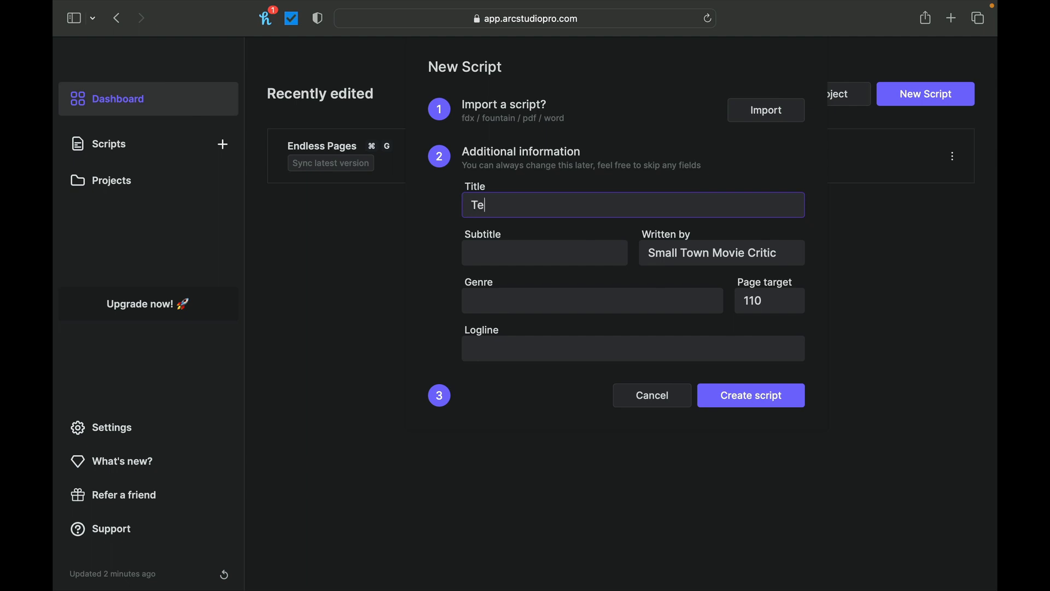
text(st2)
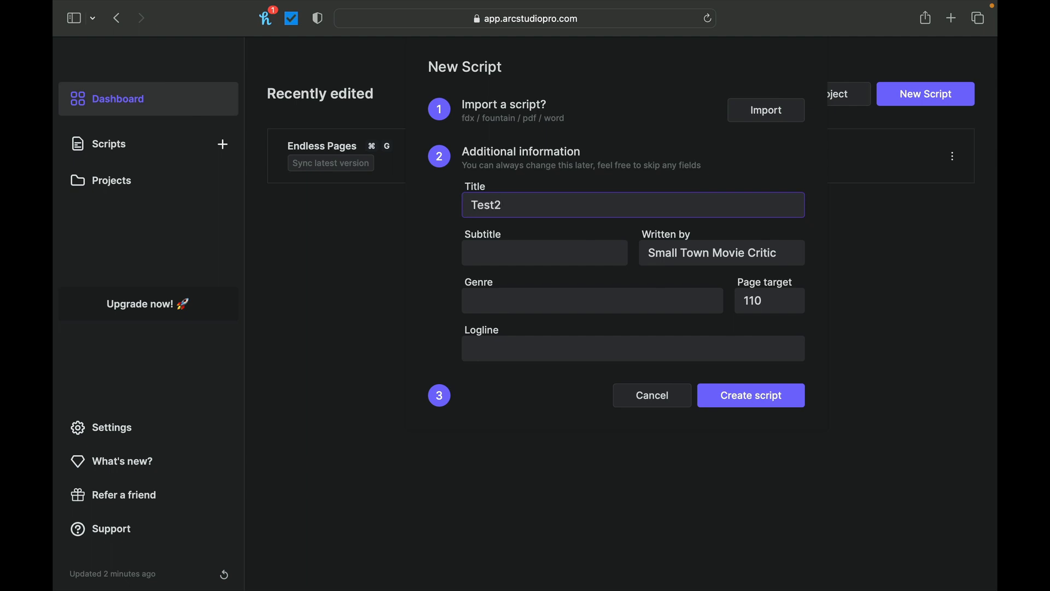
mouse_move(790, 252)
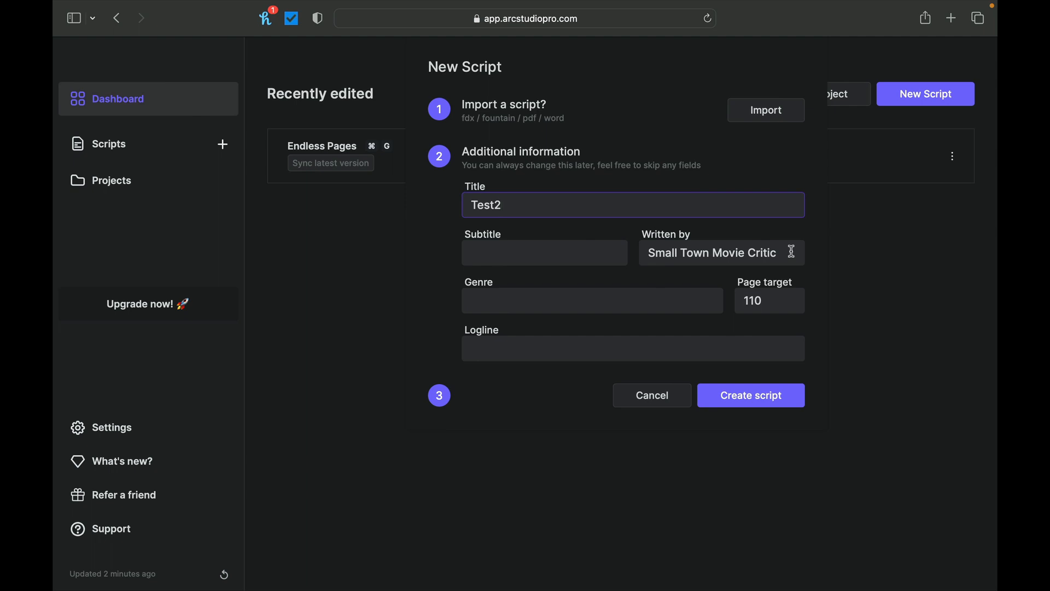
Set the author to 'Screenwriting Mentor' and the genre to 'Horror'
click(720, 253)
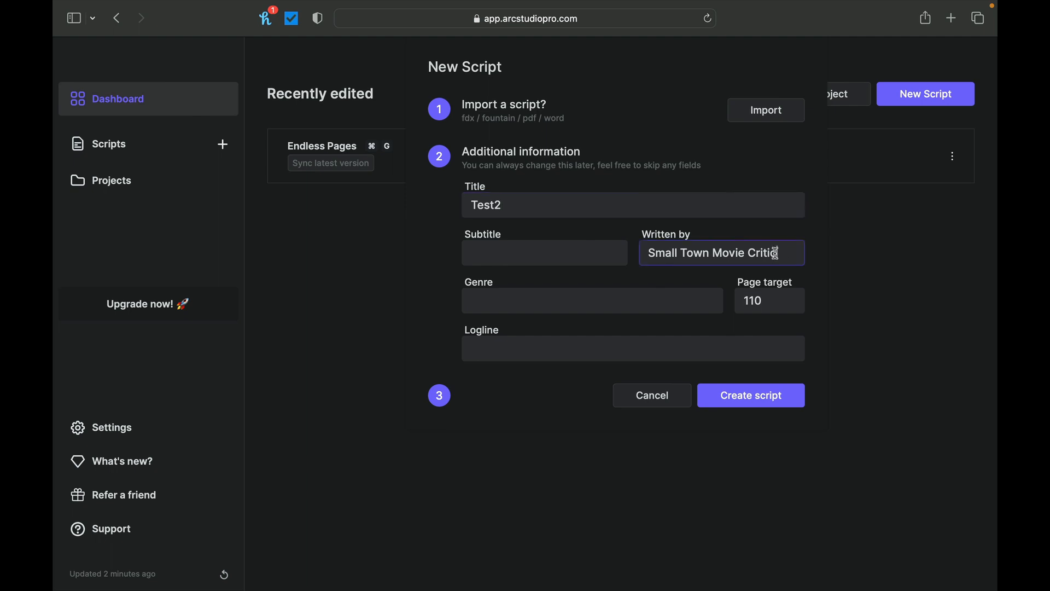
double_click(711, 252)
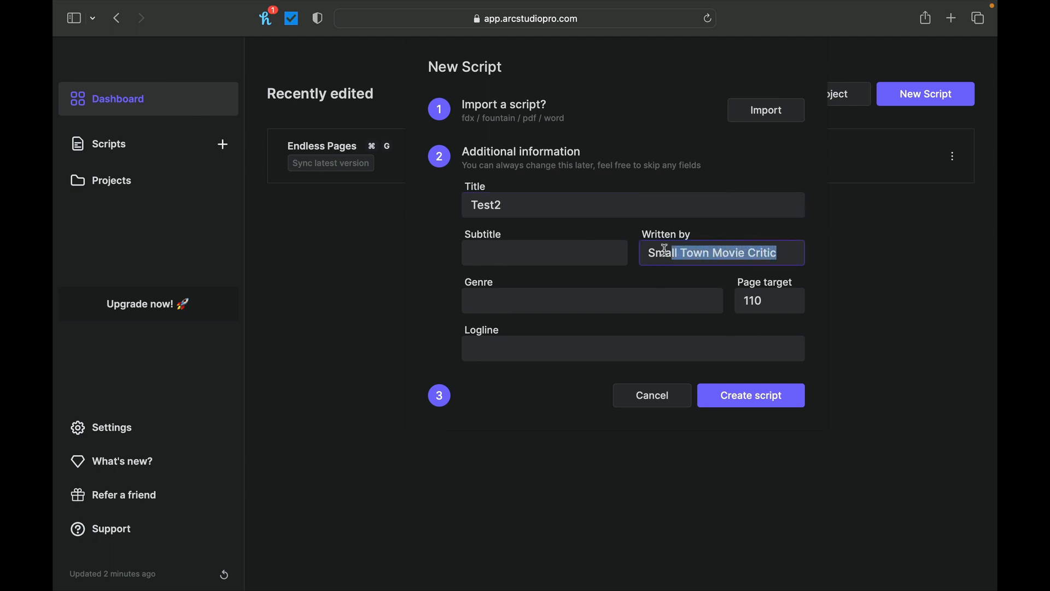
text(Scre)
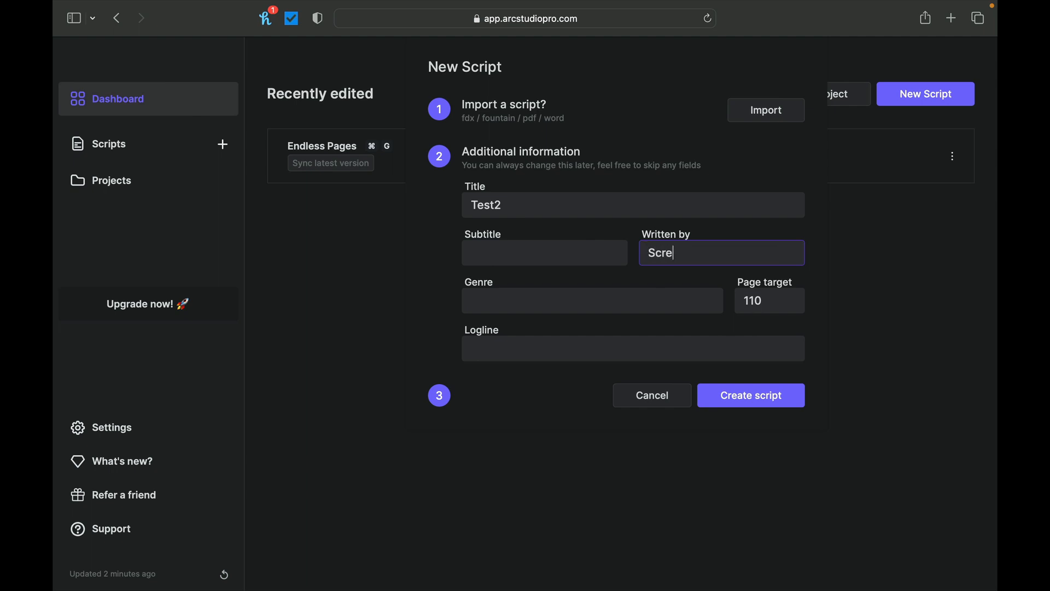
text(enwriting Mentor)
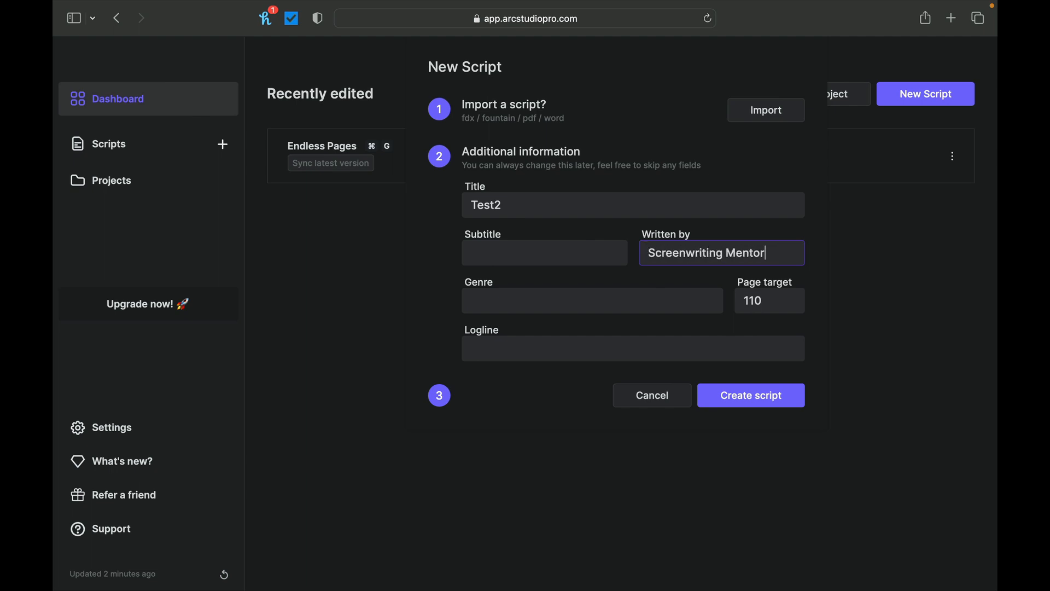
mouse_move(769, 293)
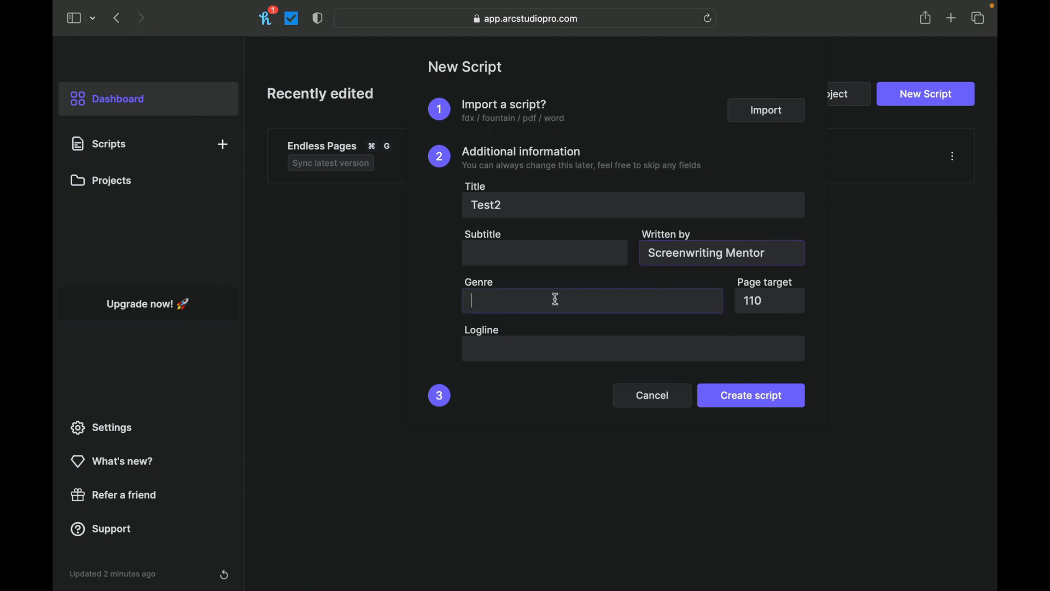
text(Horor)
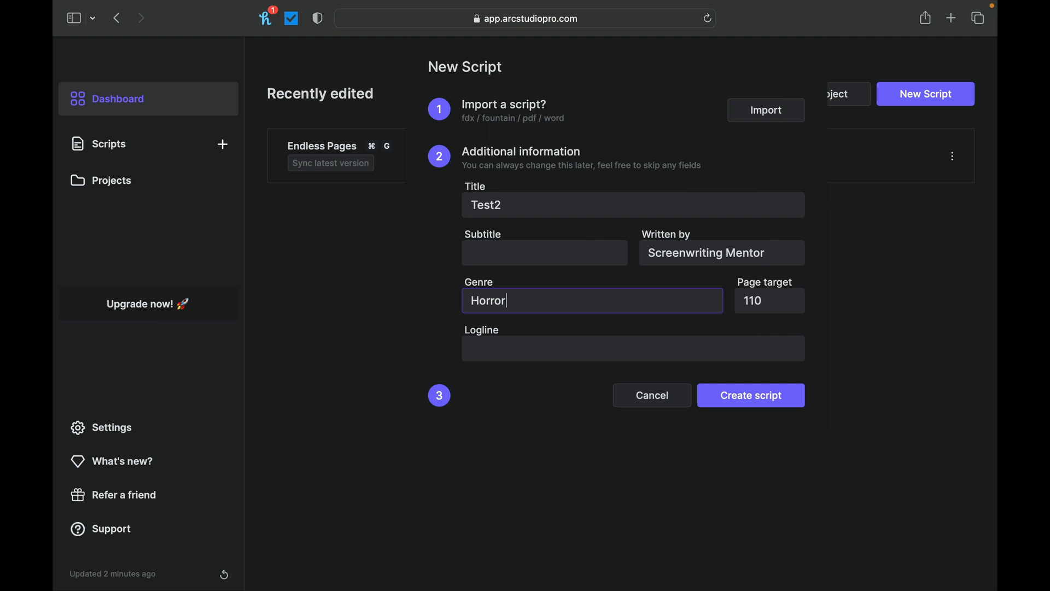
mouse_move(575, 354)
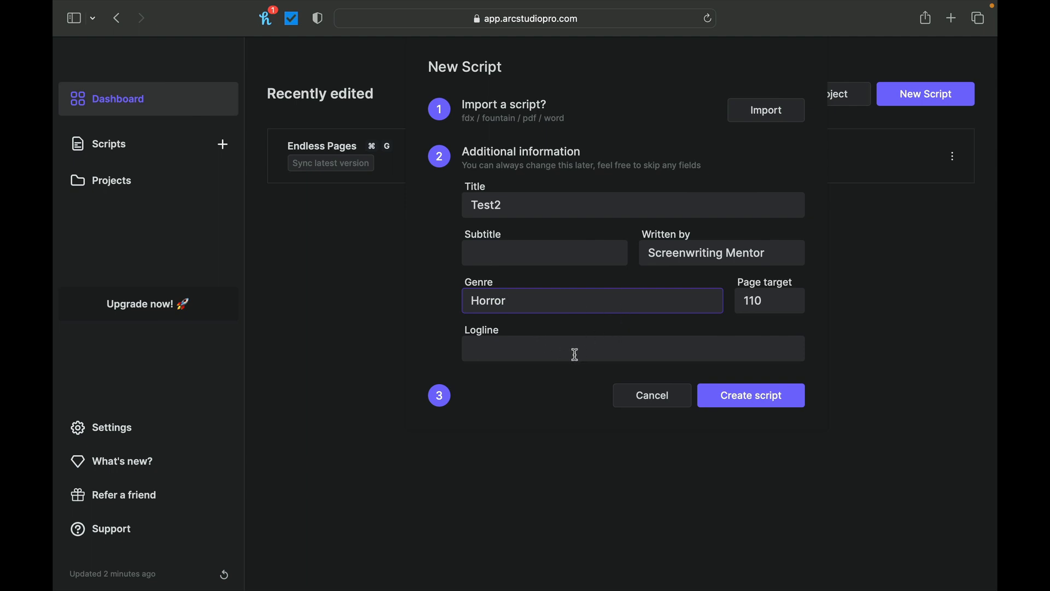
mouse_move(461, 23)
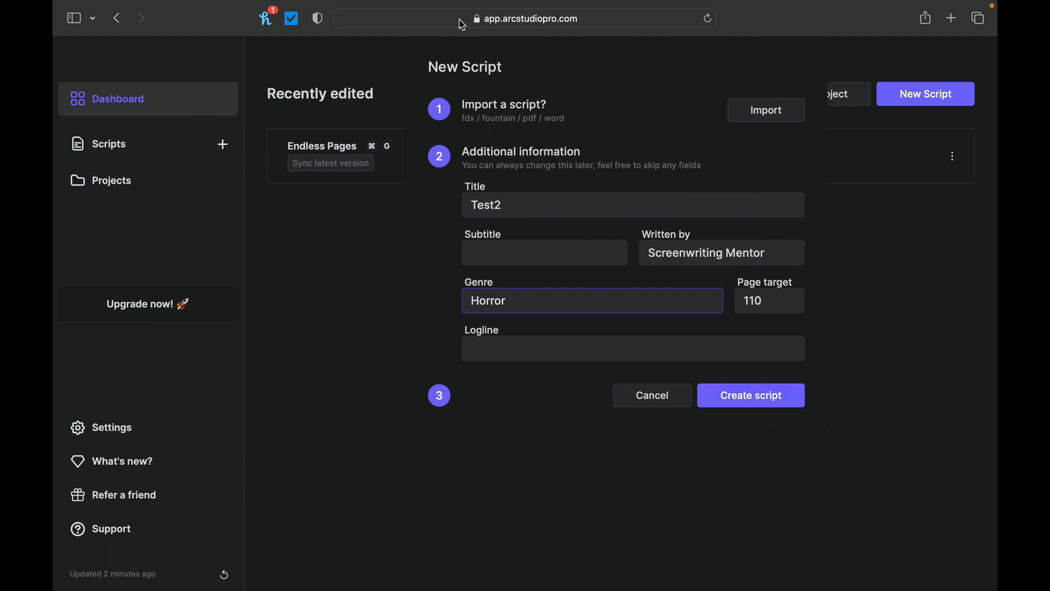
mouse_move(440, 155)
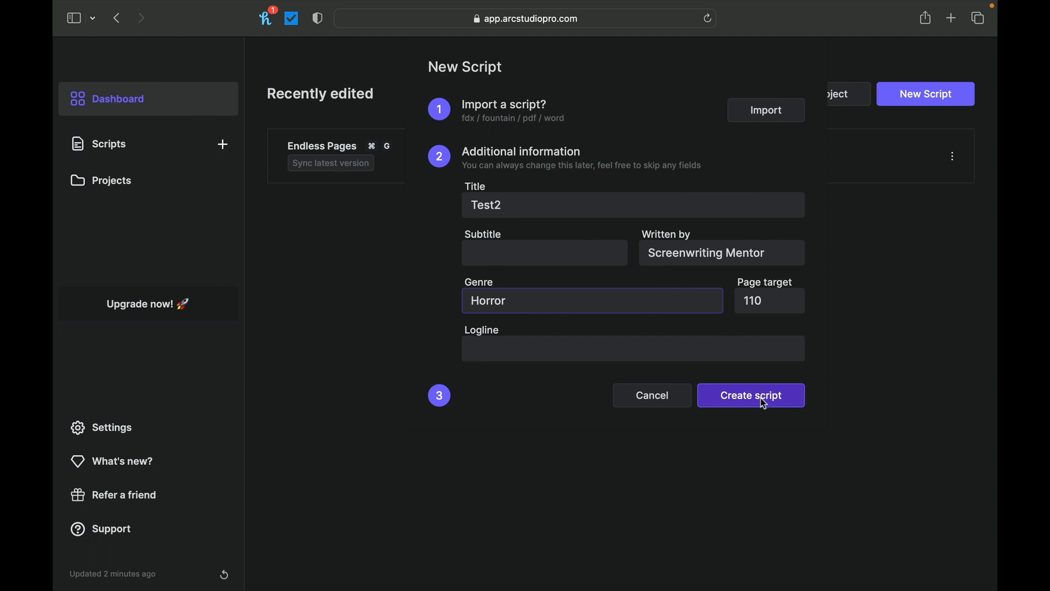
click(750, 394)
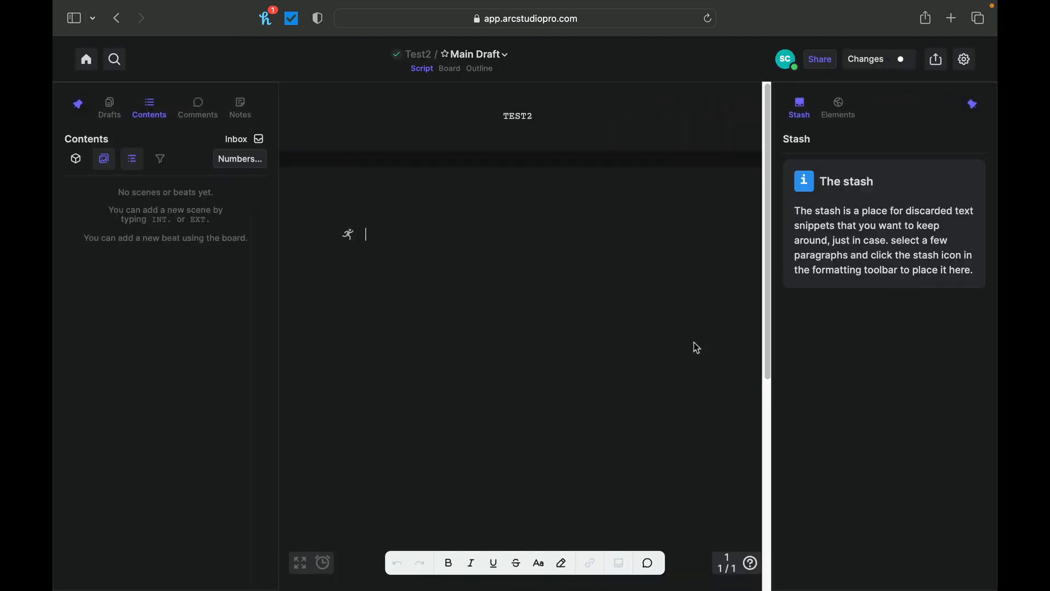
mouse_move(827, 244)
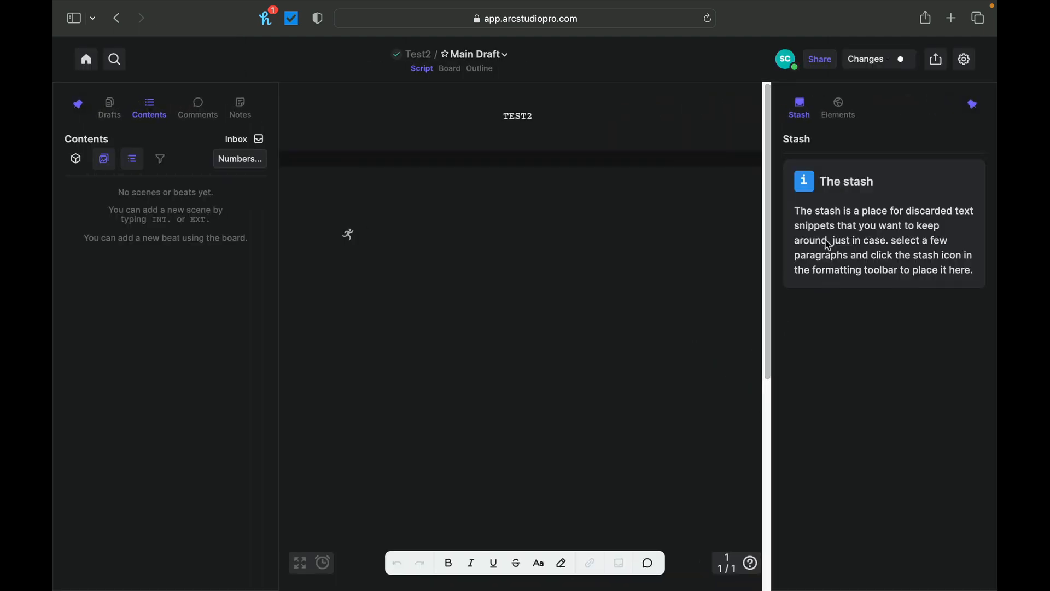
mouse_move(410, 286)
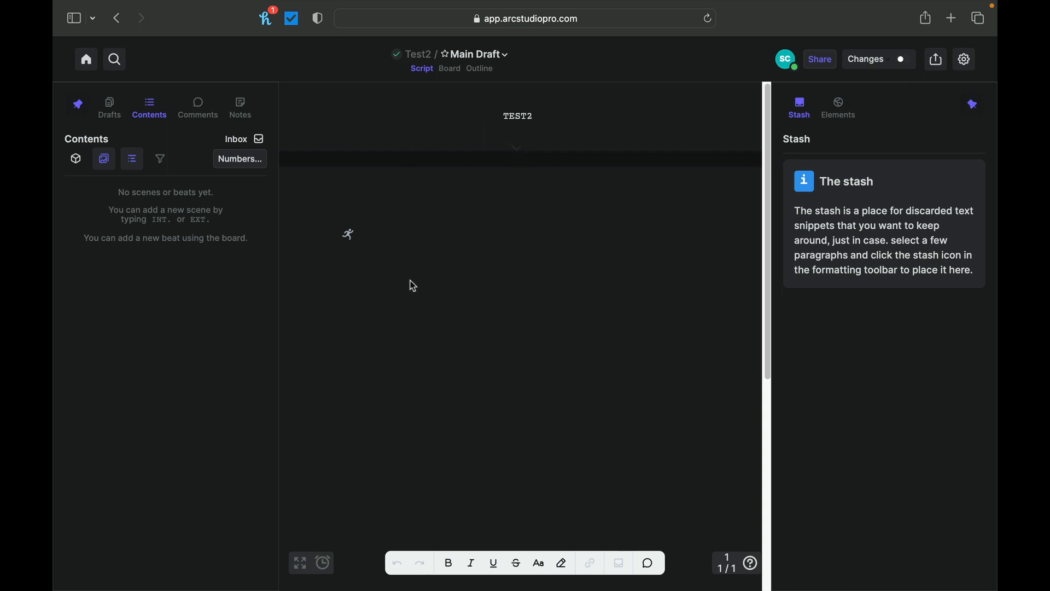
mouse_move(527, 333)
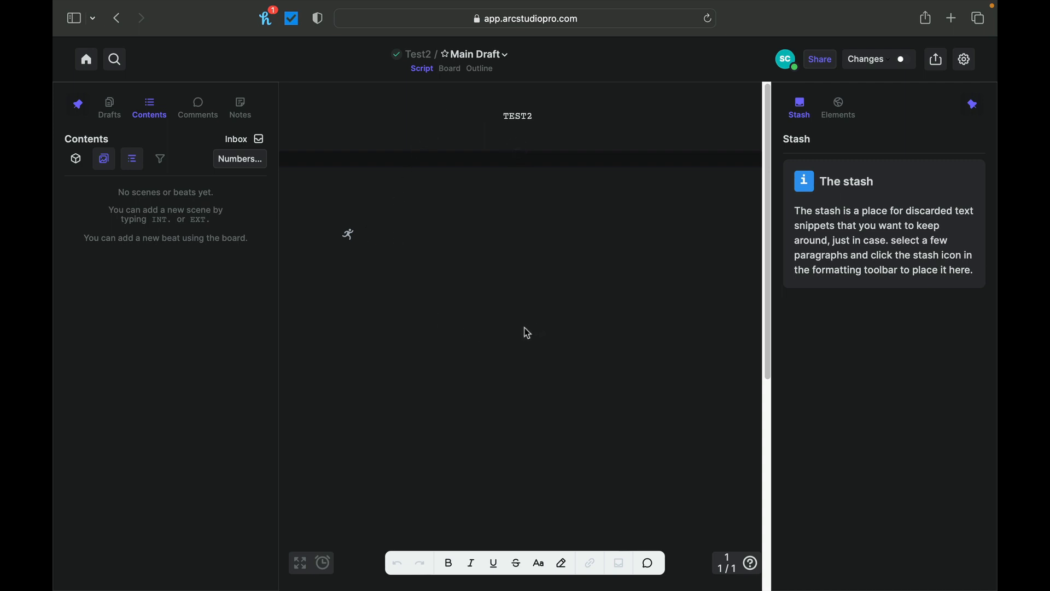
mouse_move(86, 59)
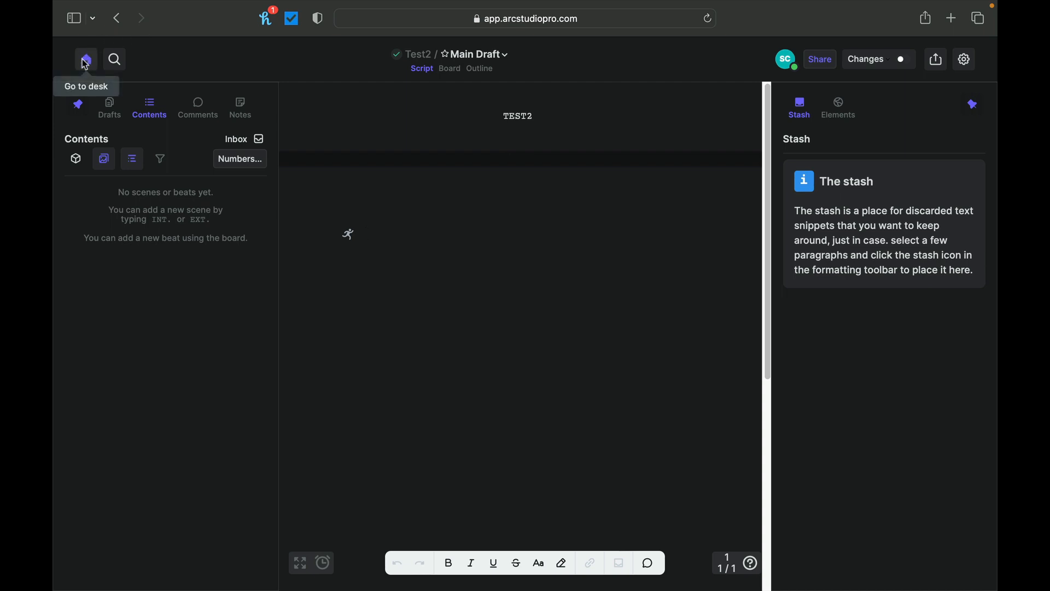
click(85, 59)
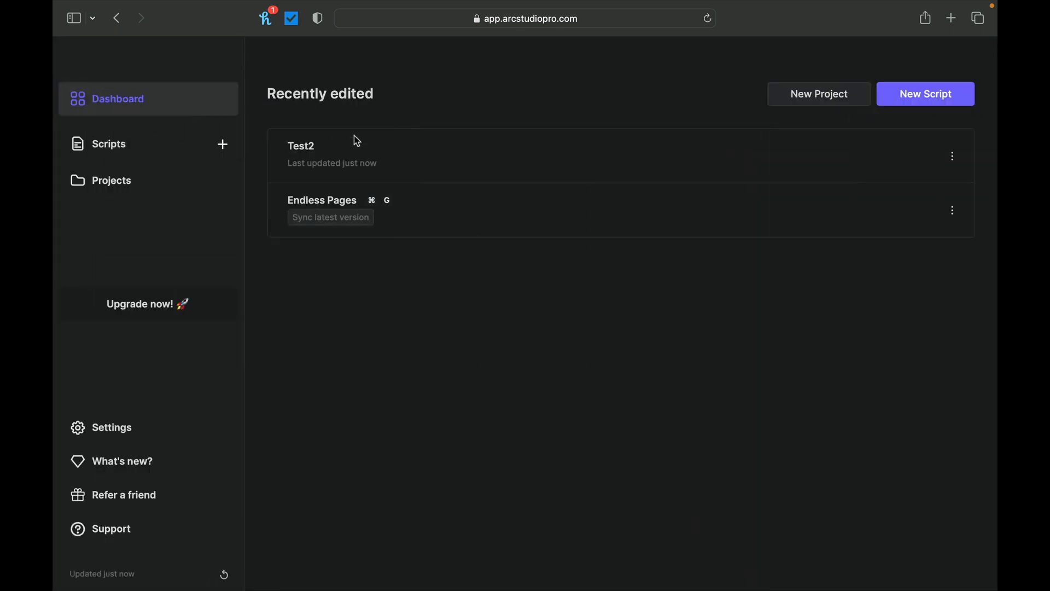
mouse_move(326, 153)
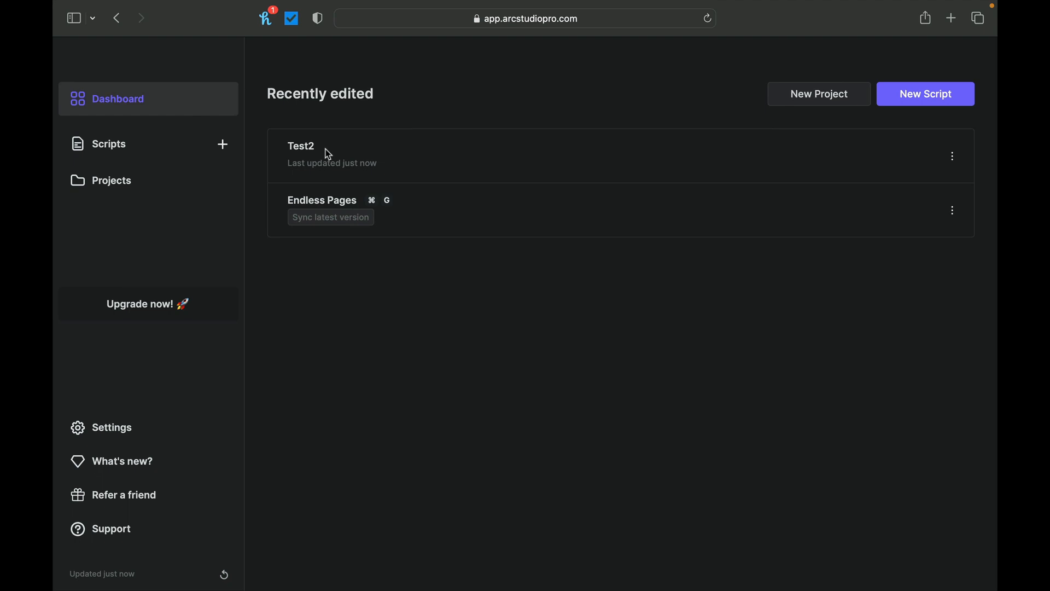
click(301, 145)
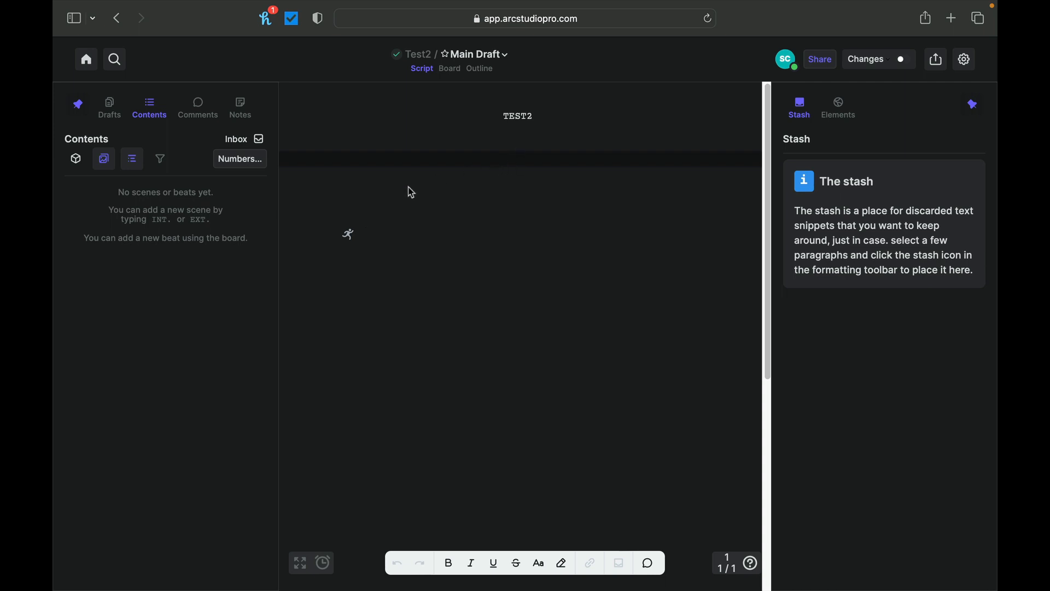
mouse_move(966, 285)
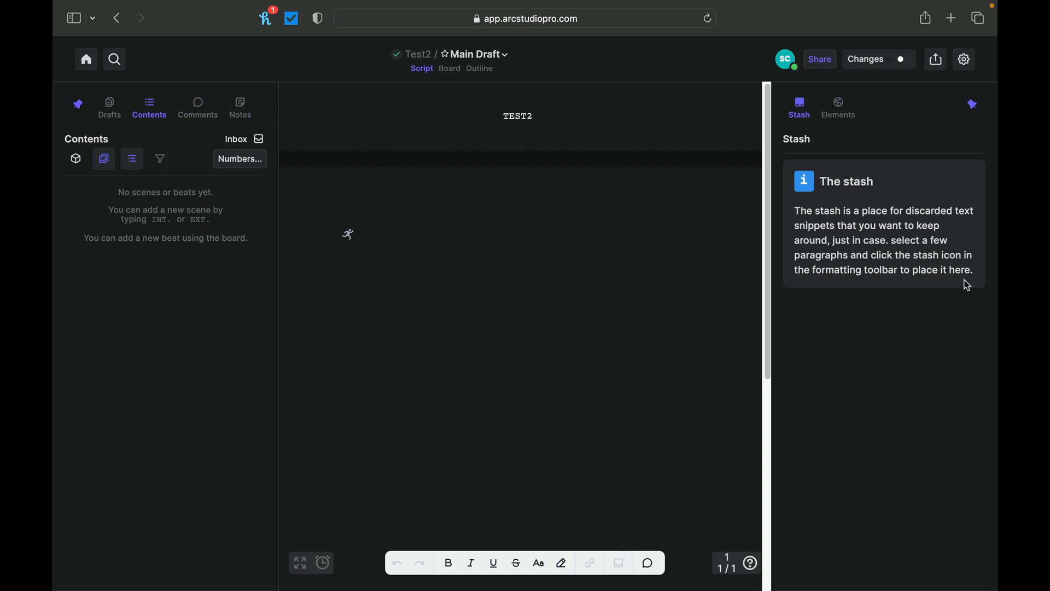
mouse_move(532, 183)
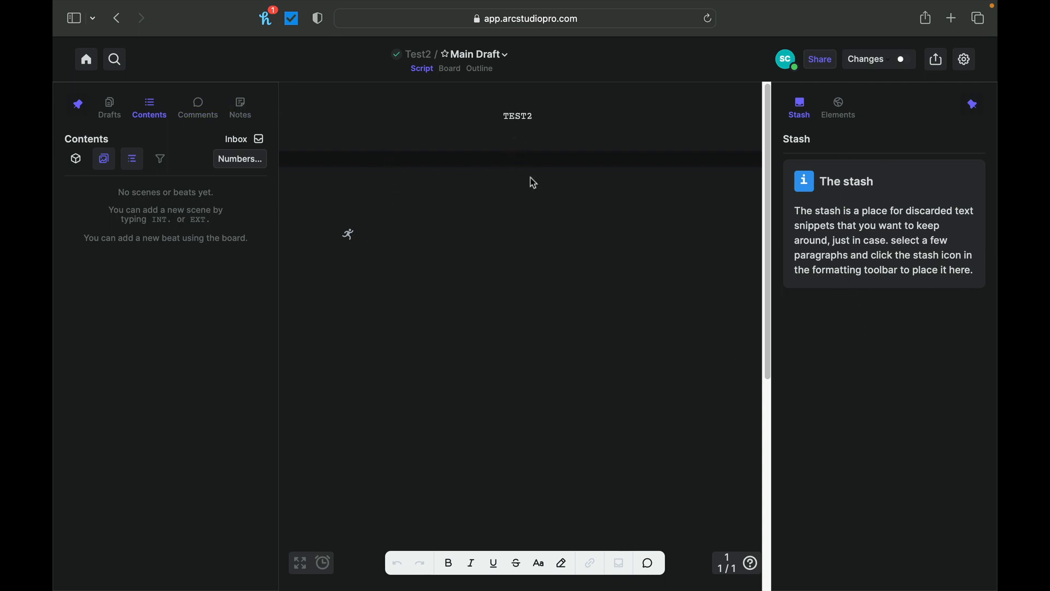
mouse_move(429, 223)
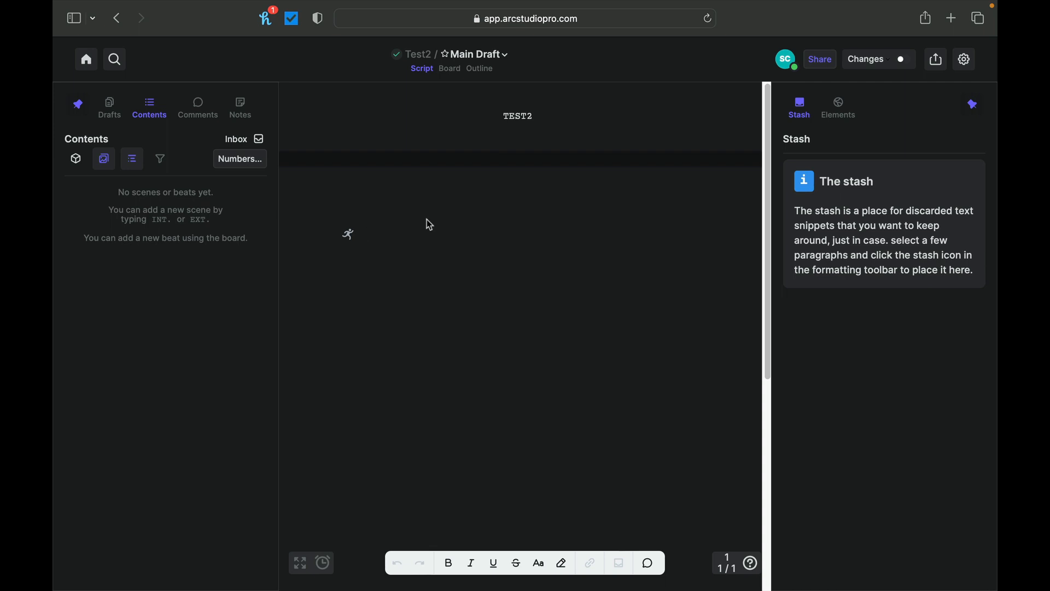
mouse_move(819, 240)
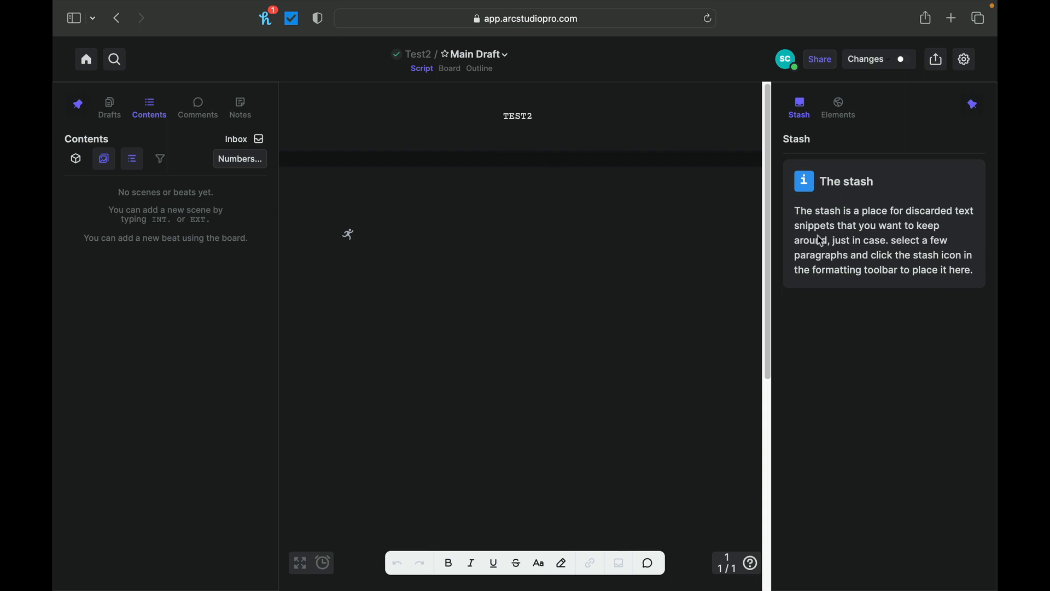
mouse_move(518, 284)
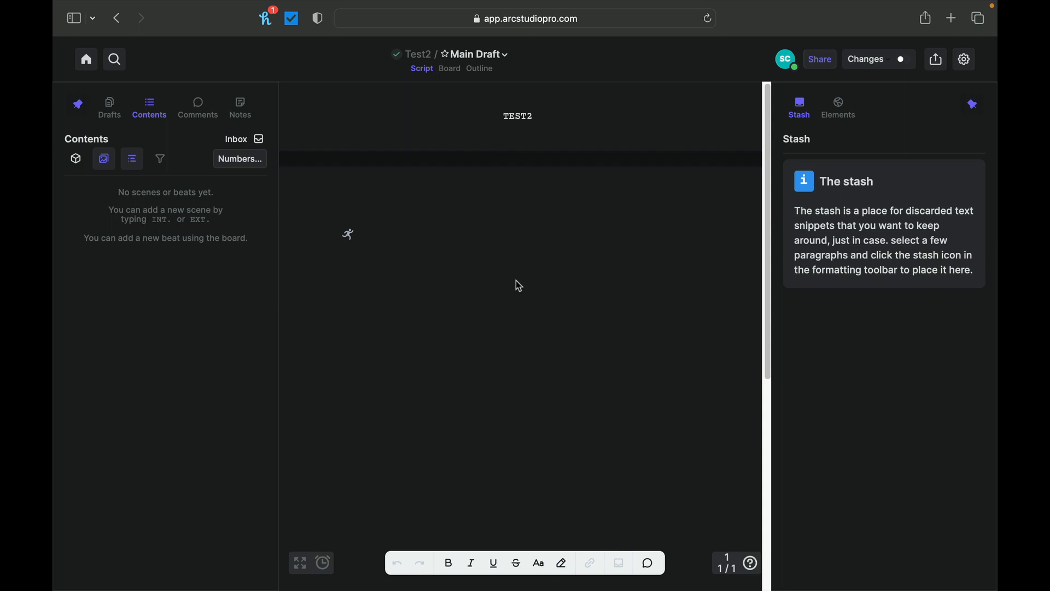
mouse_move(501, 290)
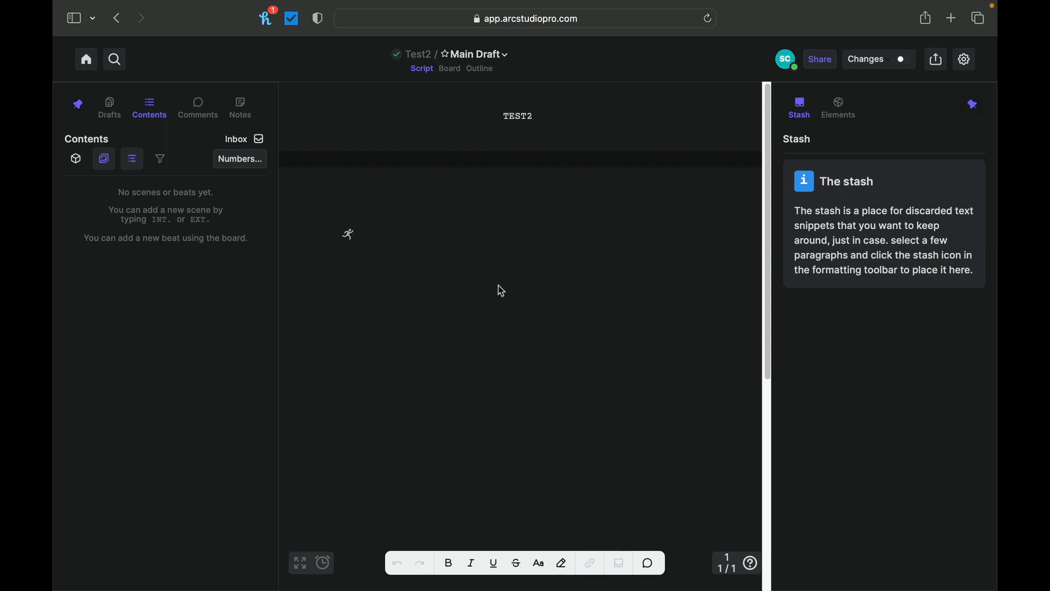
mouse_move(404, 446)
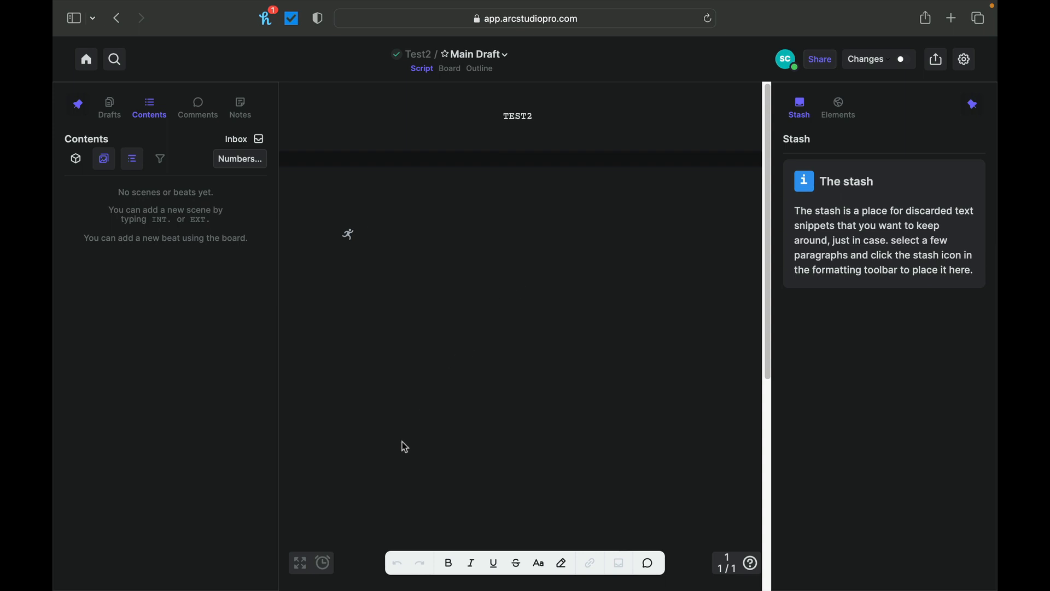
mouse_move(606, 339)
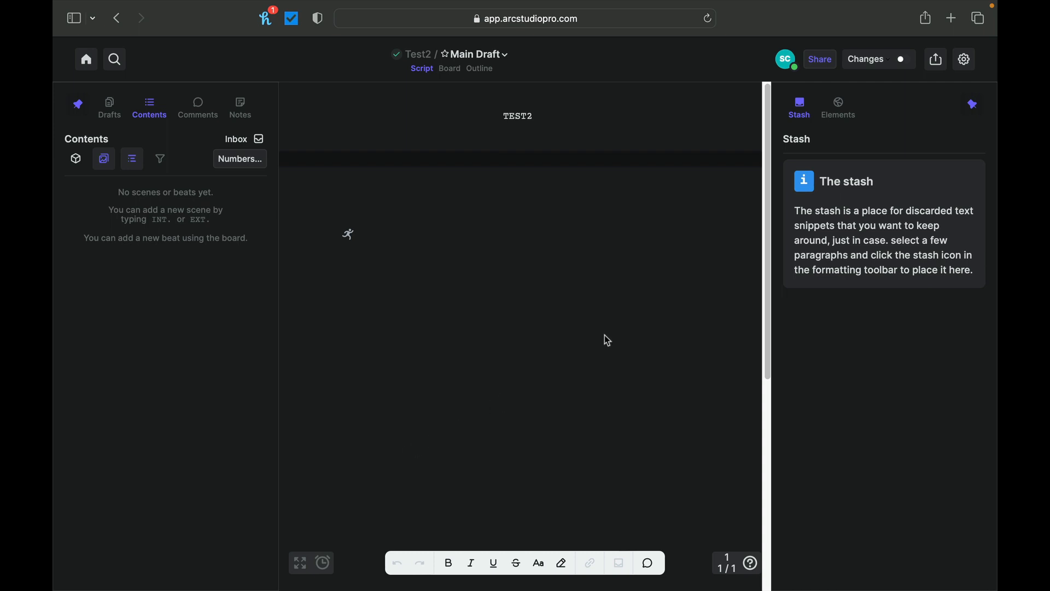
mouse_move(300, 562)
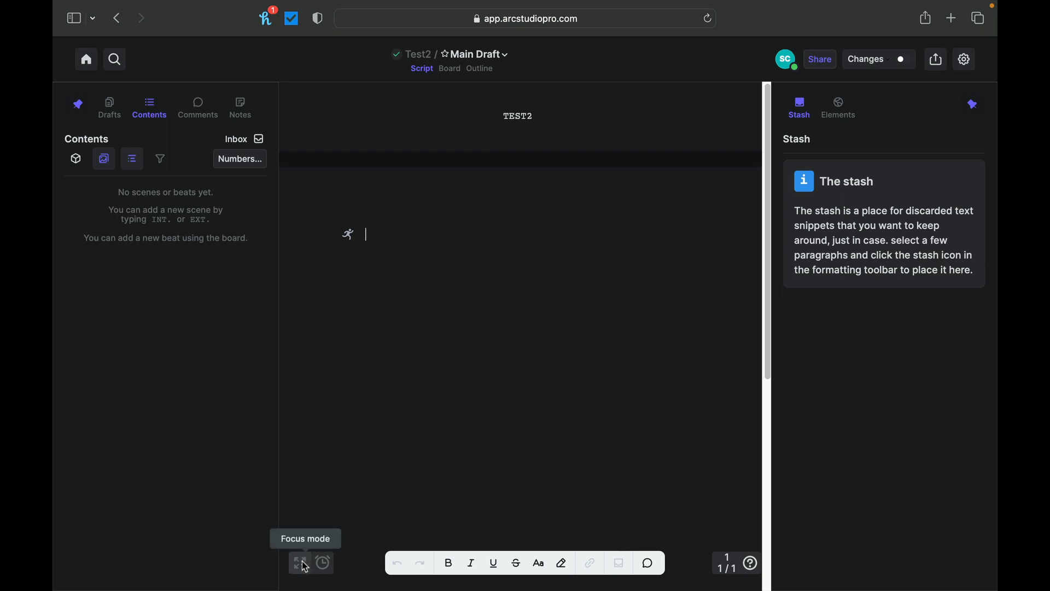
click(298, 563)
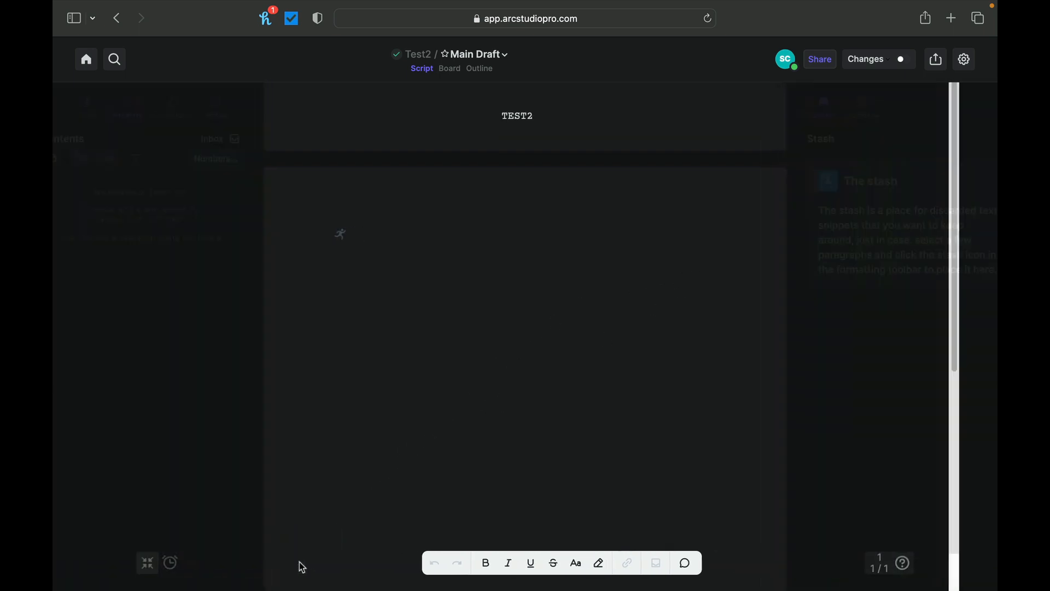
click(147, 562)
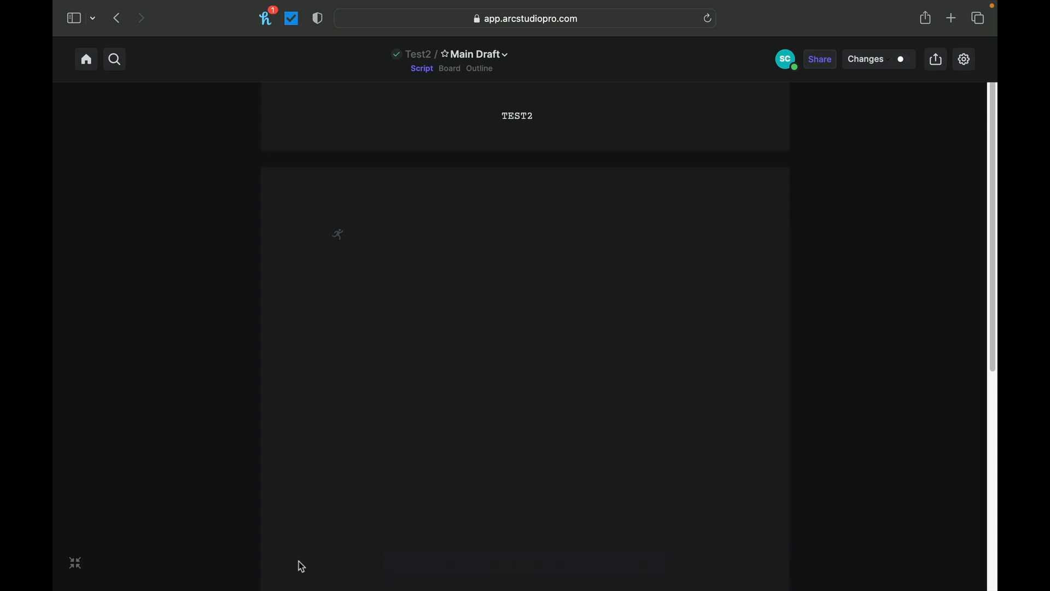
mouse_move(74, 562)
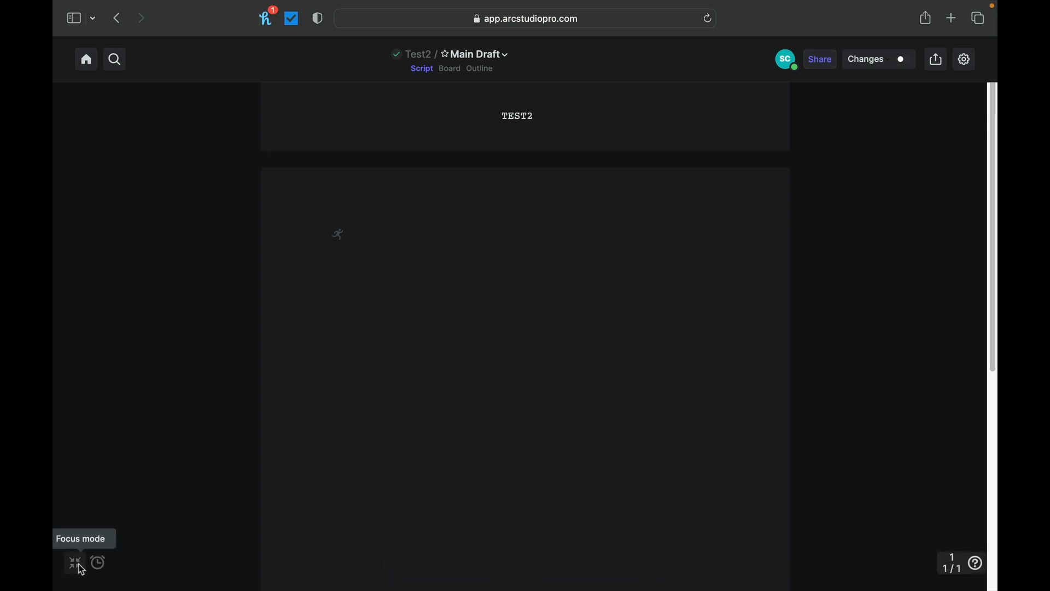
click(73, 563)
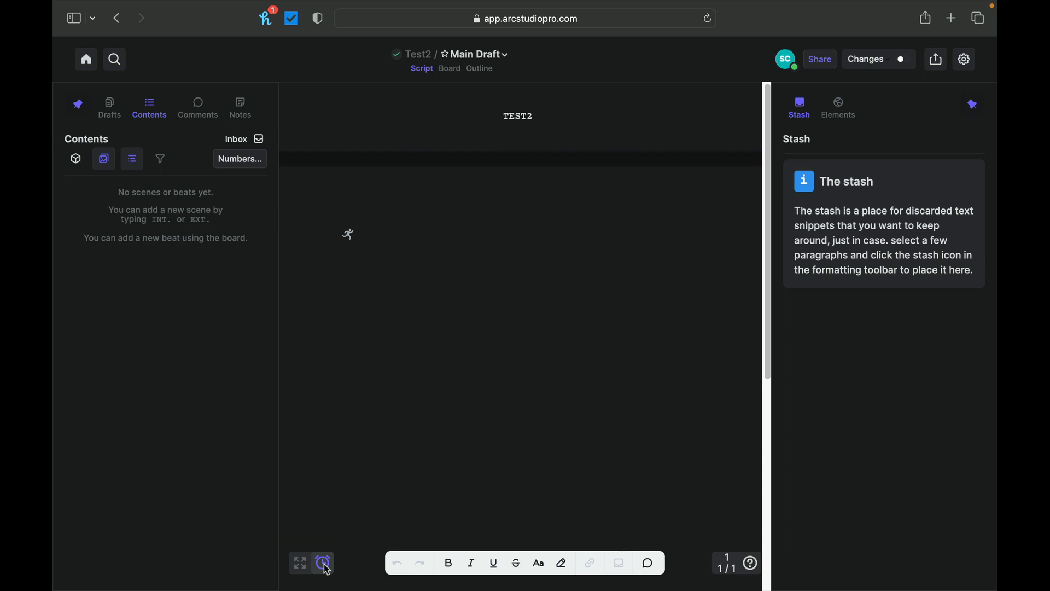
click(323, 563)
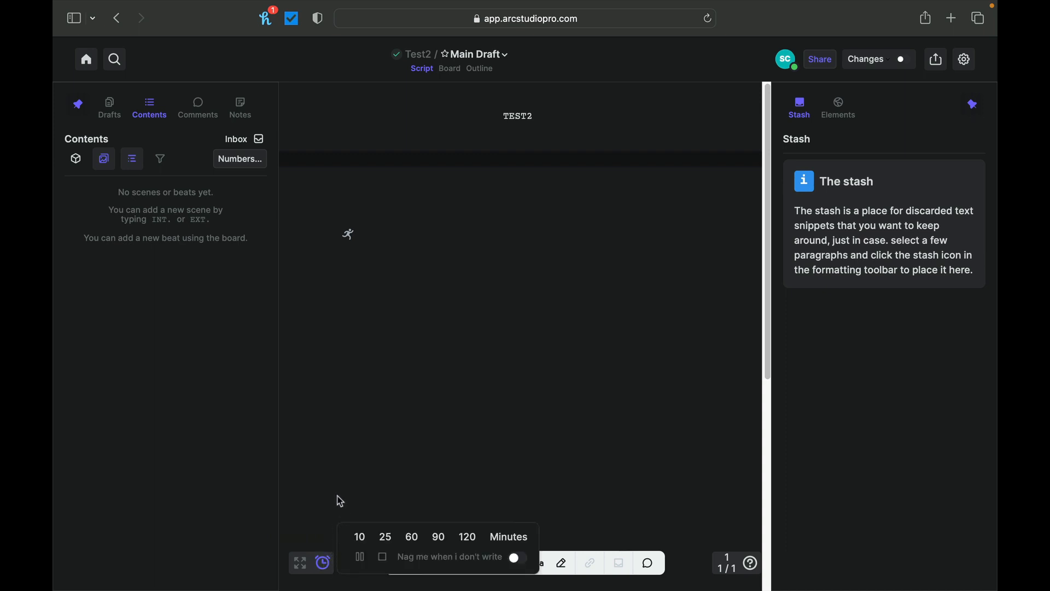
mouse_move(320, 508)
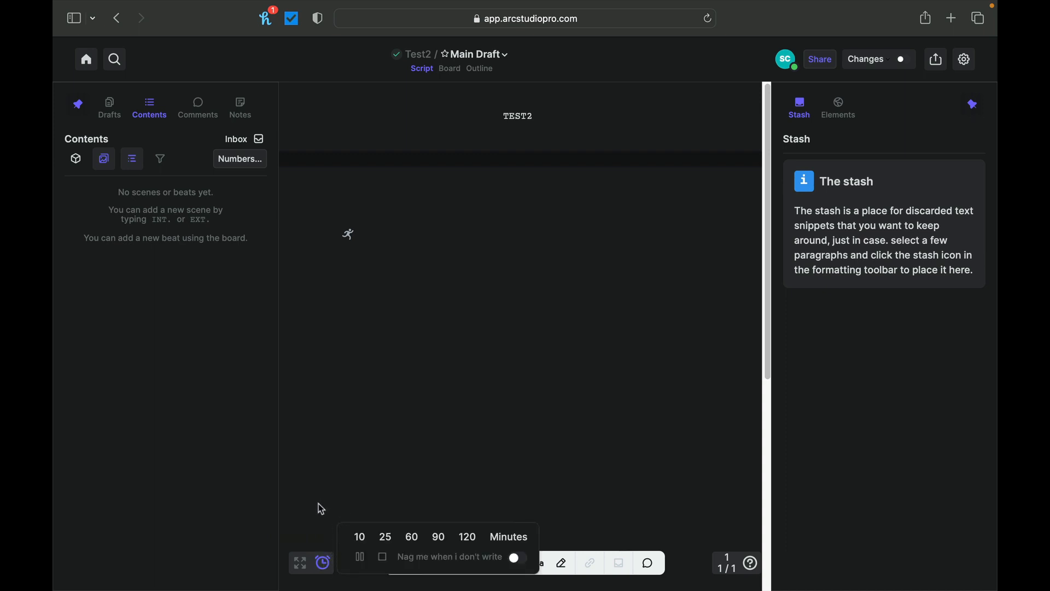
mouse_move(359, 553)
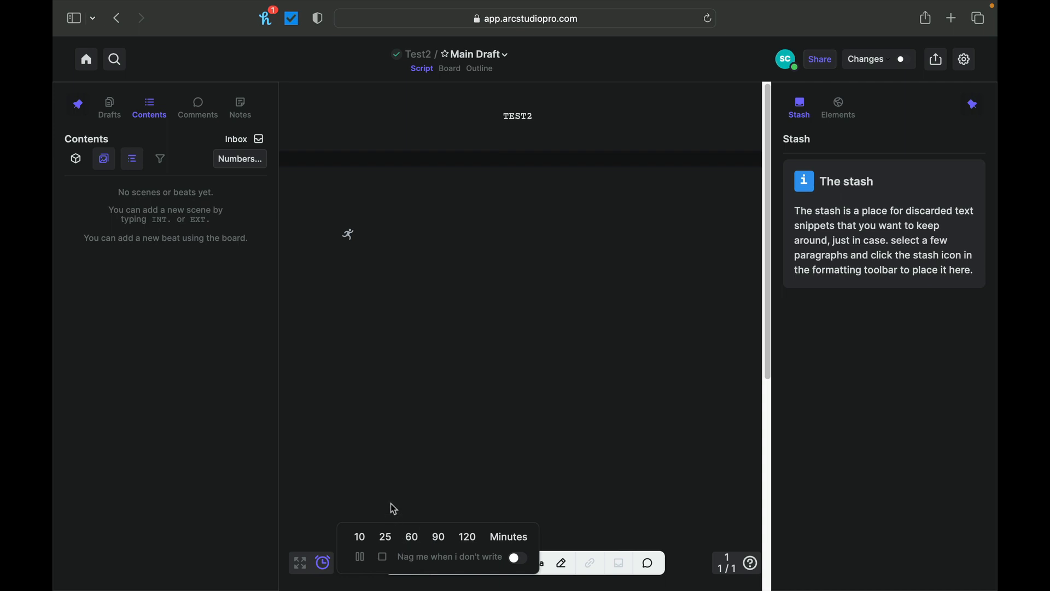
mouse_move(376, 521)
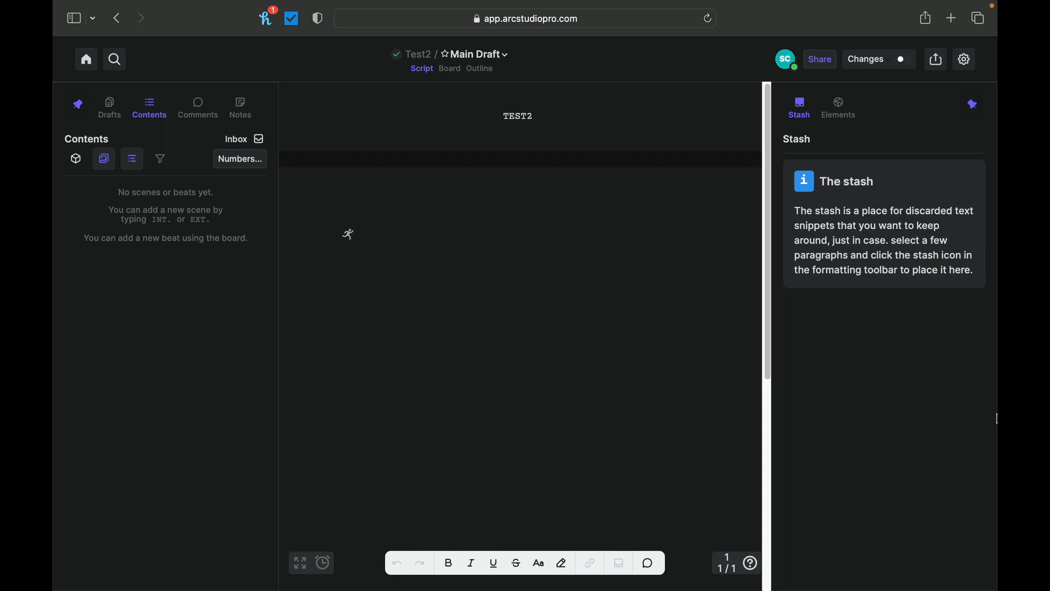
click(963, 59)
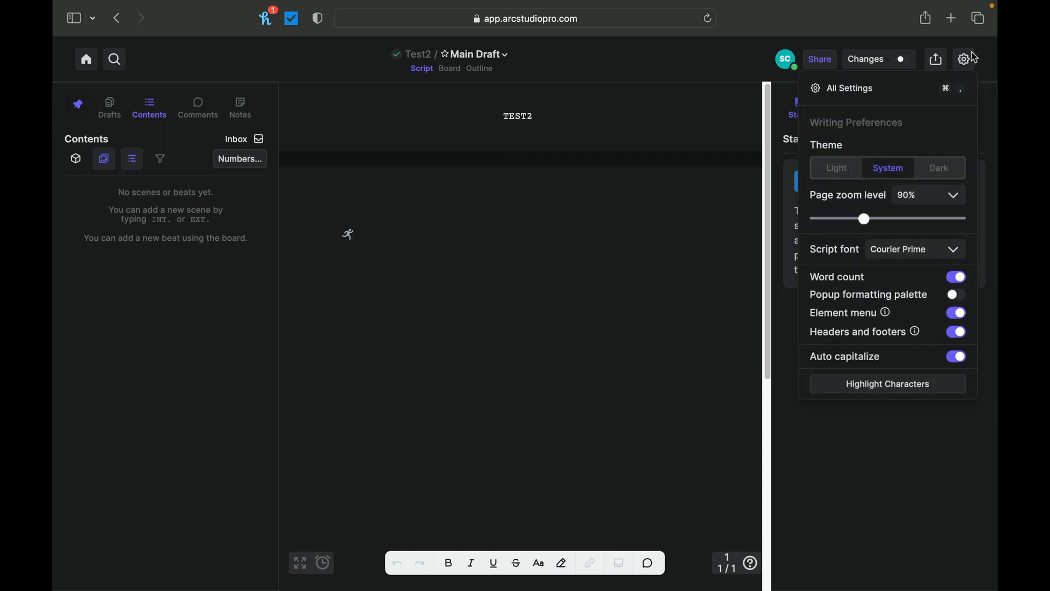
click(834, 168)
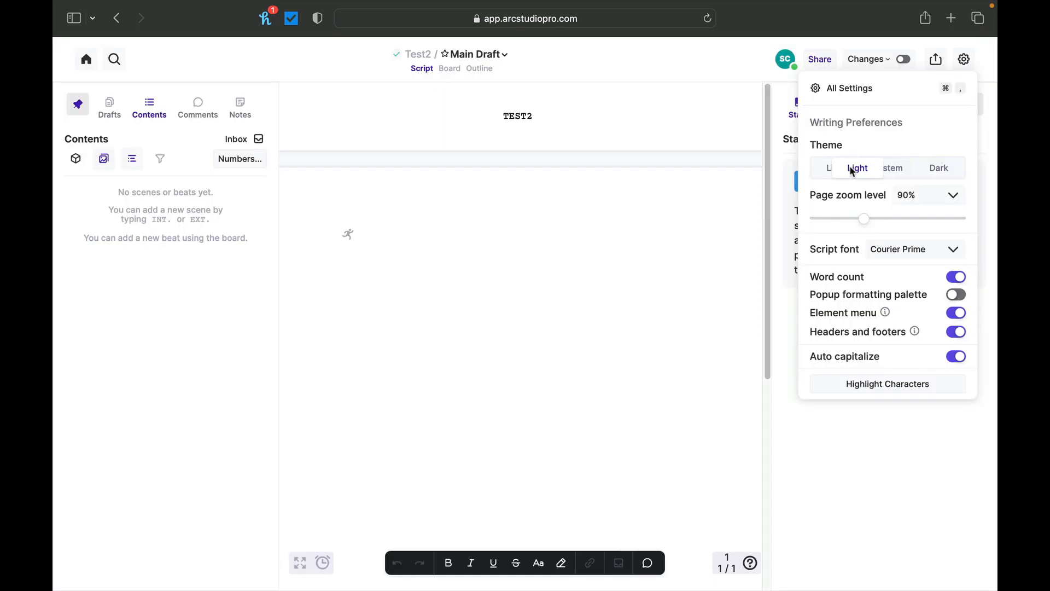
click(939, 168)
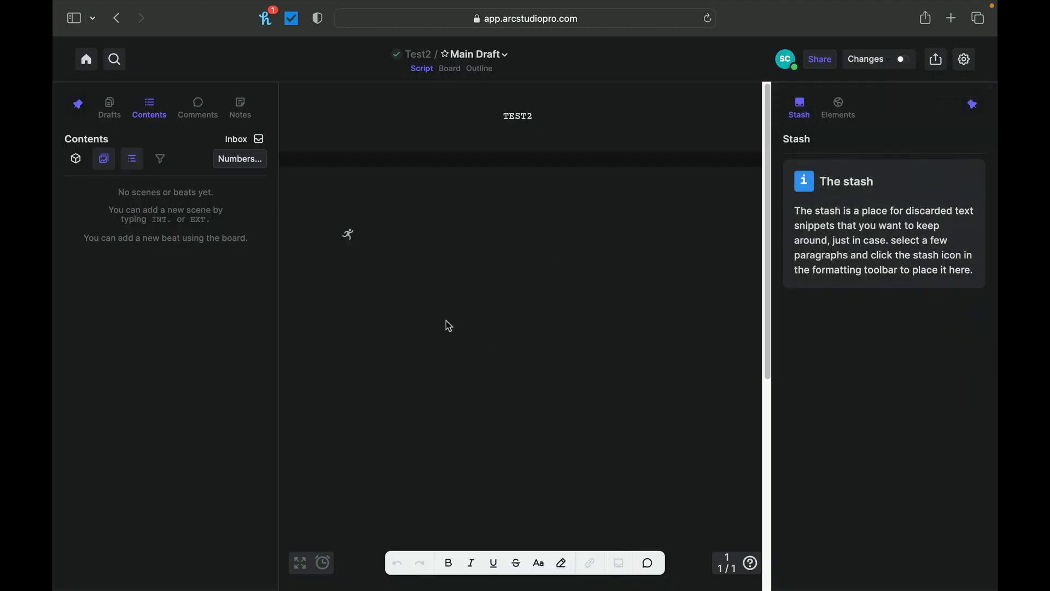
mouse_move(963, 59)
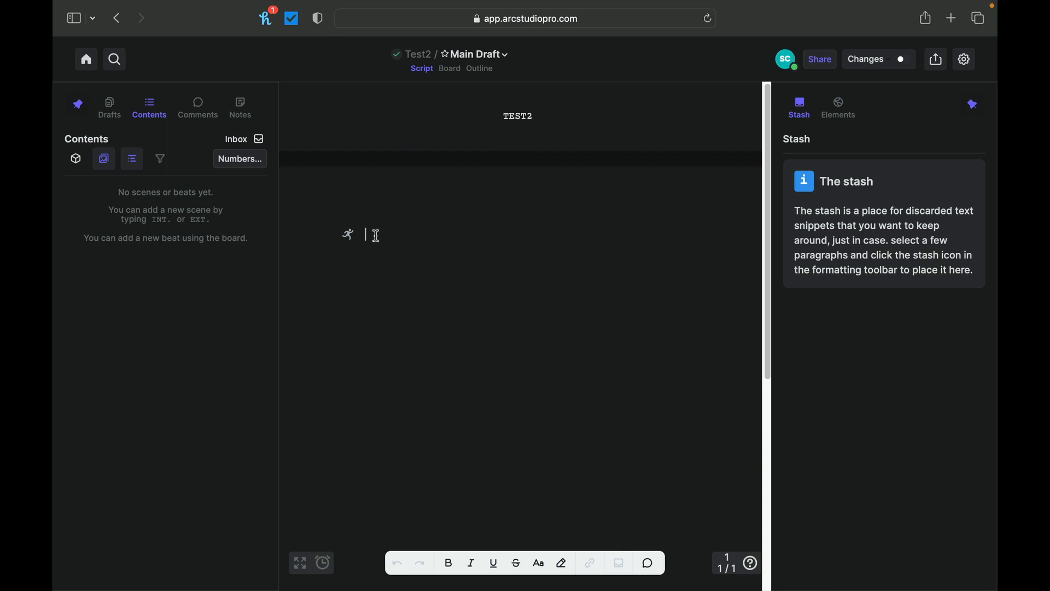
mouse_move(362, 235)
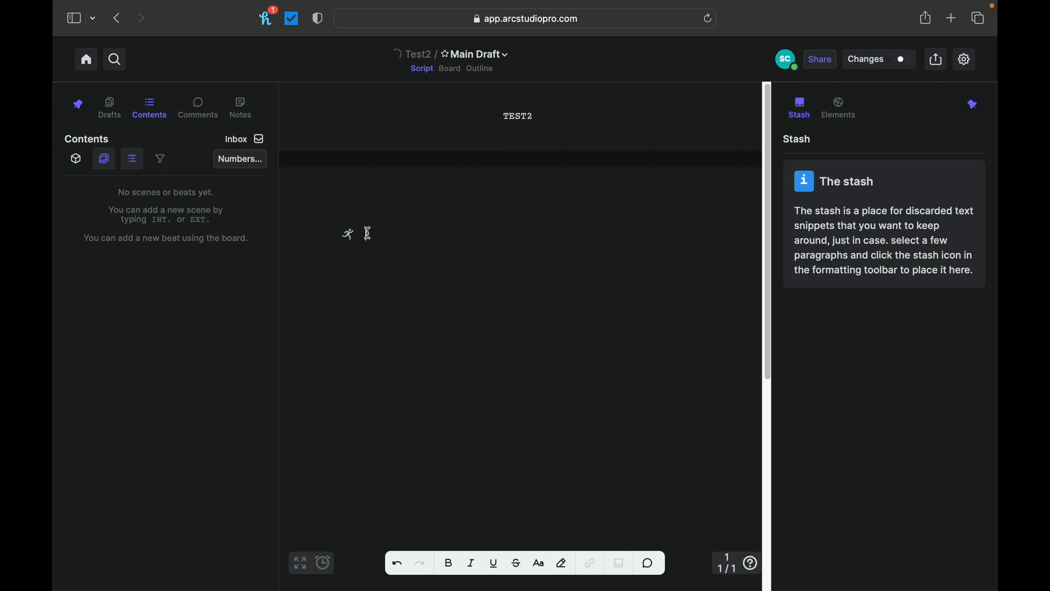
mouse_move(350, 237)
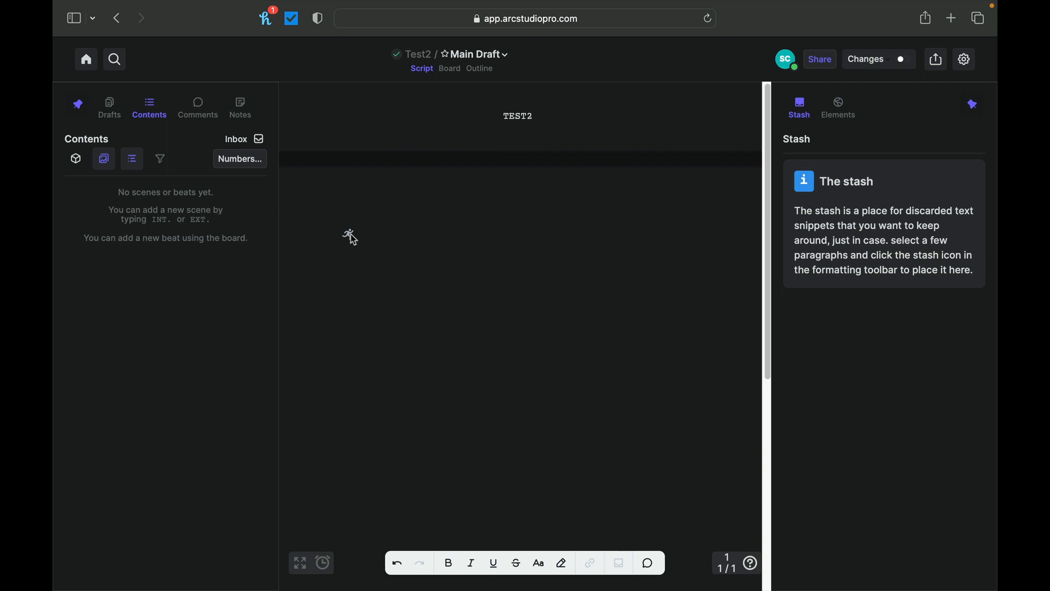
Begin the script with a 'FADE IN:' transition and start a new scene heading line
text(Fade In)
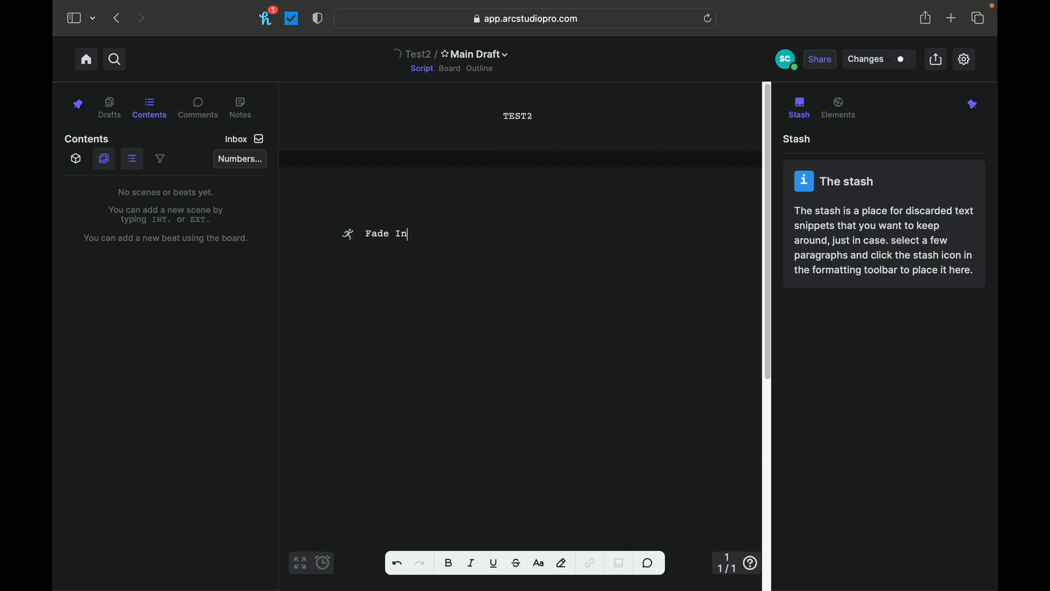
mouse_move(338, 238)
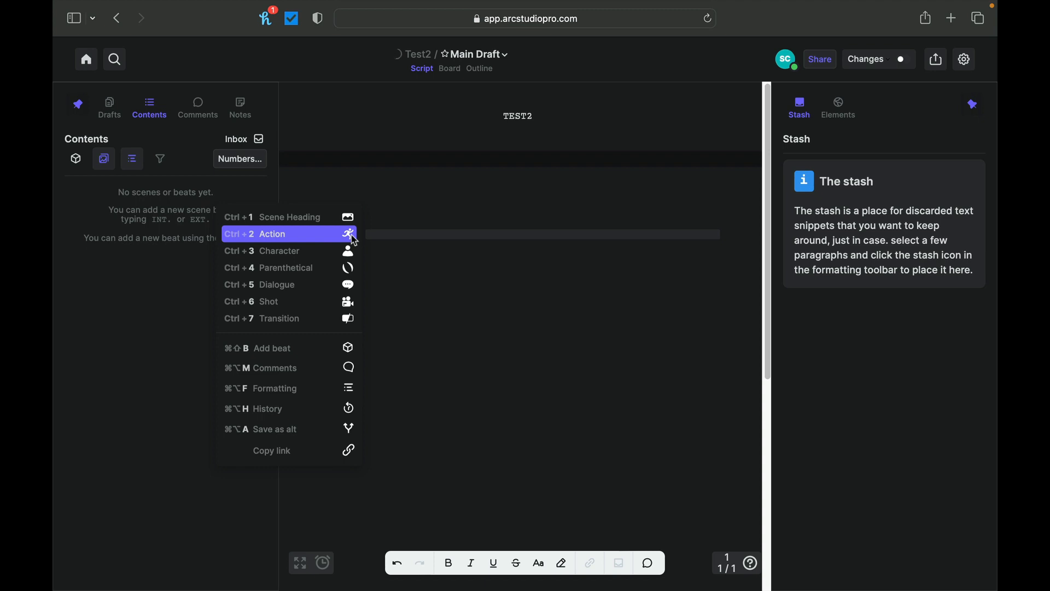
click(272, 216)
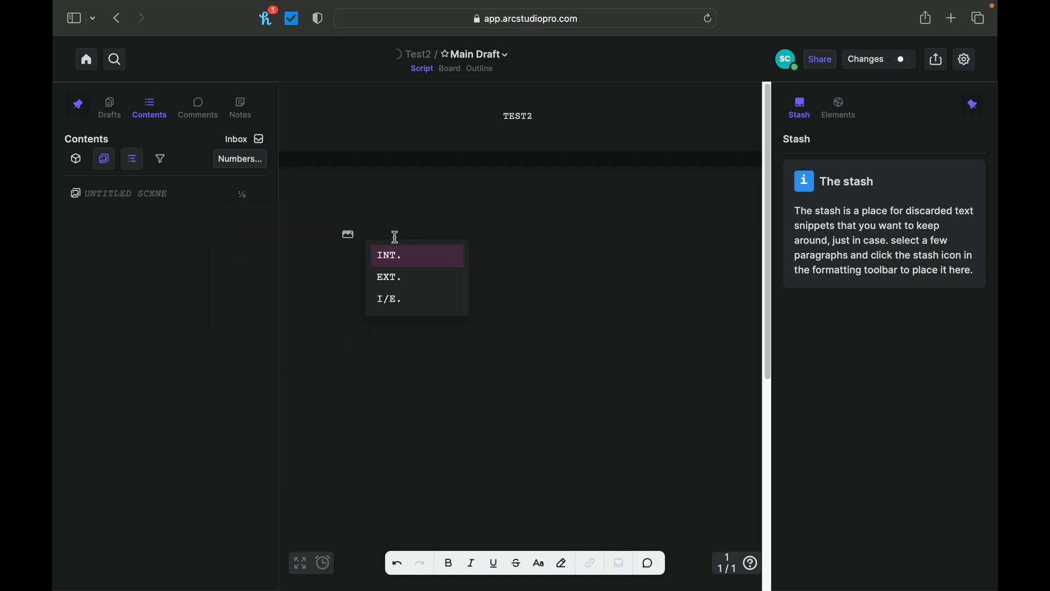
mouse_move(402, 281)
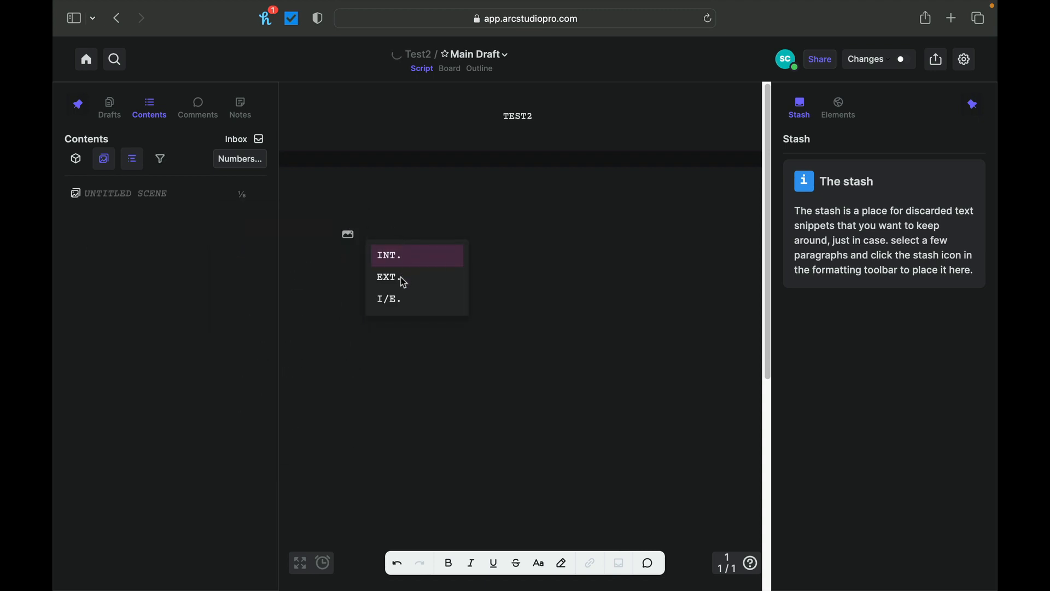
click(386, 277)
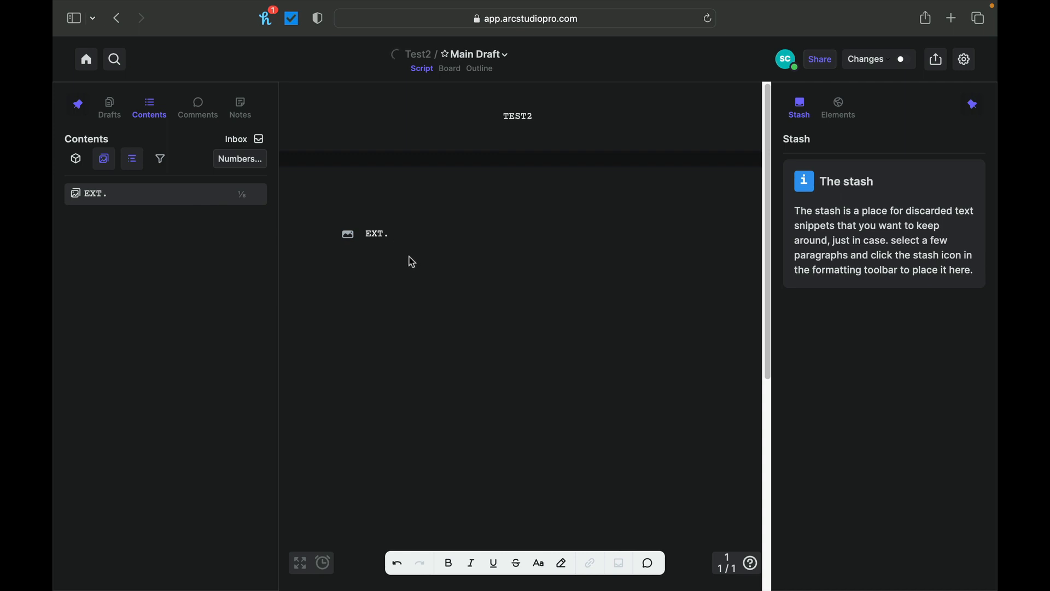
click(348, 234)
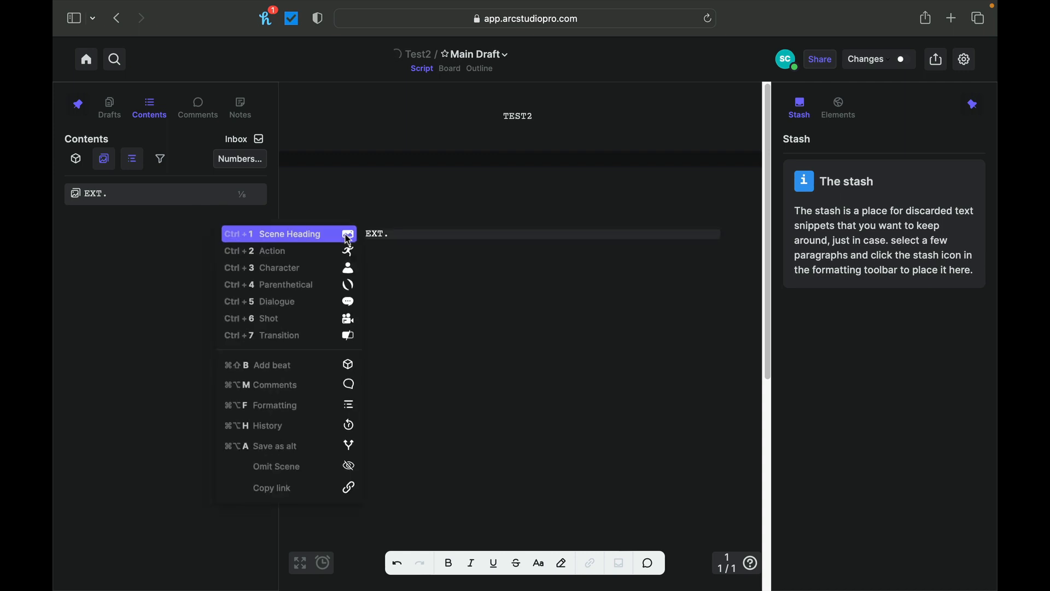
mouse_move(327, 335)
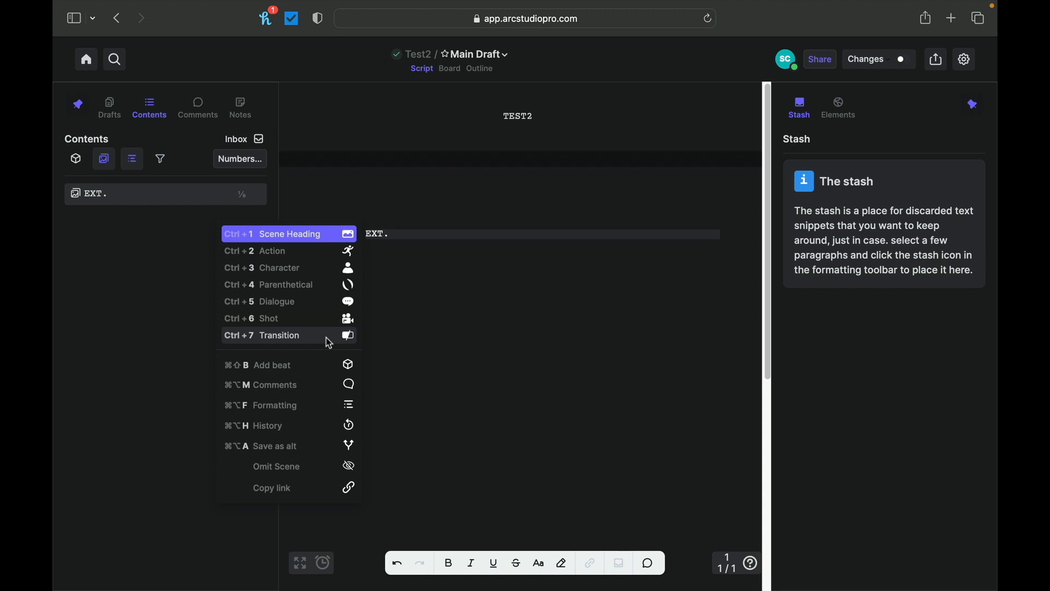
click(277, 335)
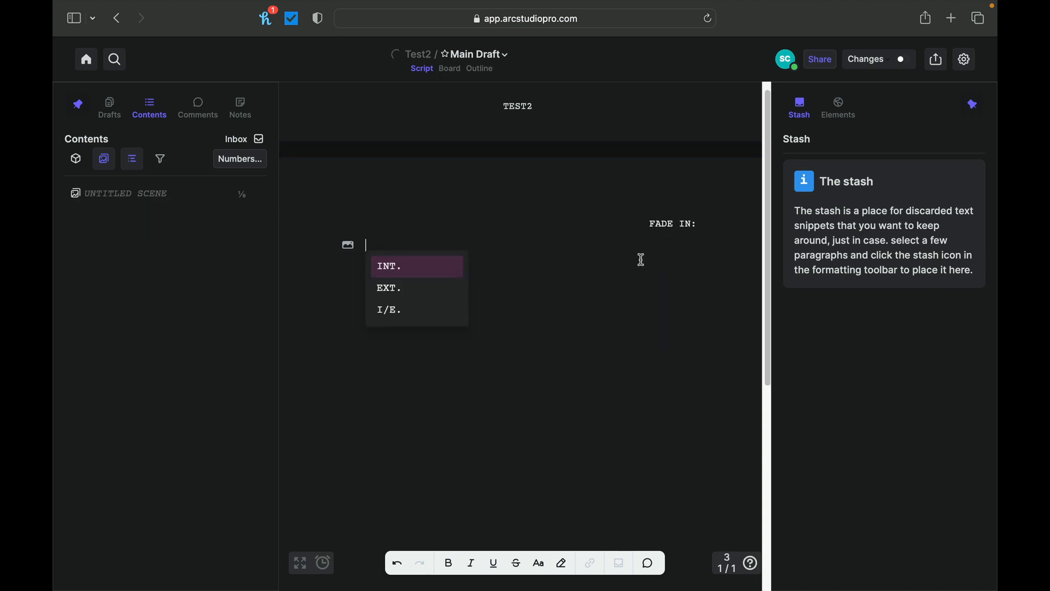
mouse_move(641, 262)
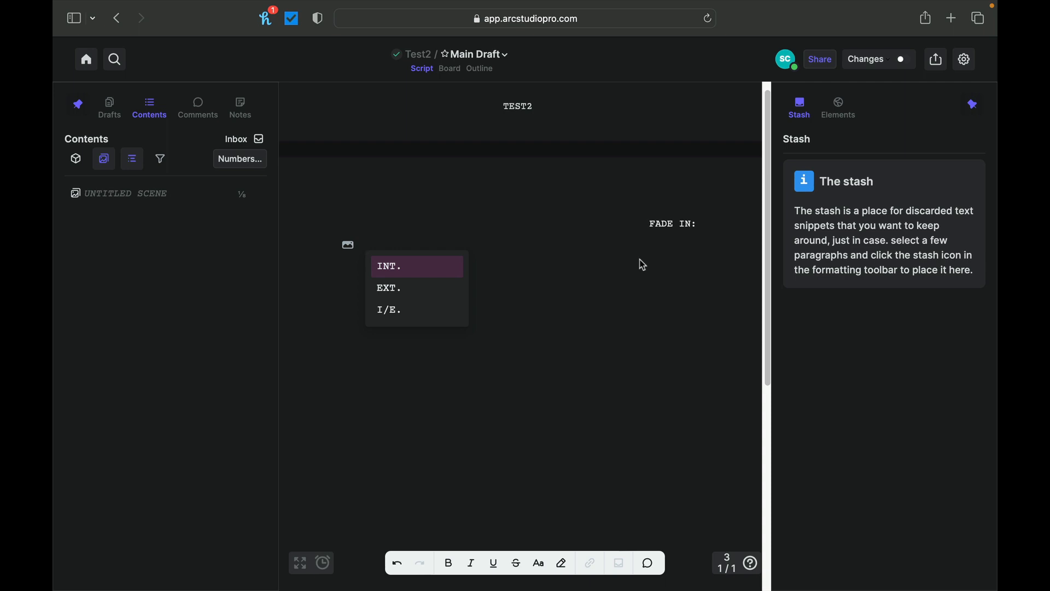
Write the heading EXT. CEMETERY - NIGHT, accepting the CEMETERY spelling correction
click(388, 288)
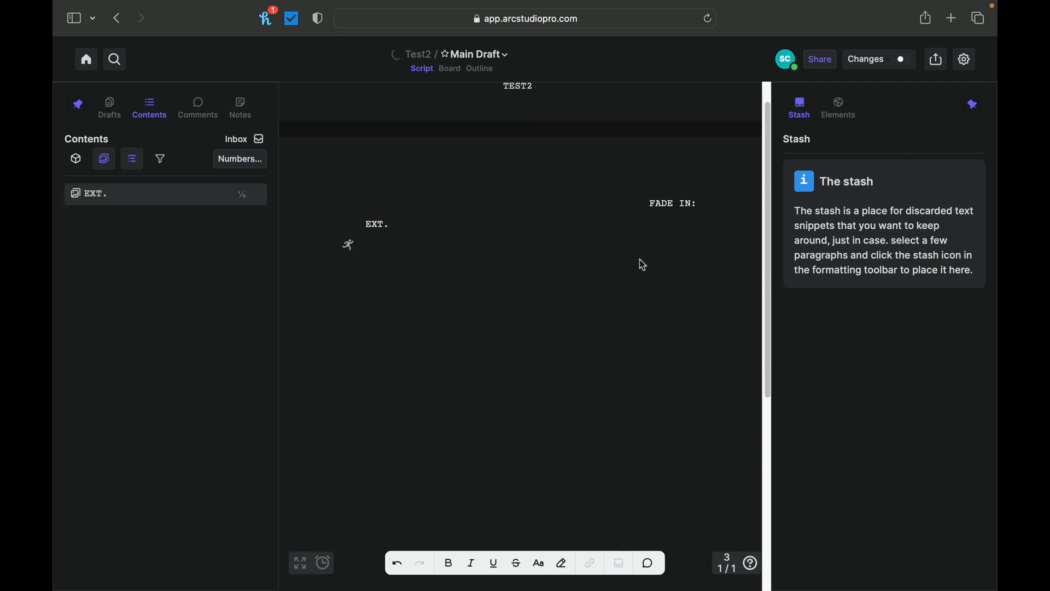
text(C)
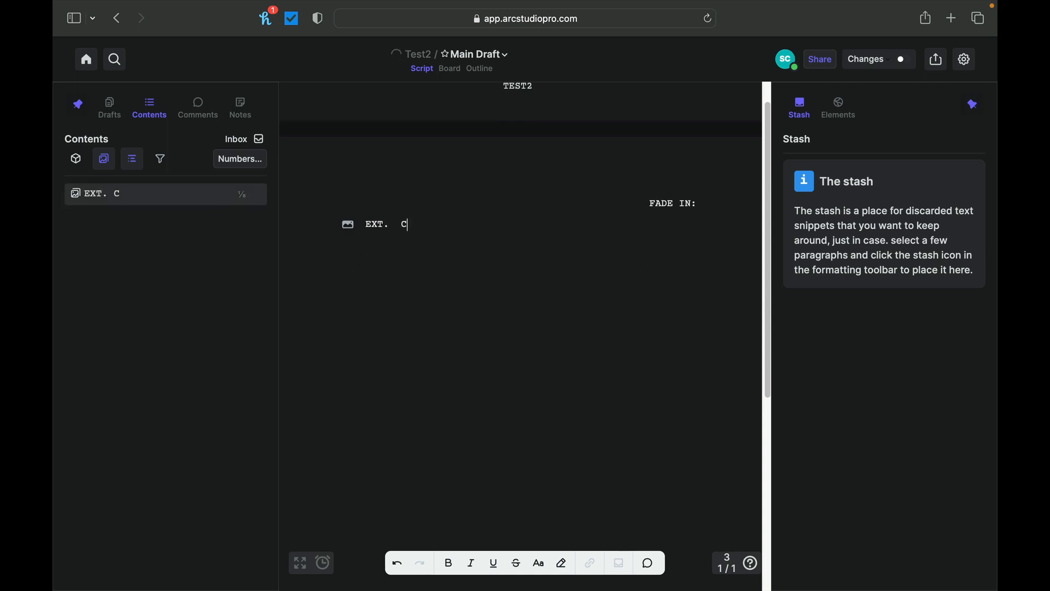
text(EMTERY NIGHT)
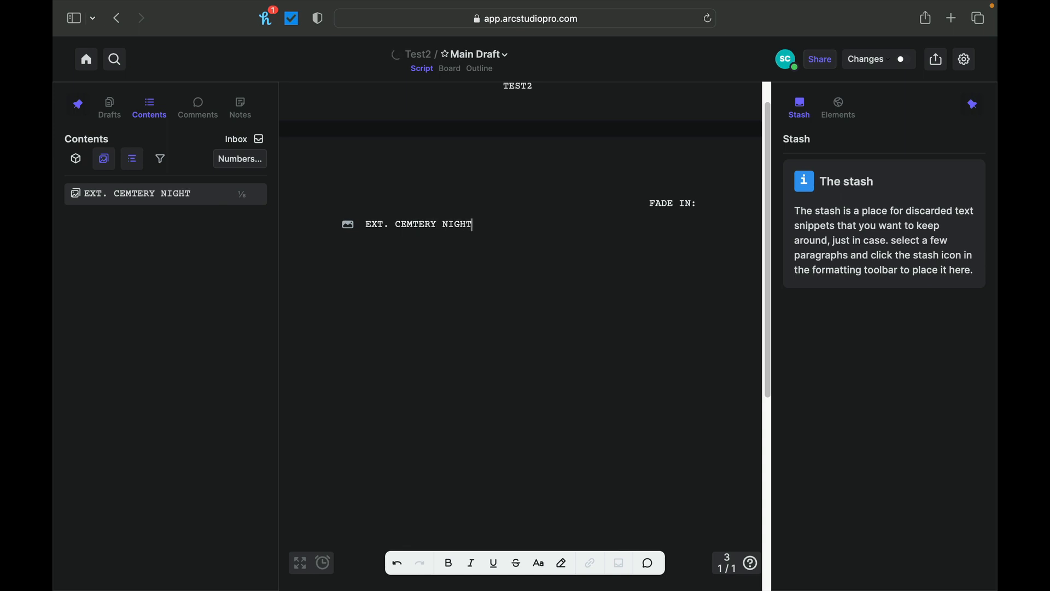
click(436, 223)
text(- )
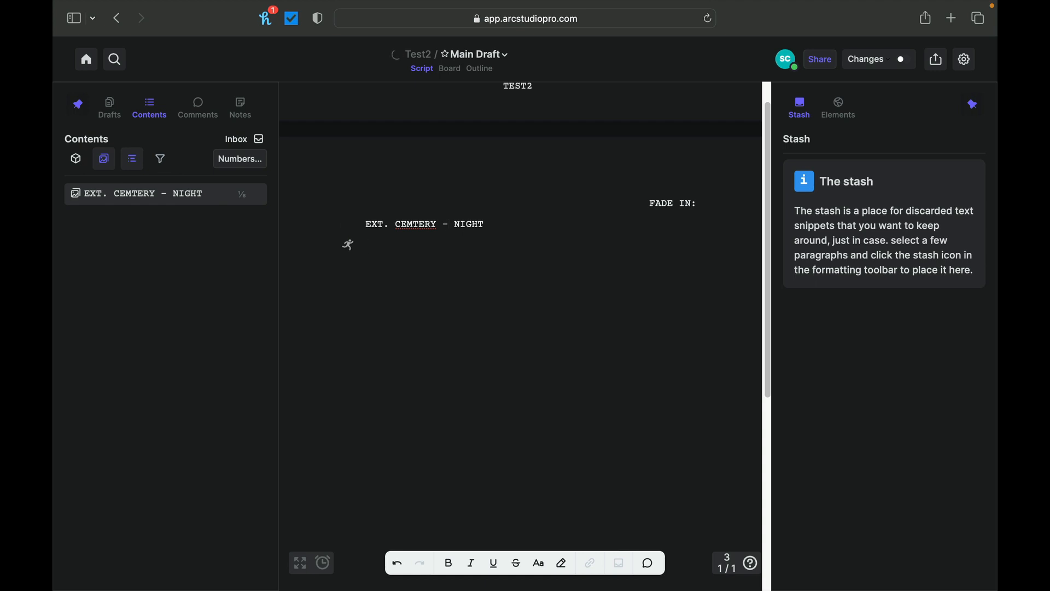
right_click(416, 223)
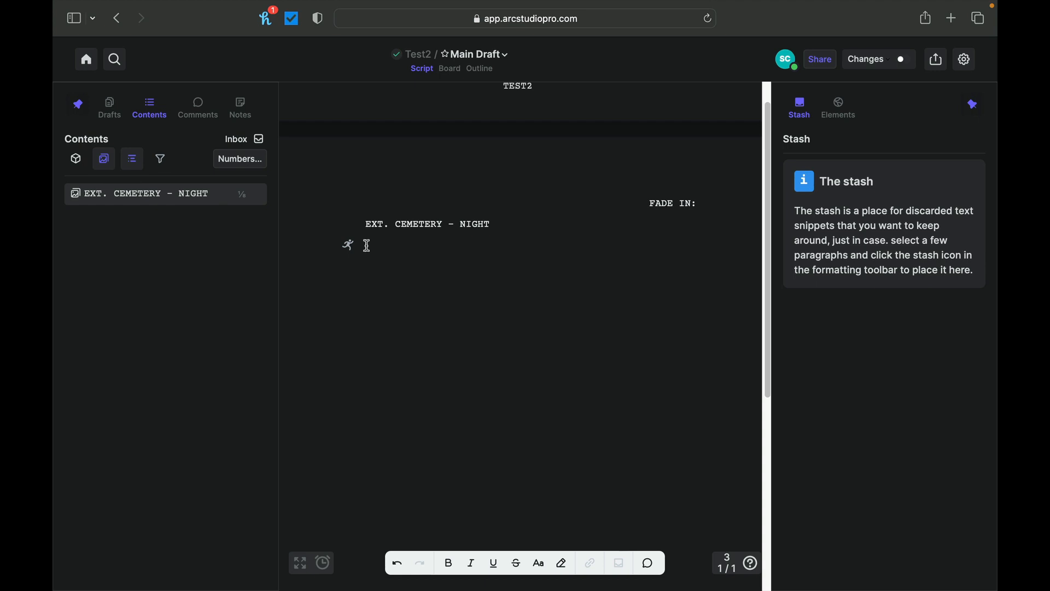
Write the action: four ghouls wandering the grave yard until 'Suddenly JEROME appears.'
text(There are fou)
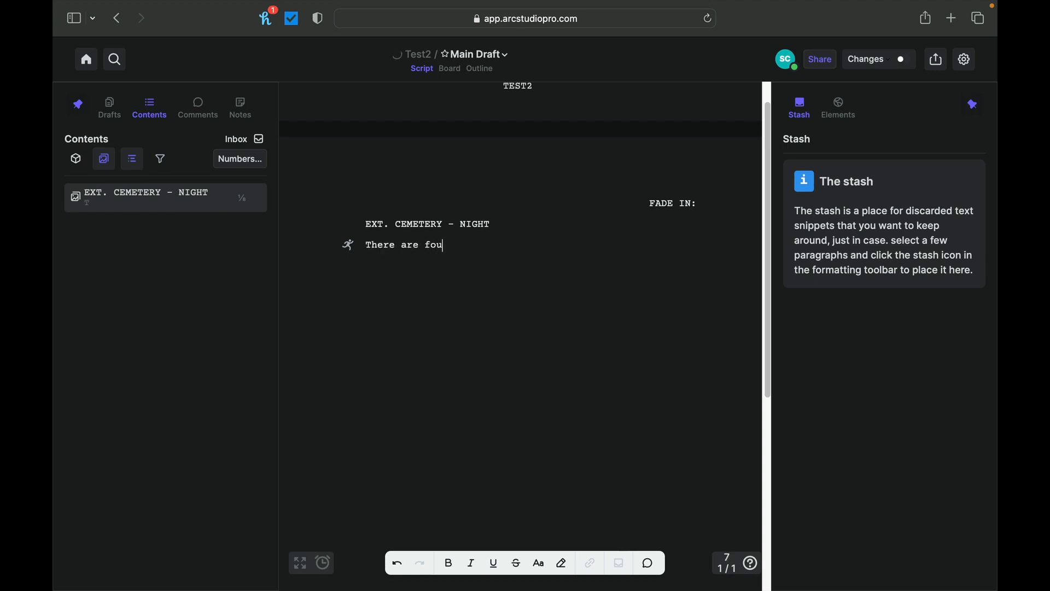
text(r ghouls)
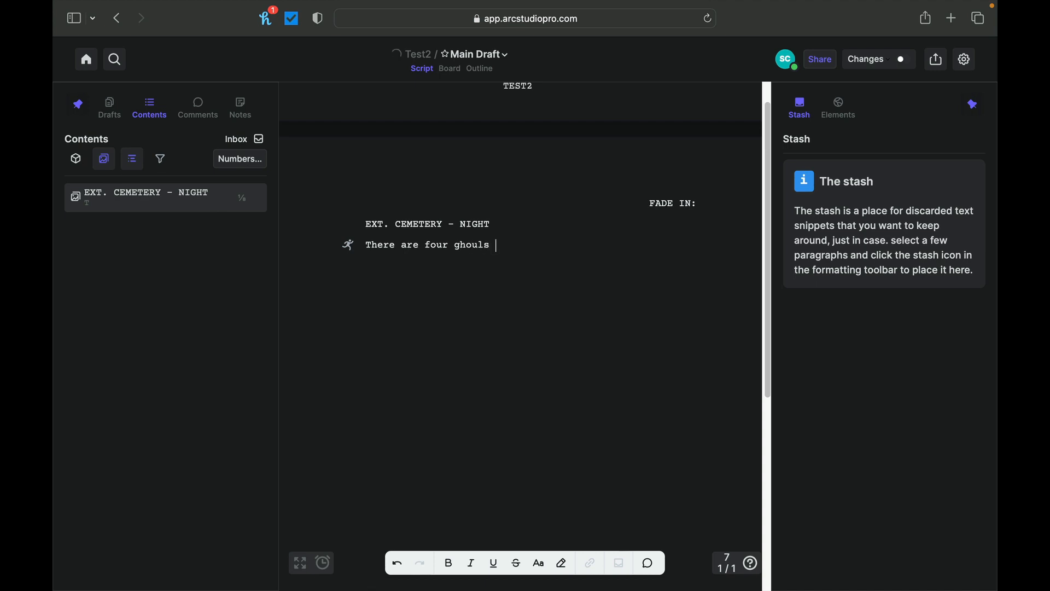
text(wardi)
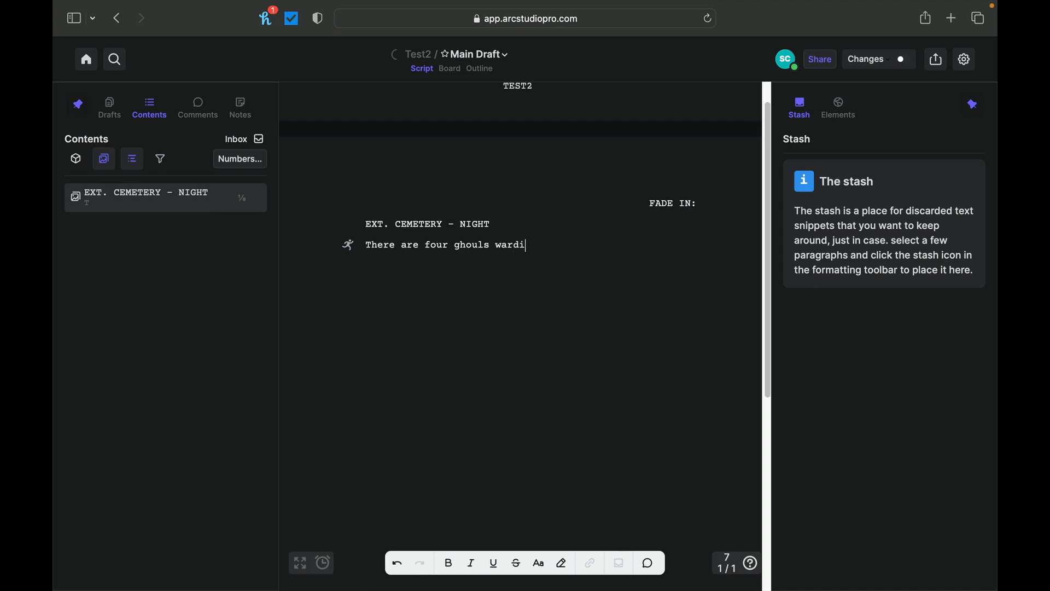
key(Backspace)
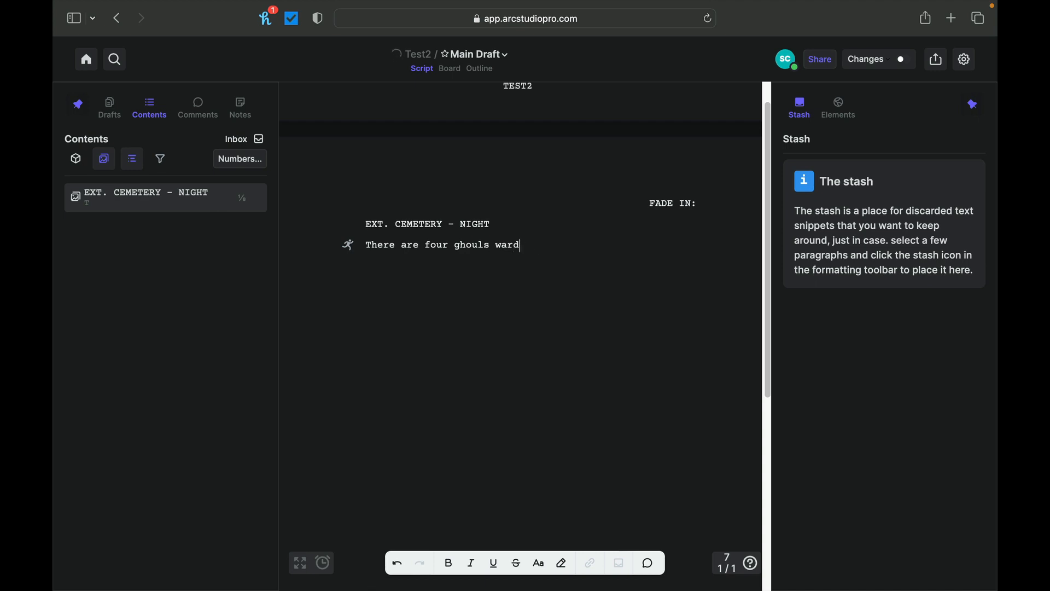
text(ondering)
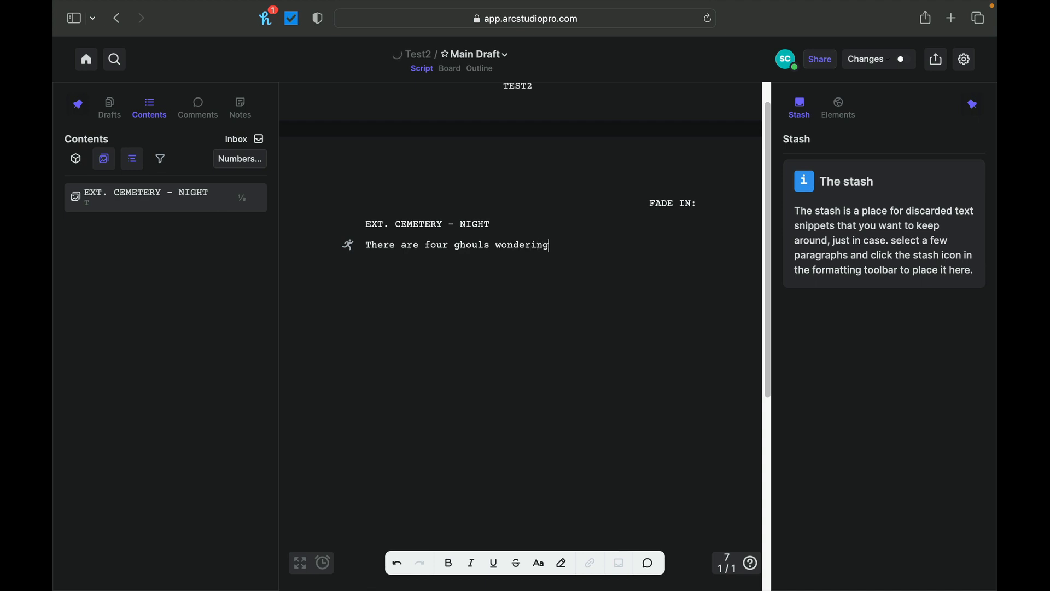
text(around the)
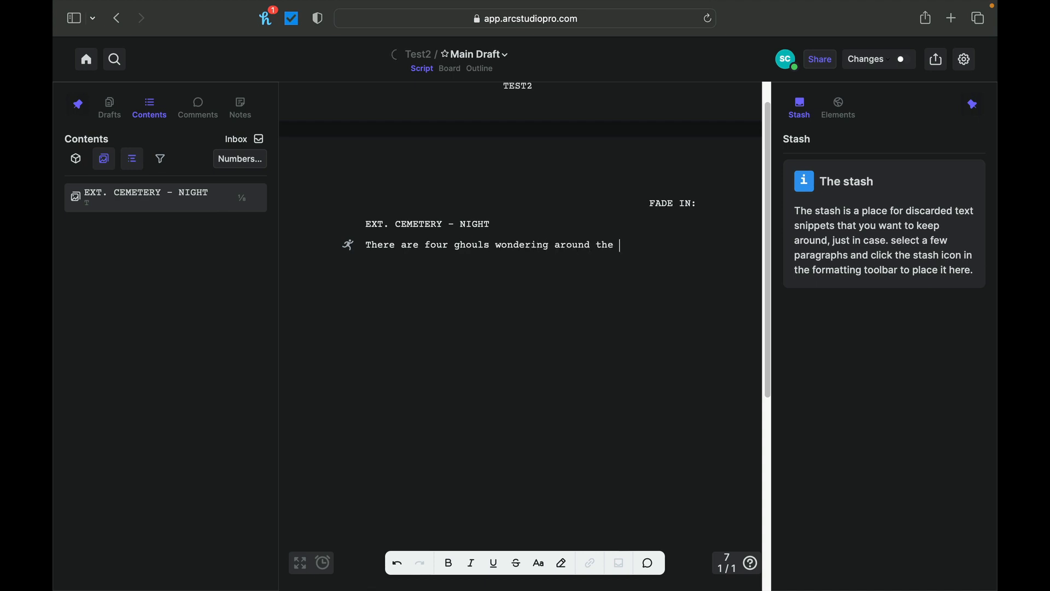
text(grave har)
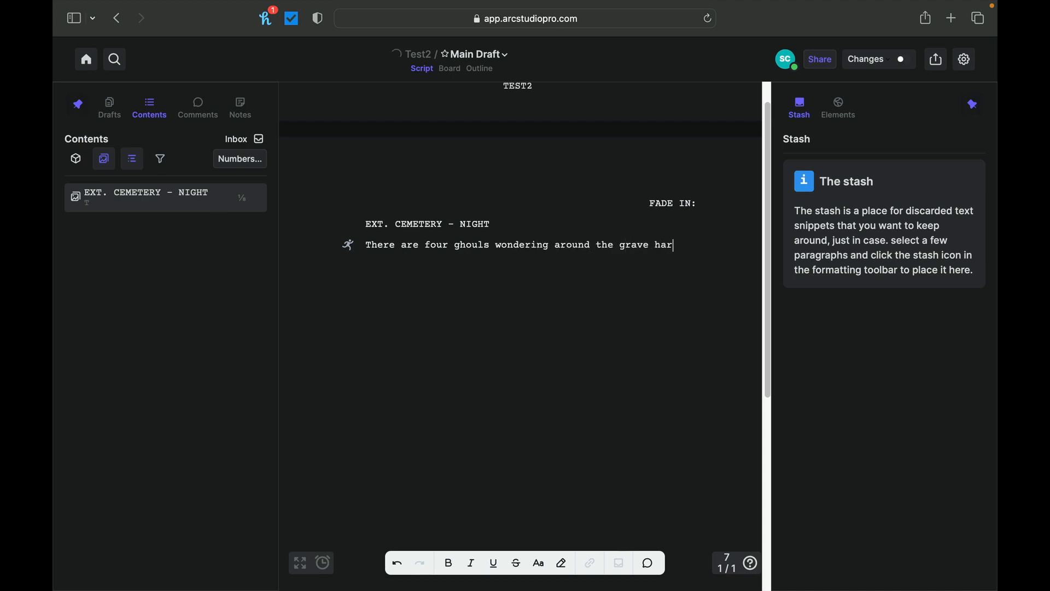
text(yard looking for fr)
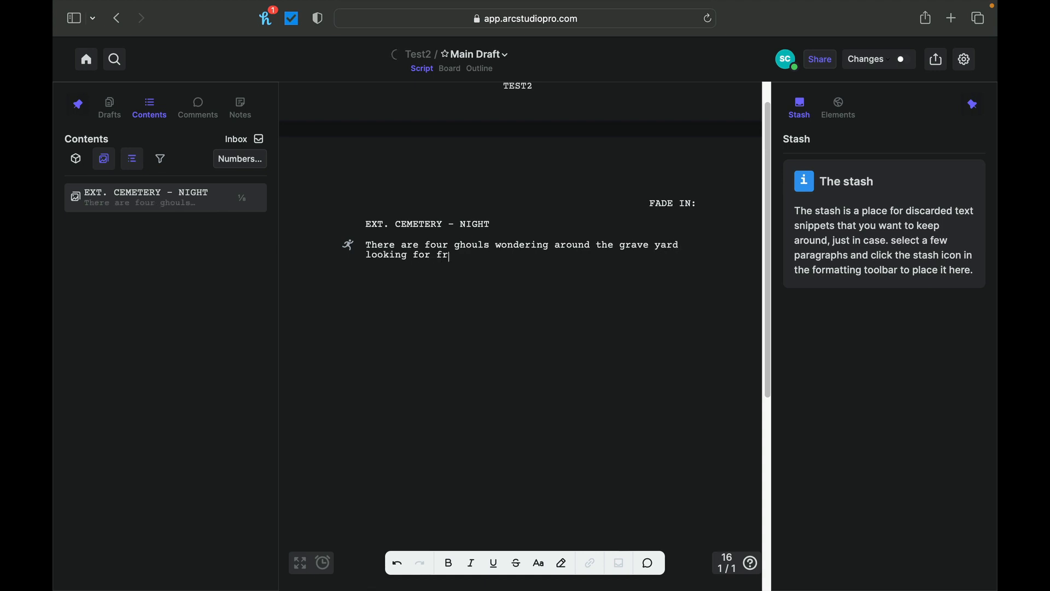
text(ee meat)
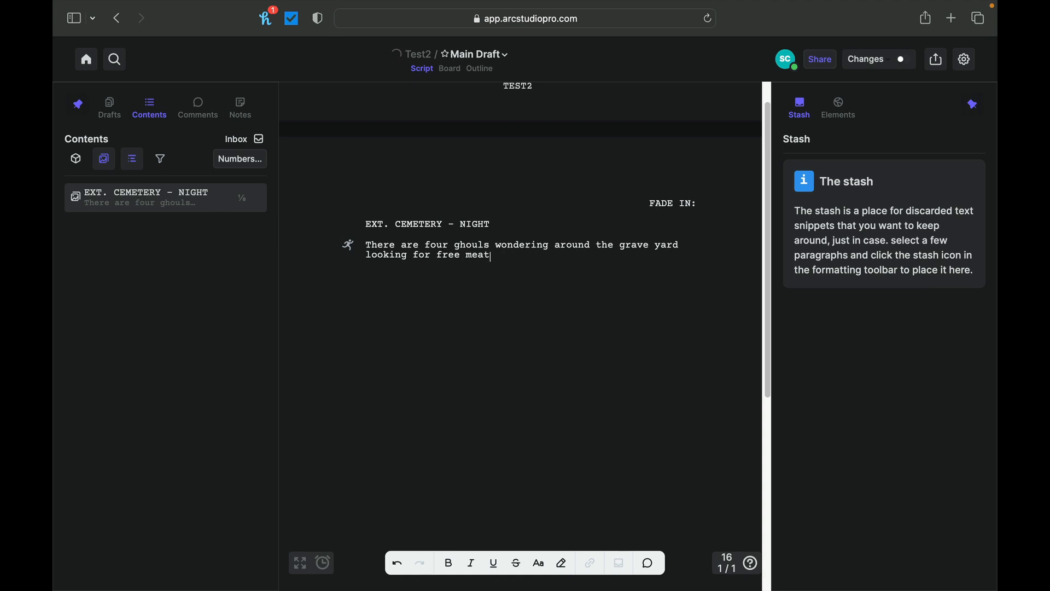
text(. Suddenly)
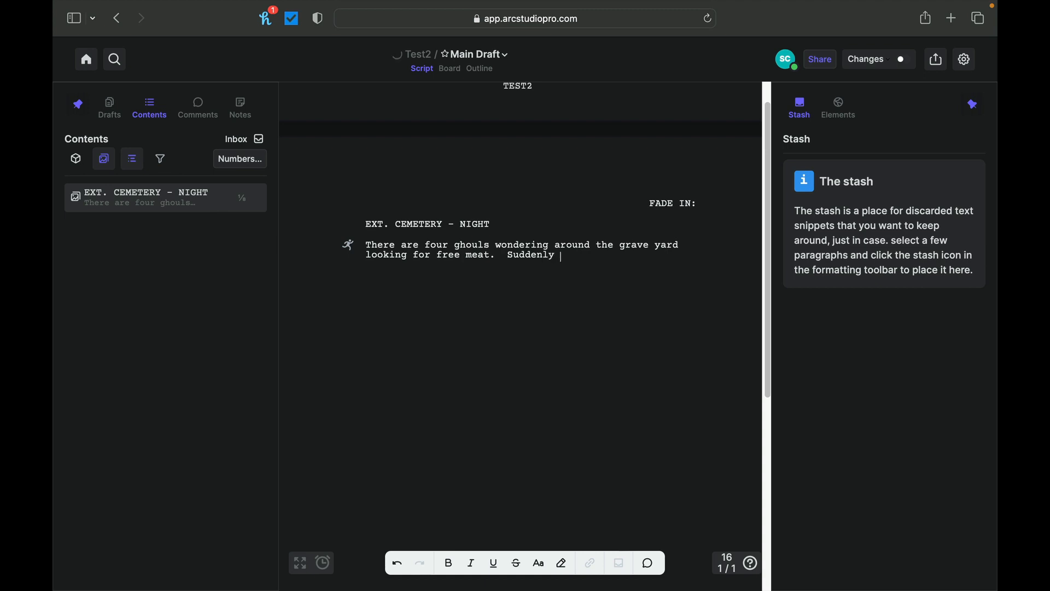
text(Jerome appe)
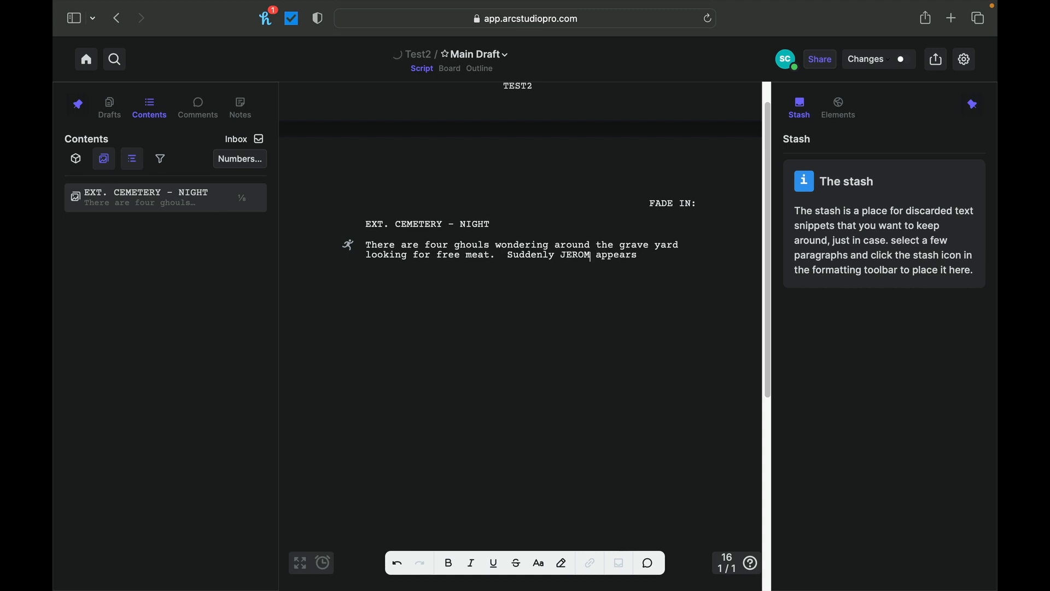
text(E)
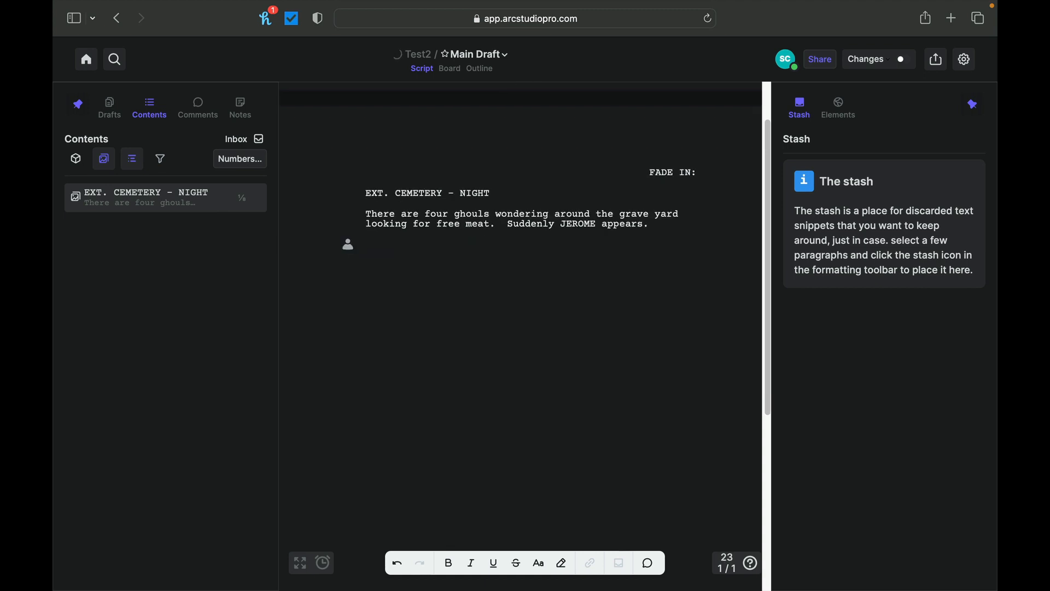
text(JEROME)
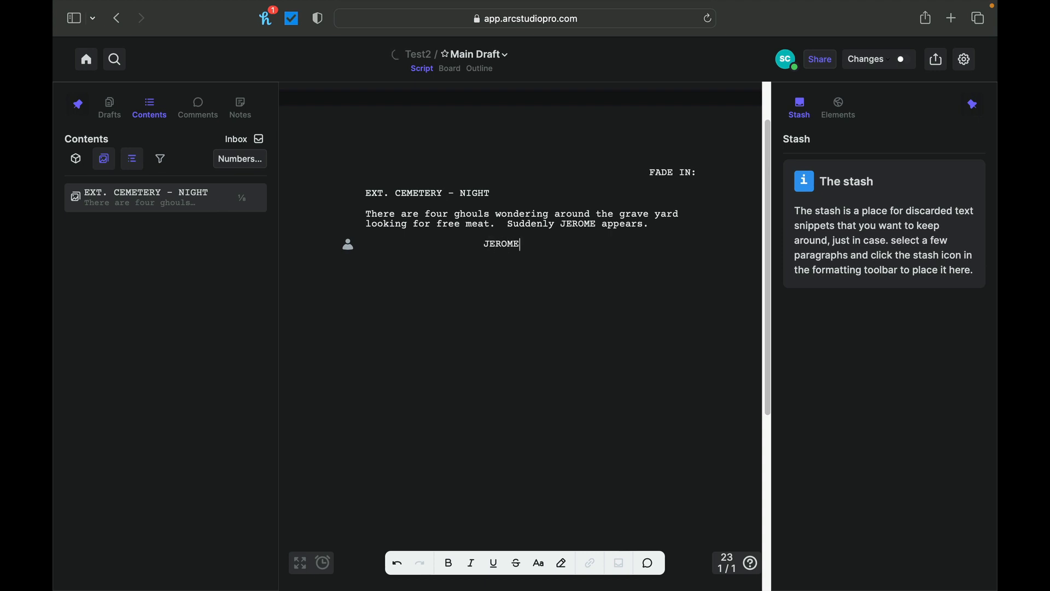
text(St)
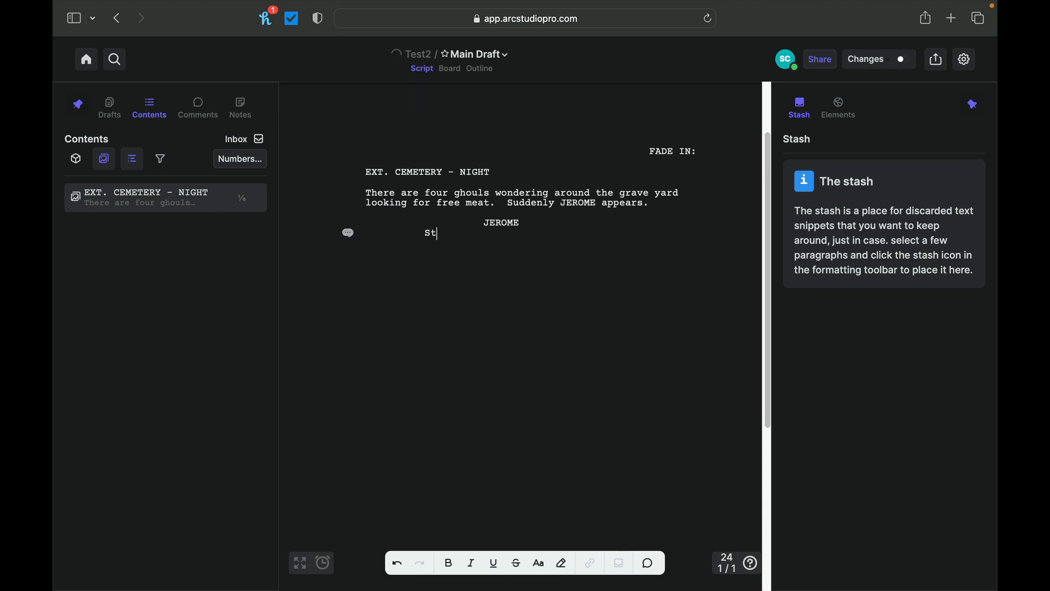
text(op)
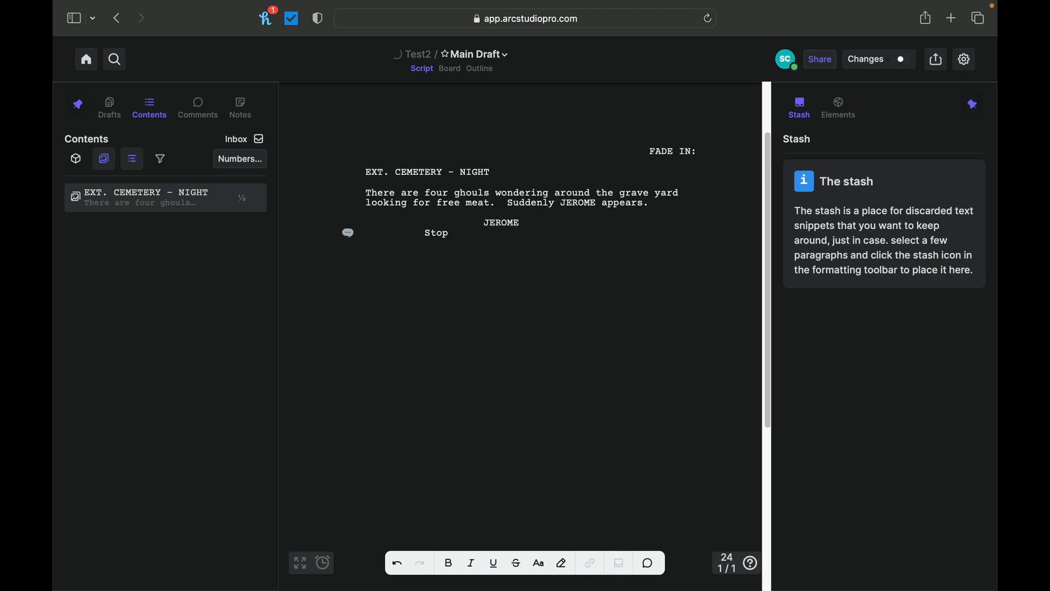
key(enter)
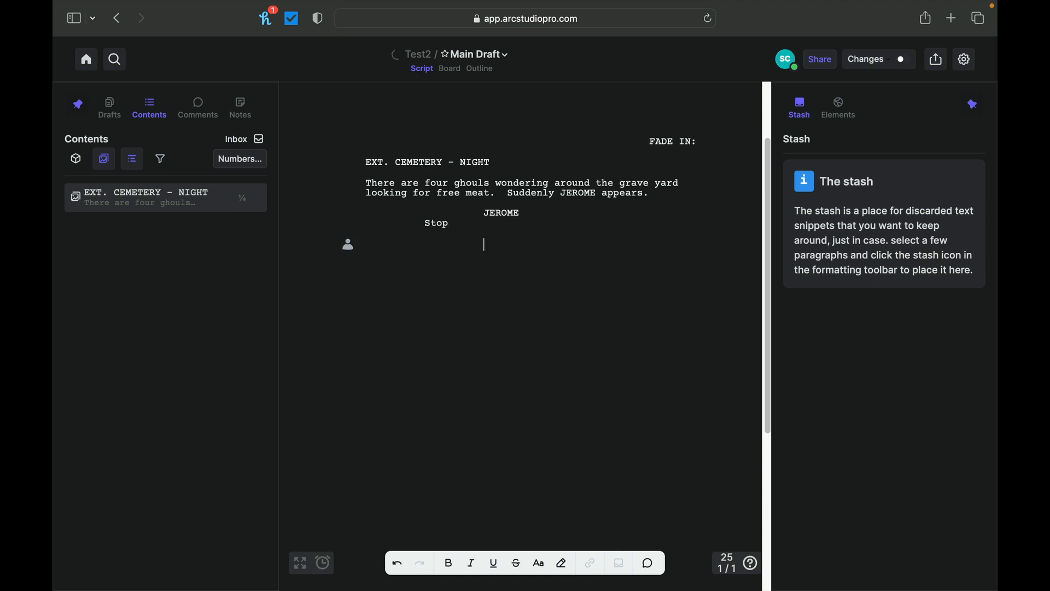
mouse_move(582, 230)
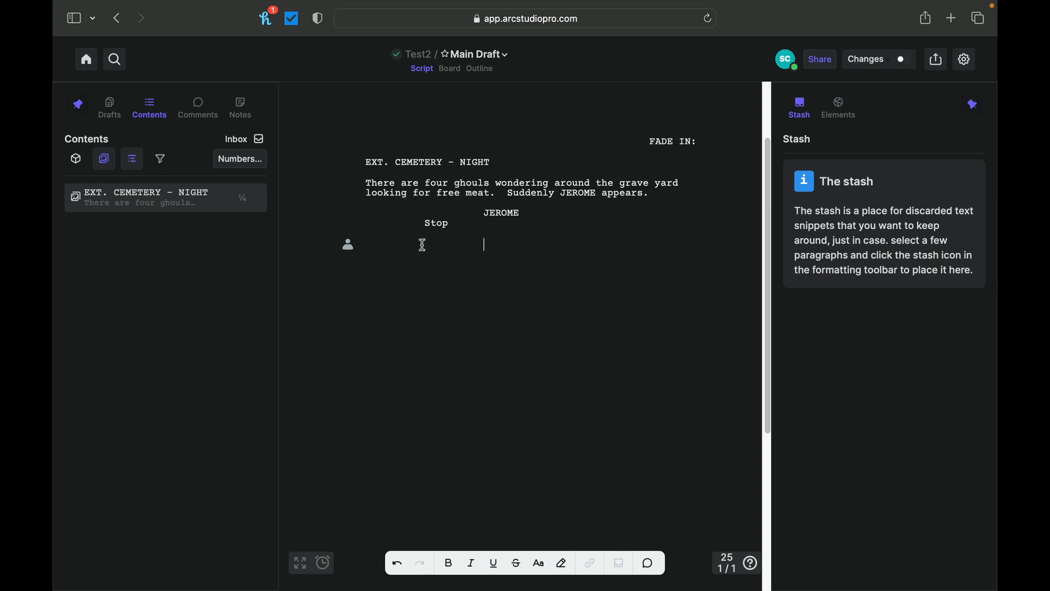
mouse_move(413, 244)
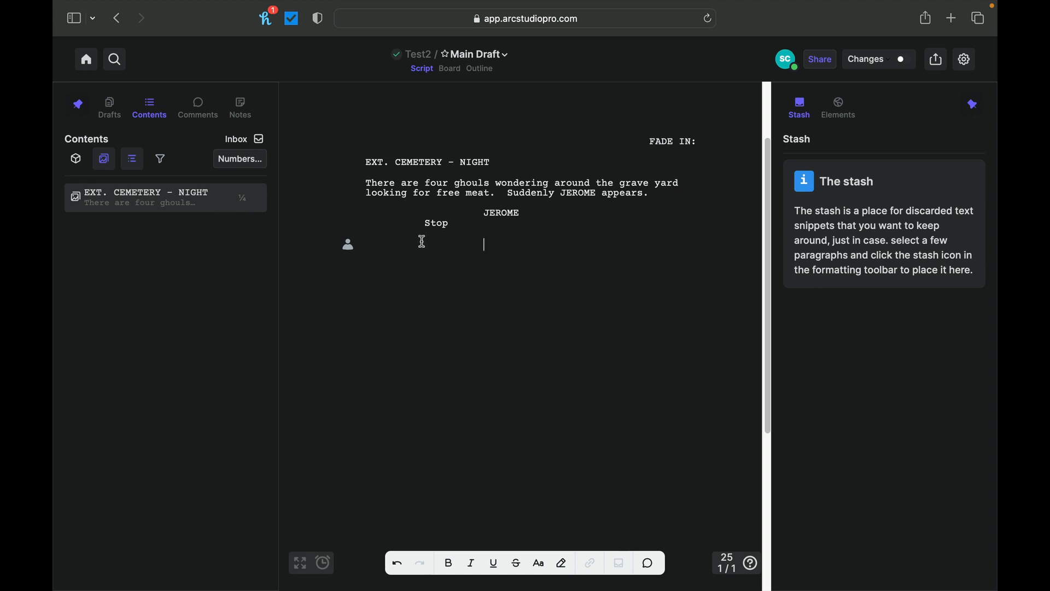
right_click(484, 243)
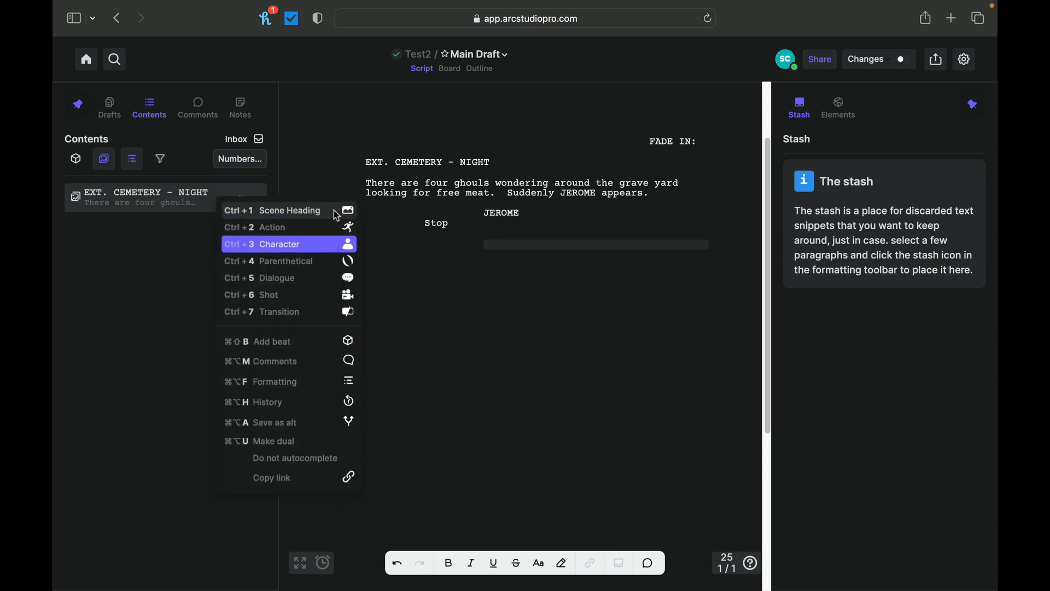
click(273, 228)
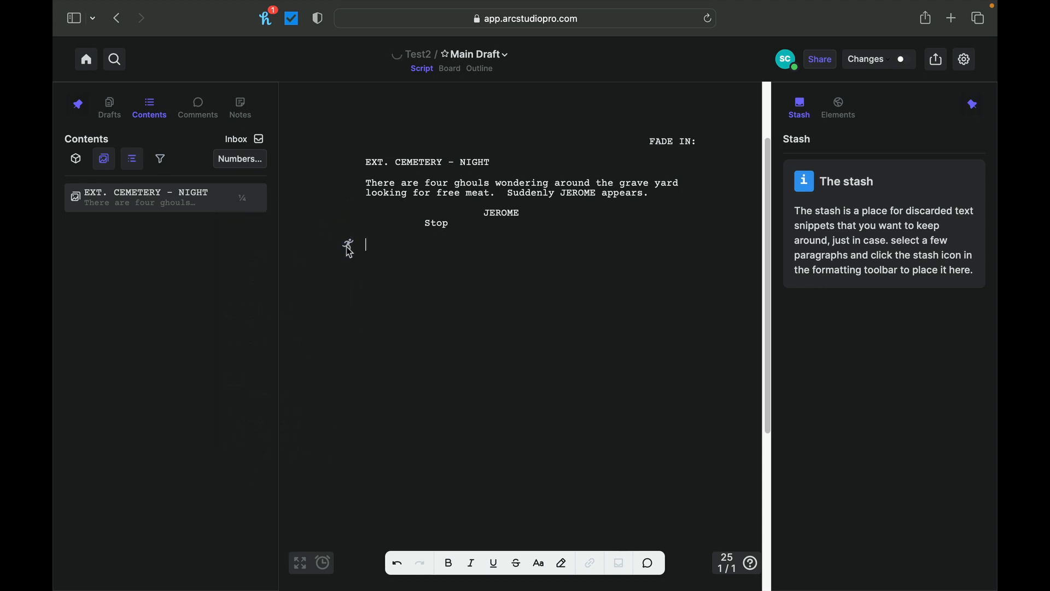
click(348, 244)
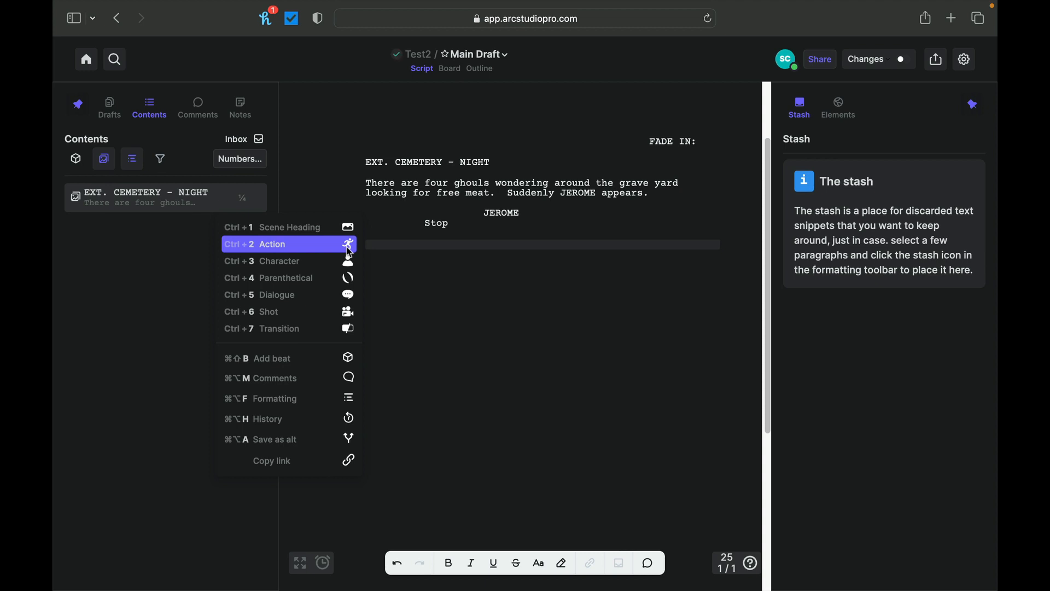
mouse_move(306, 315)
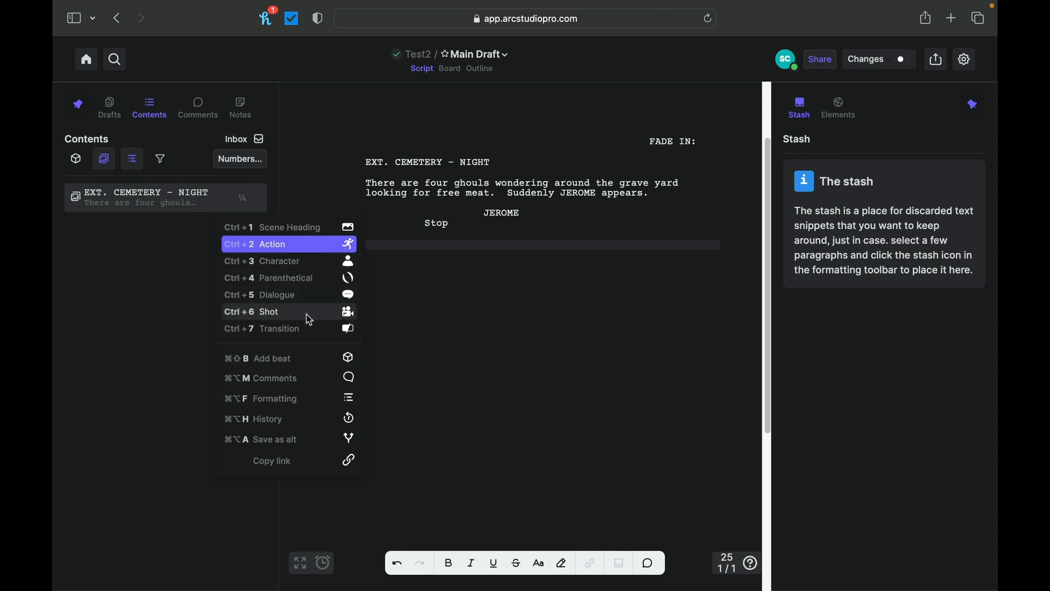
mouse_move(310, 328)
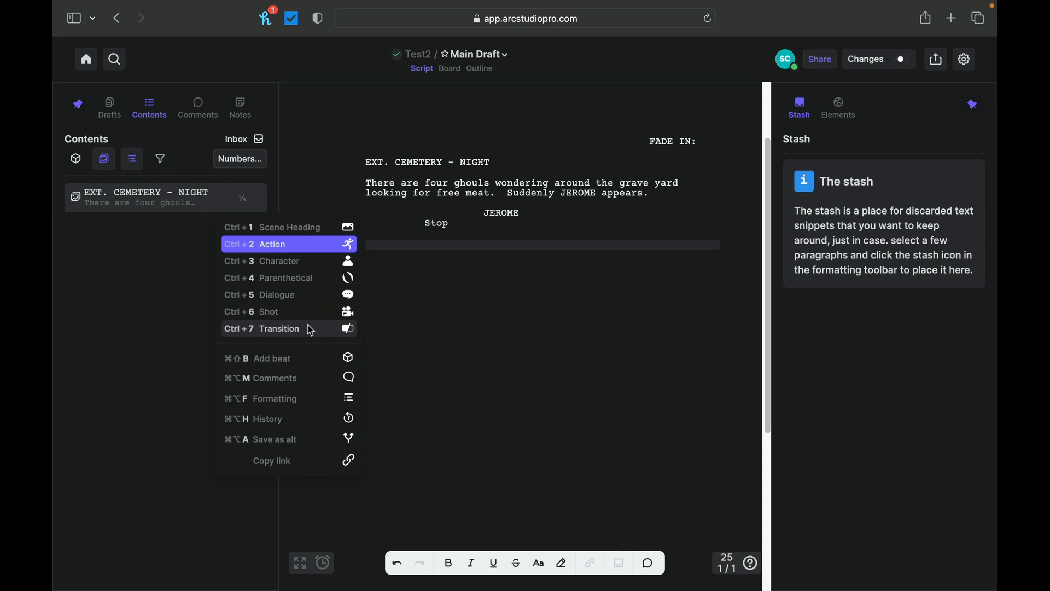
mouse_move(301, 398)
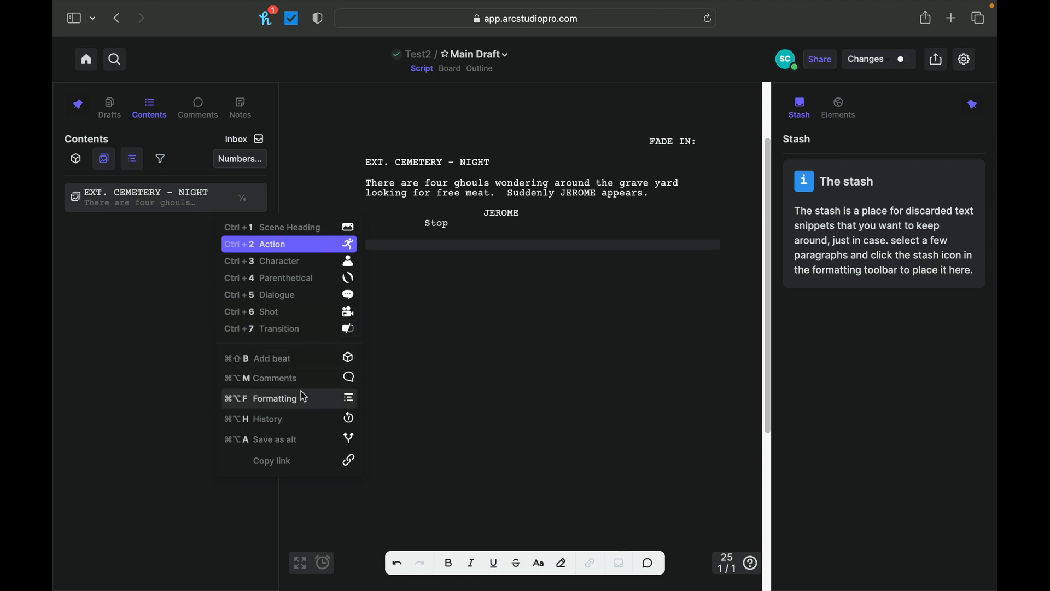
mouse_move(309, 378)
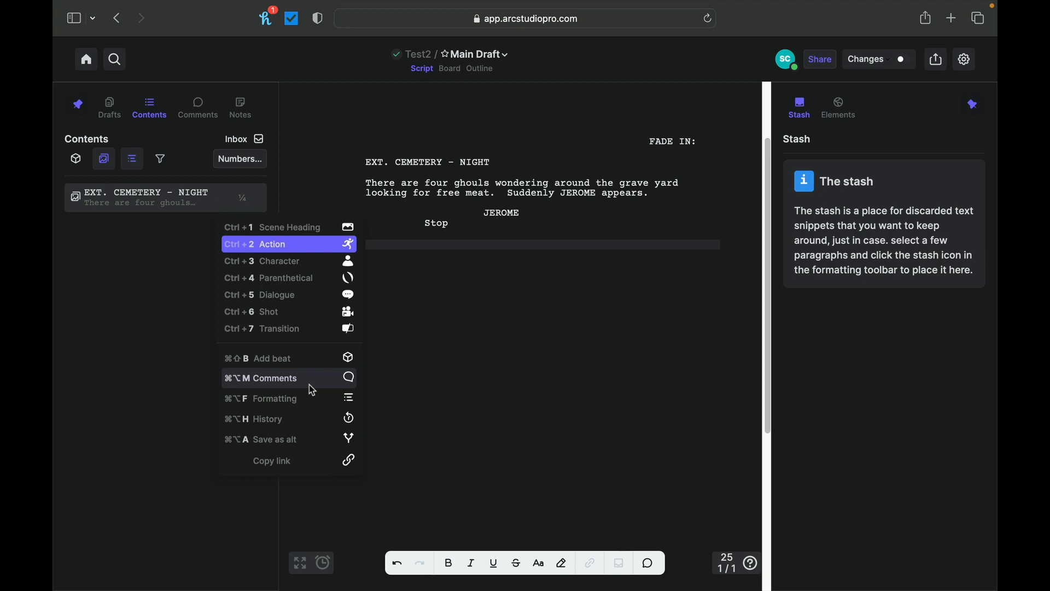
click(273, 244)
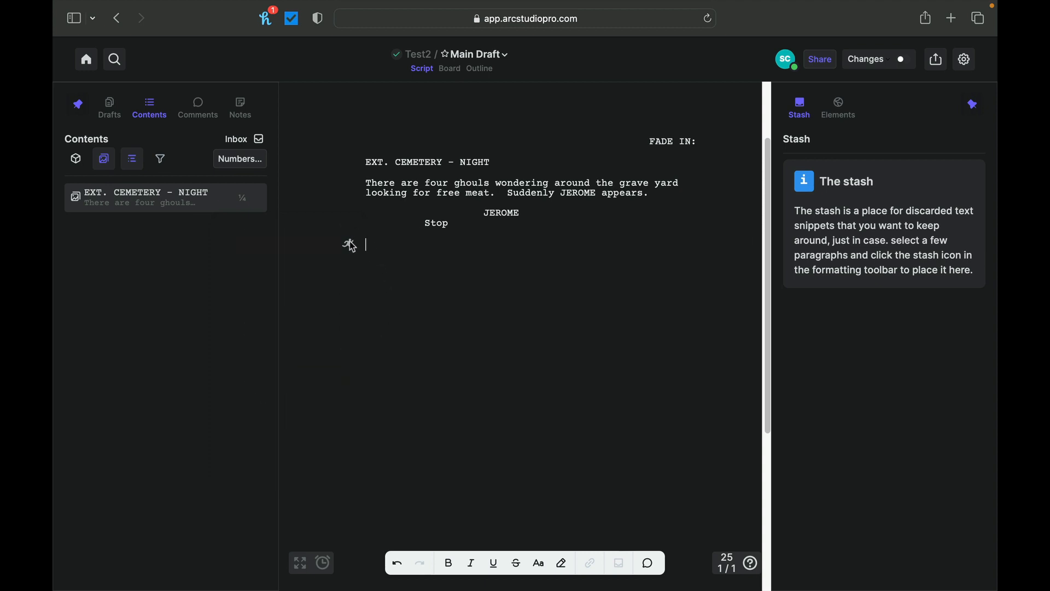
mouse_move(392, 280)
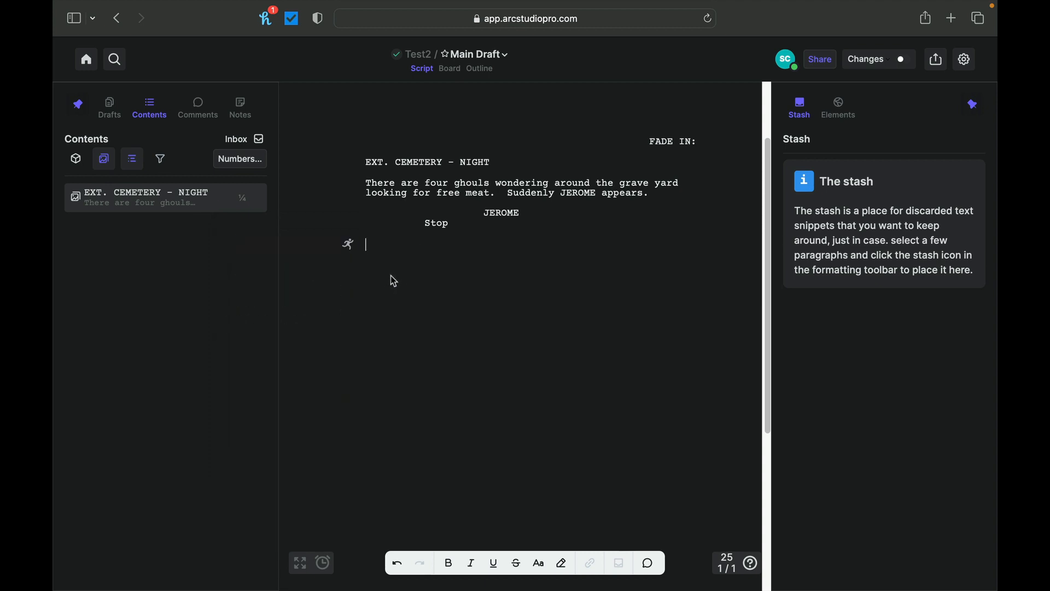
mouse_move(284, 315)
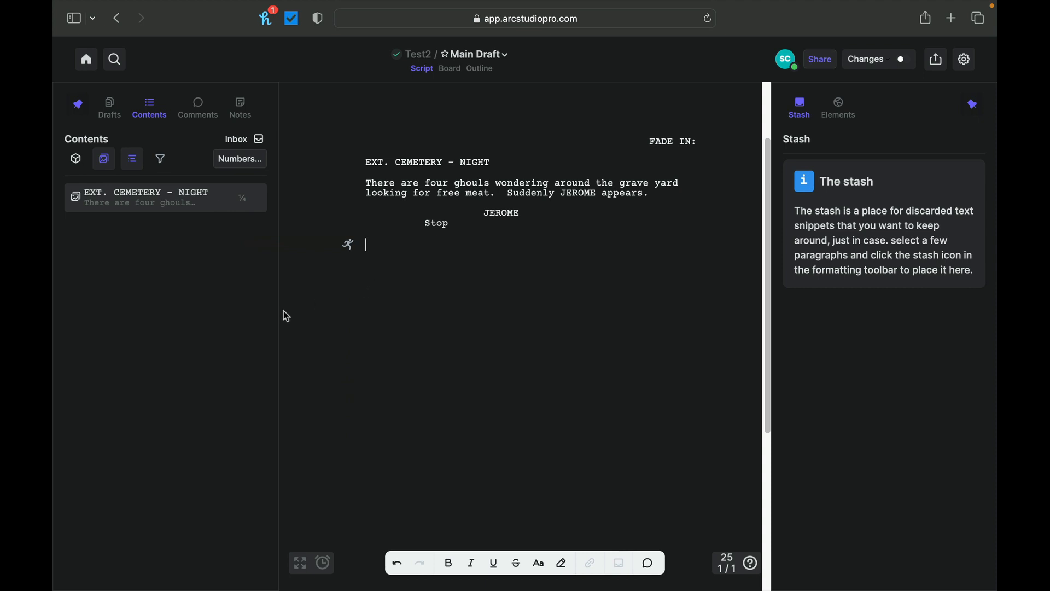
mouse_move(279, 319)
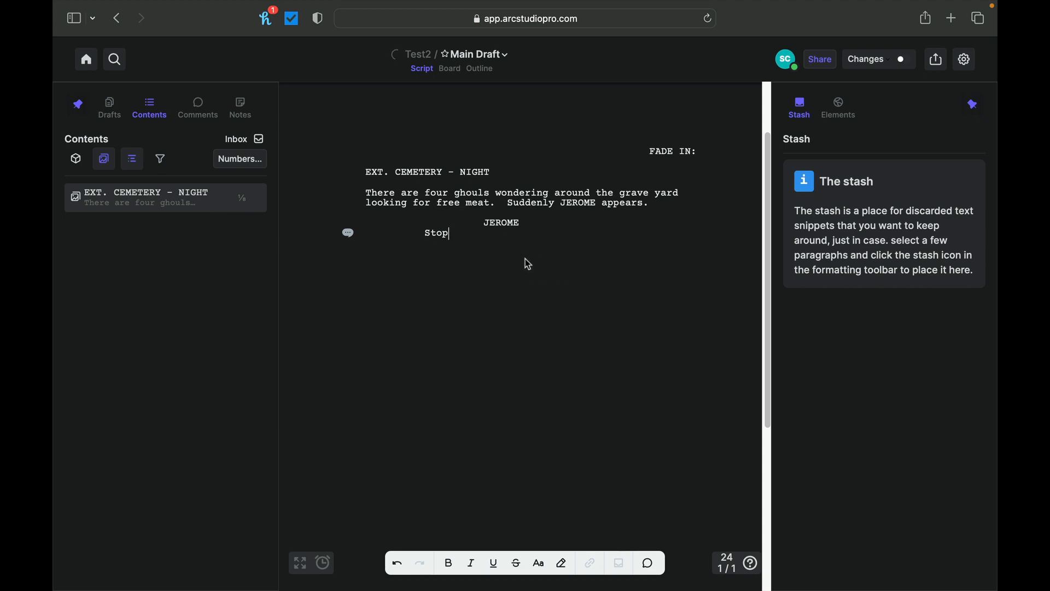
click(348, 232)
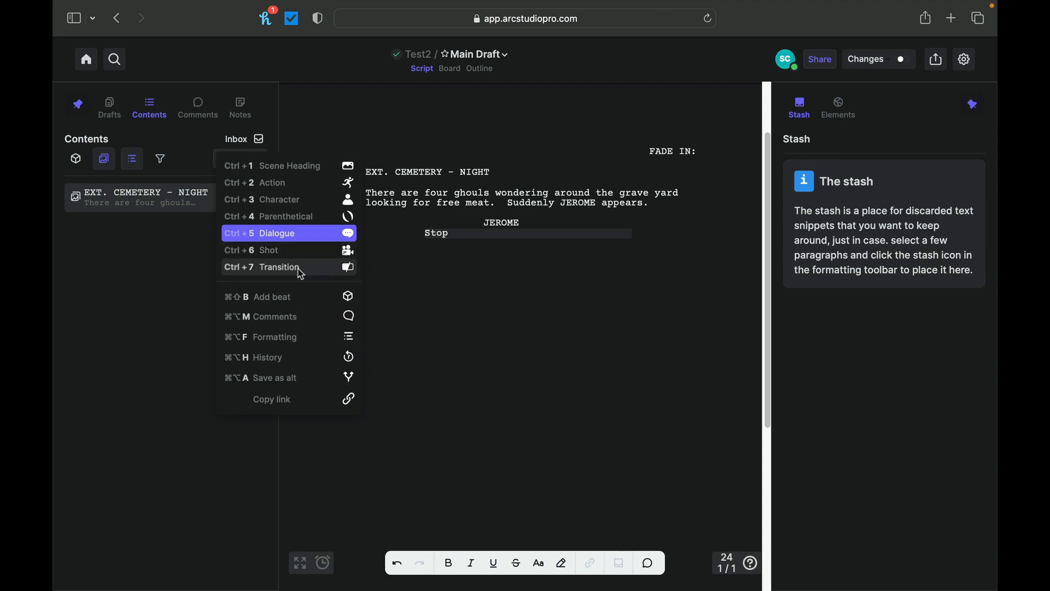
mouse_move(313, 196)
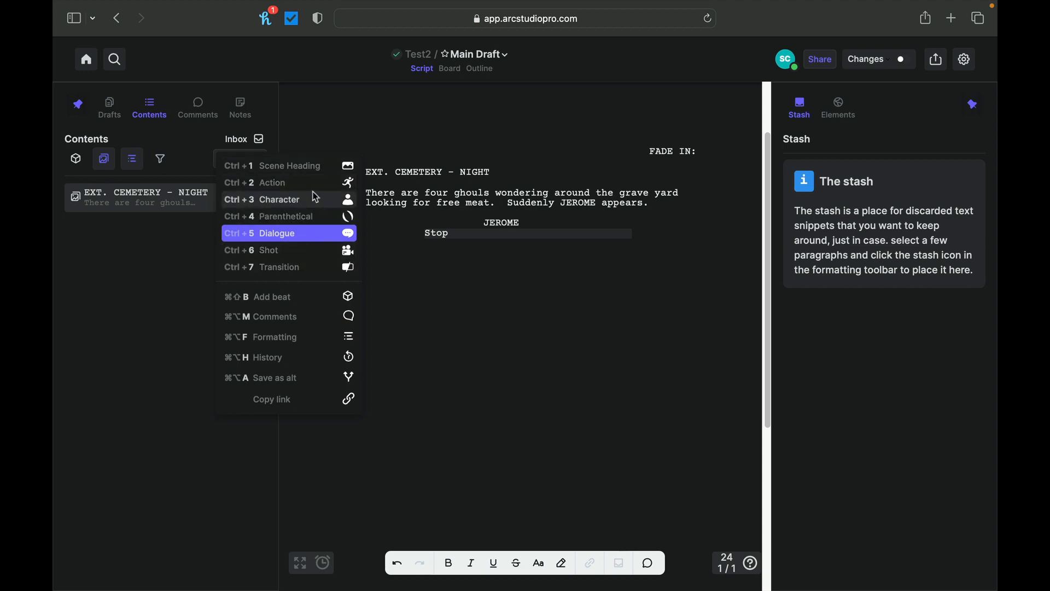
mouse_move(489, 128)
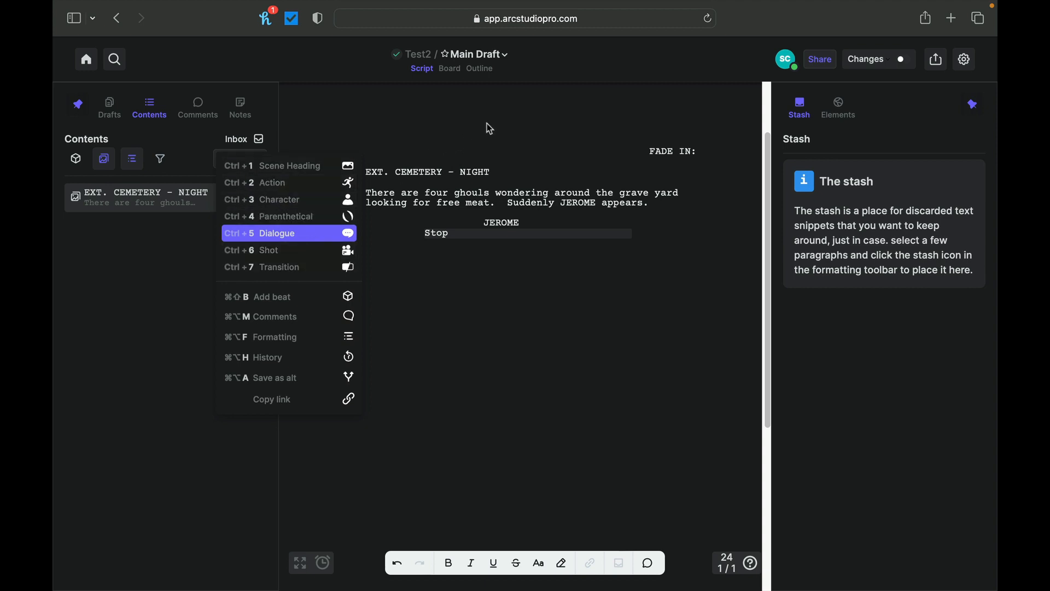
mouse_move(167, 246)
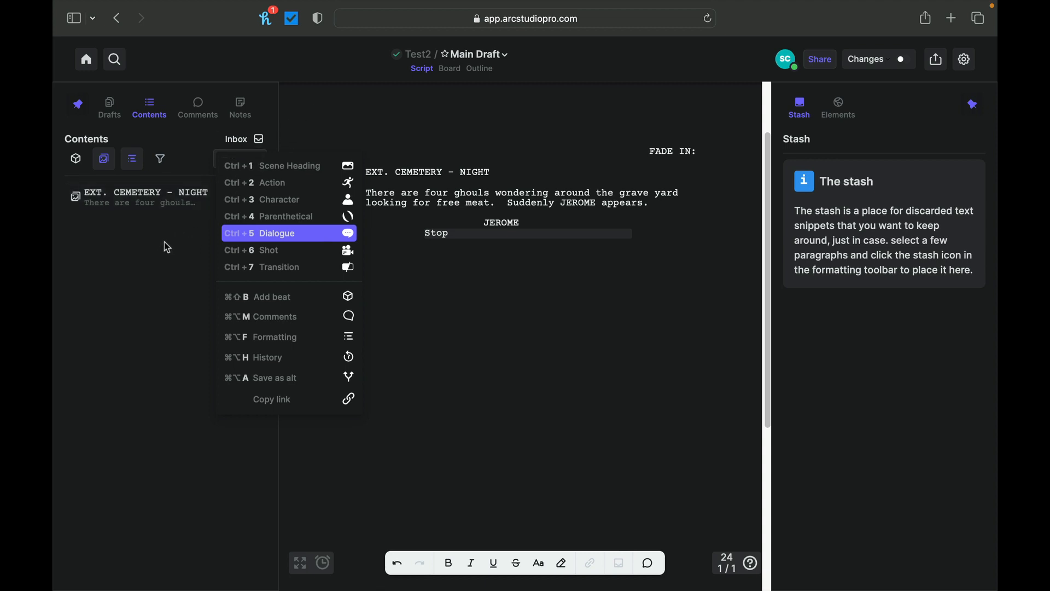
click(275, 233)
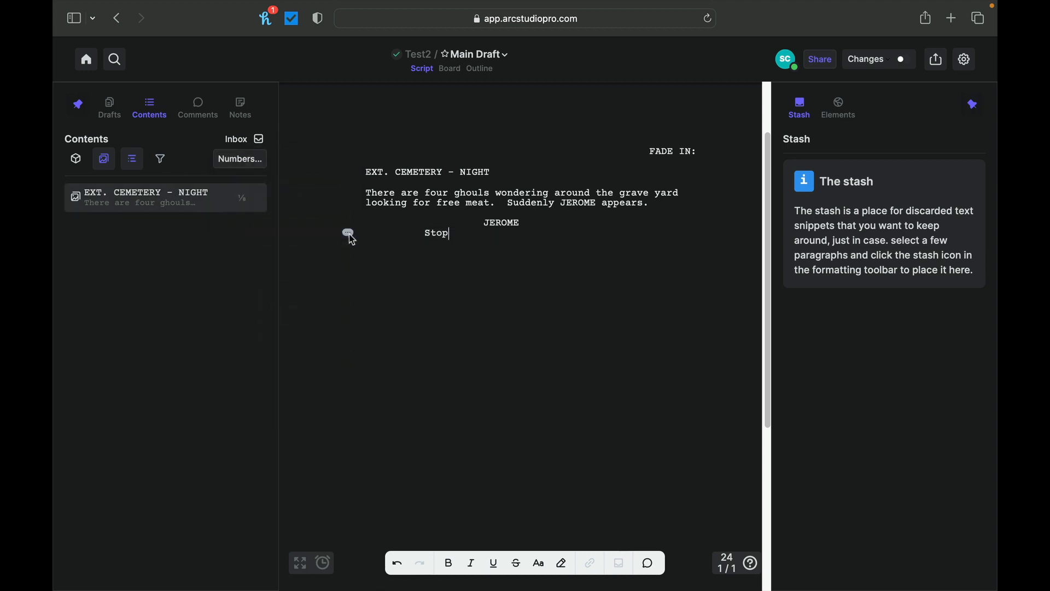
mouse_move(137, 216)
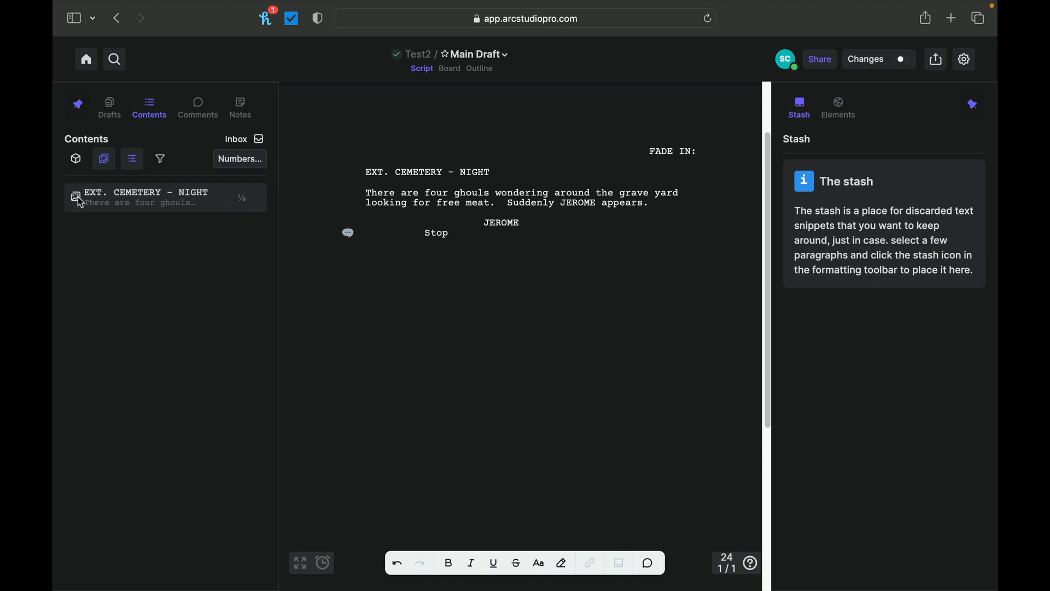
mouse_move(75, 159)
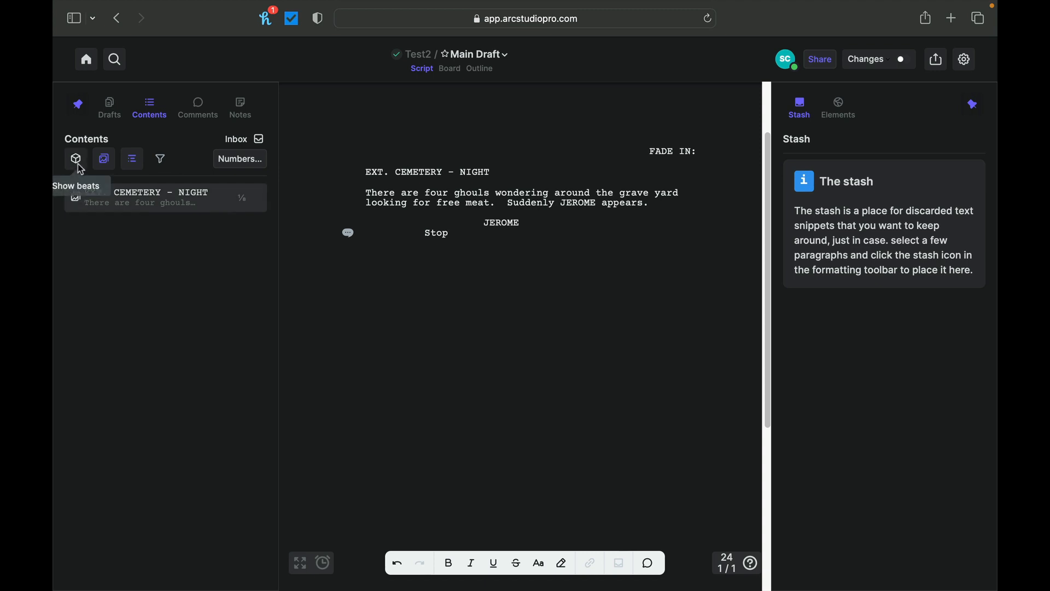
mouse_move(104, 159)
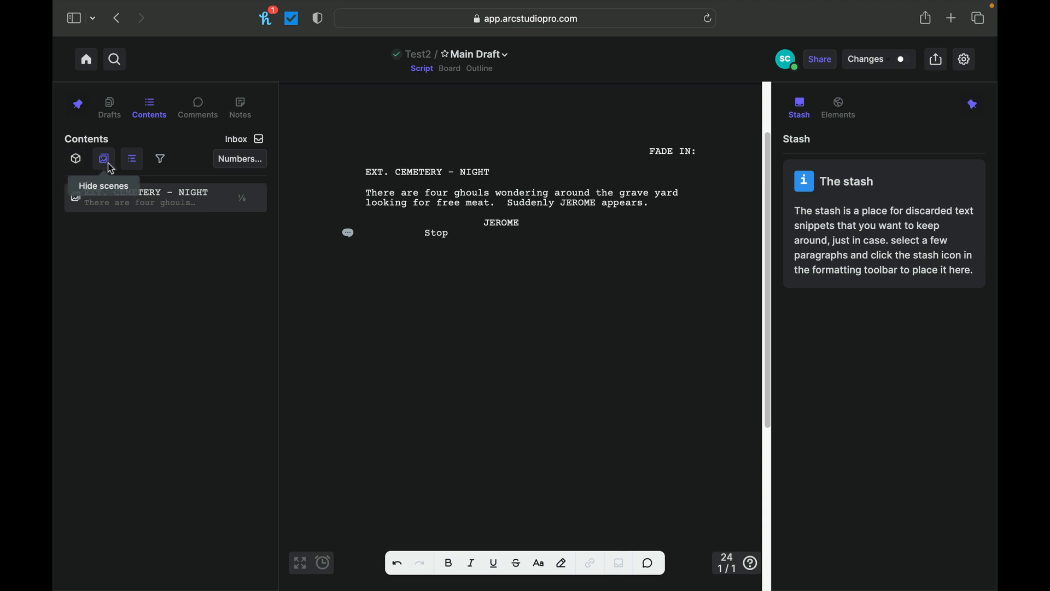
mouse_move(109, 170)
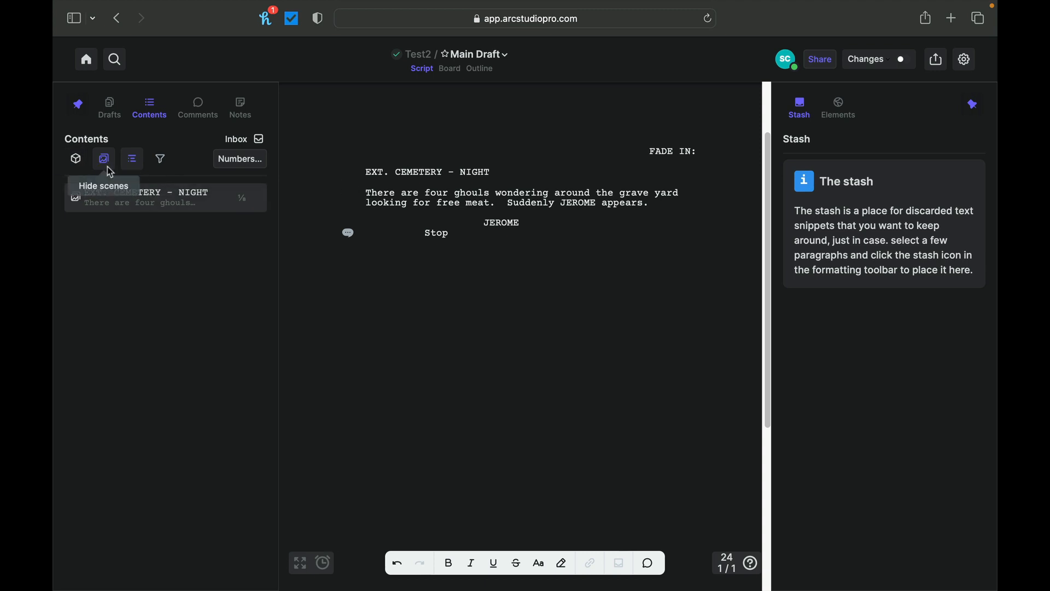
mouse_move(159, 159)
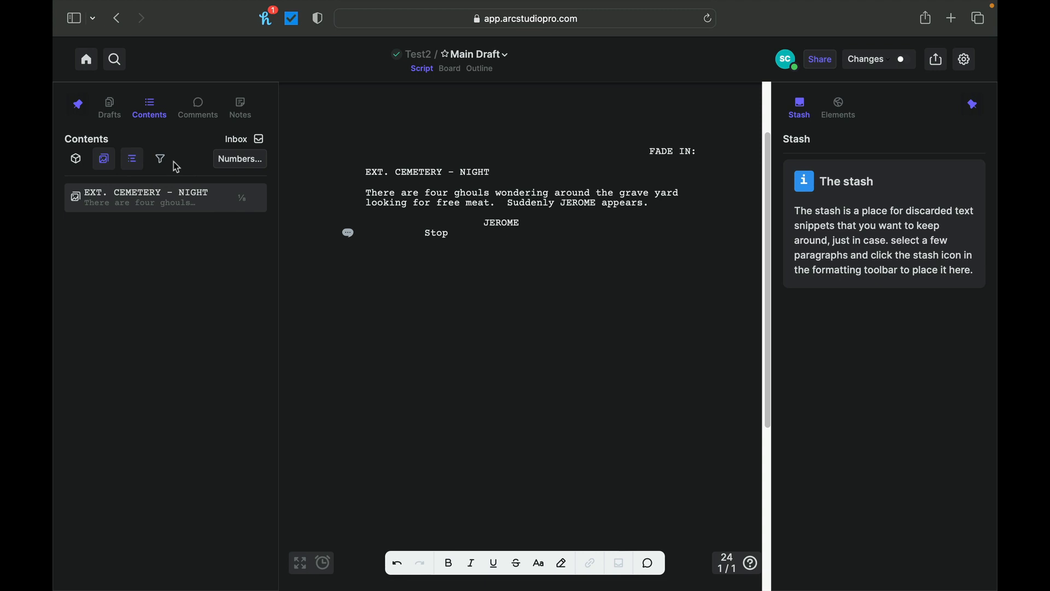
mouse_move(419, 79)
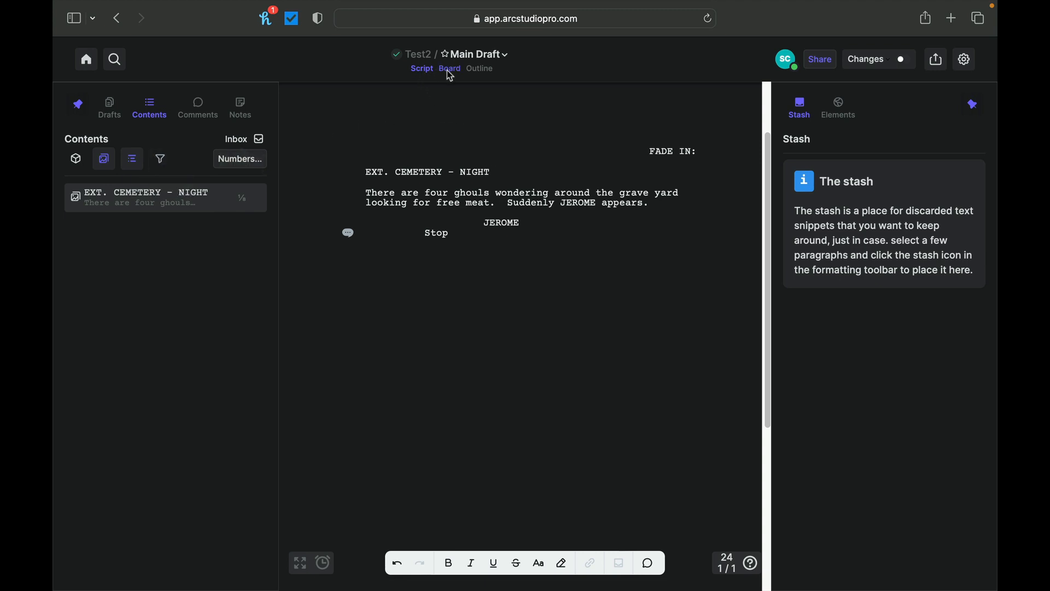
On the board, add a first beat titled 'Grave Yard Beat Down'
click(448, 68)
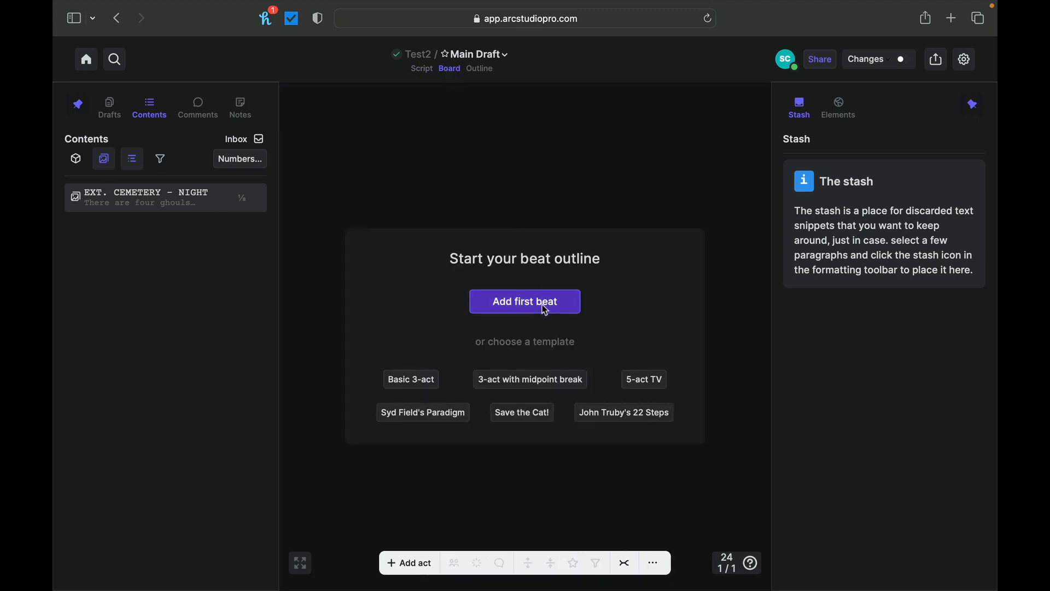
click(524, 300)
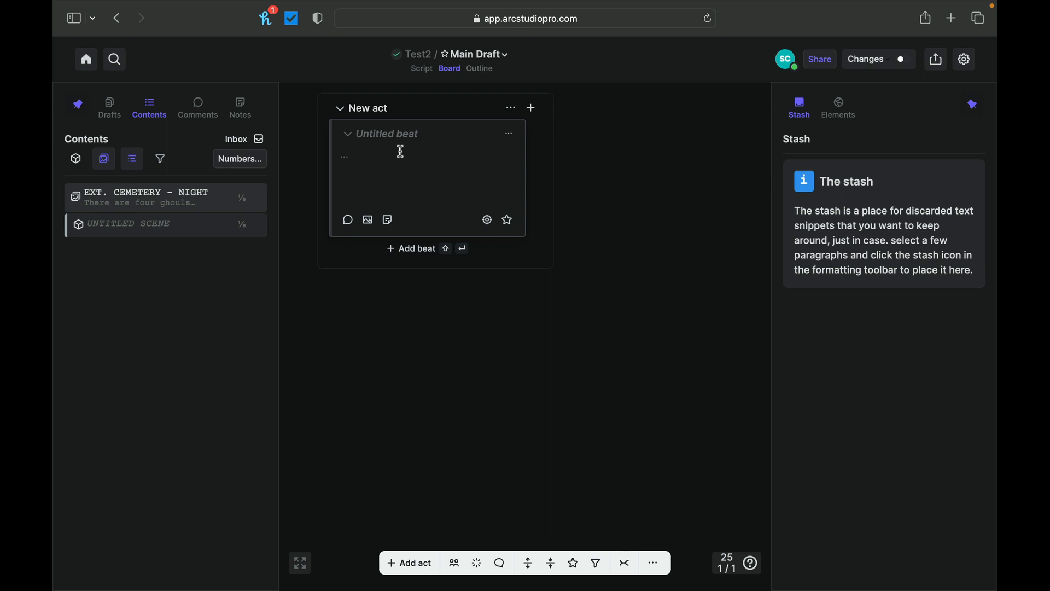
text(Grave)
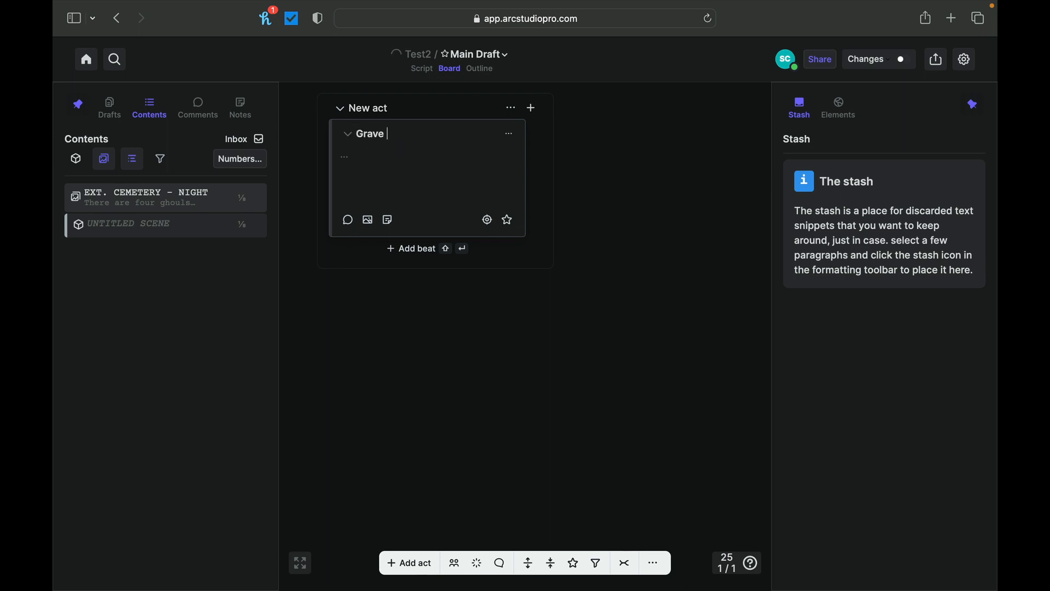
text(Yard)
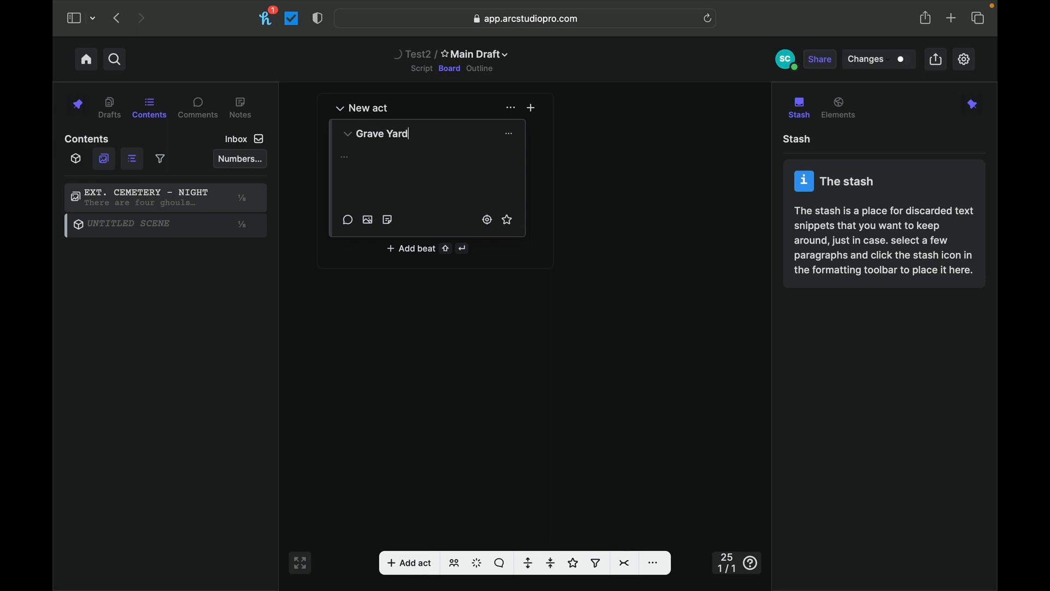
text(Beat Down)
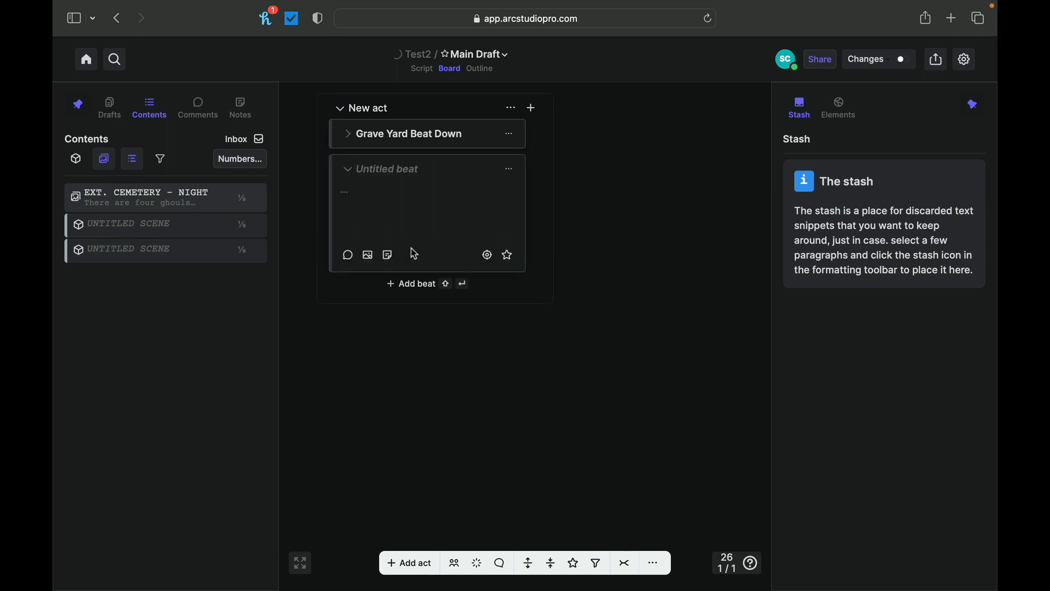
Add a second beat titled 'Vampire Showdown'
text(Vamp)
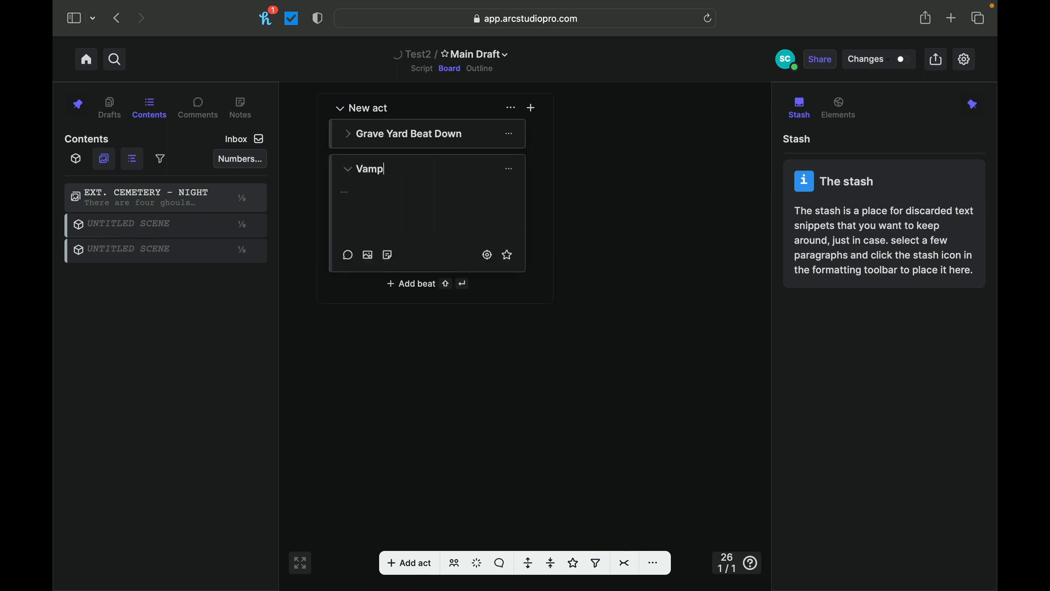
text(ire Showd)
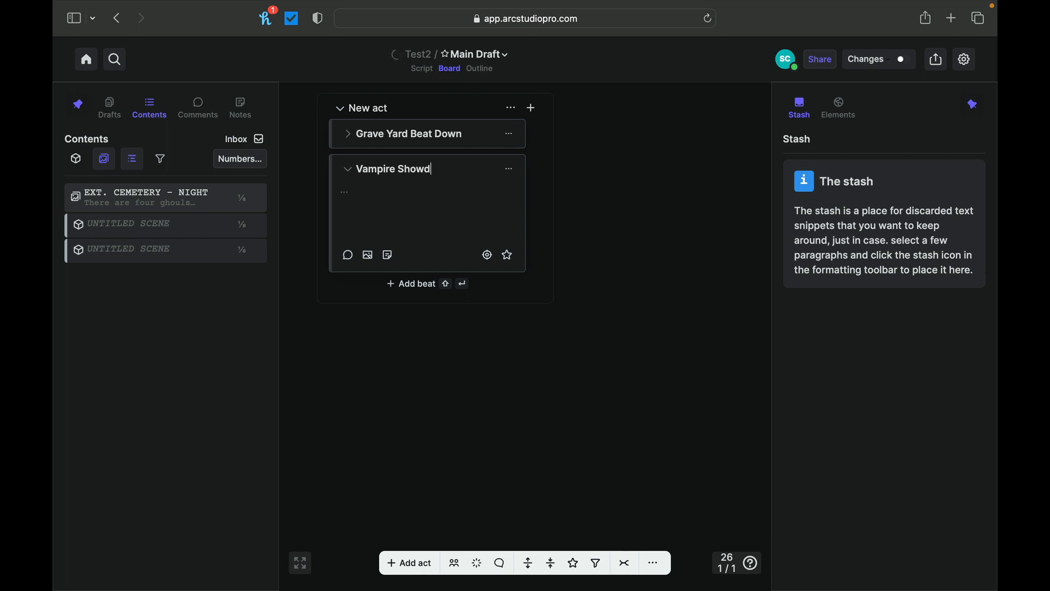
text(own)
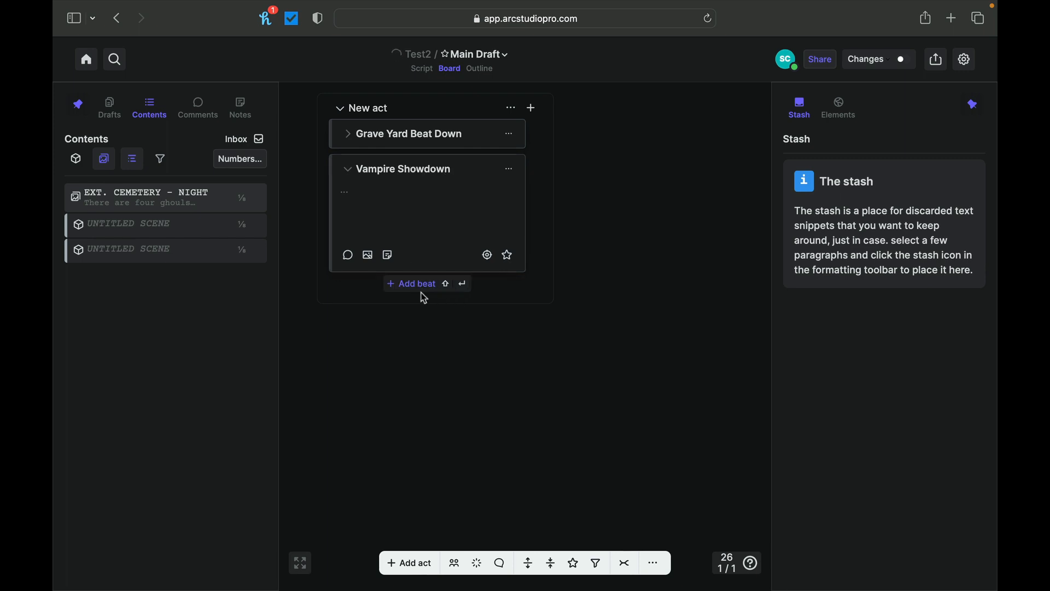
Add a third beat titled 'Jerome going to hospital'
click(410, 283)
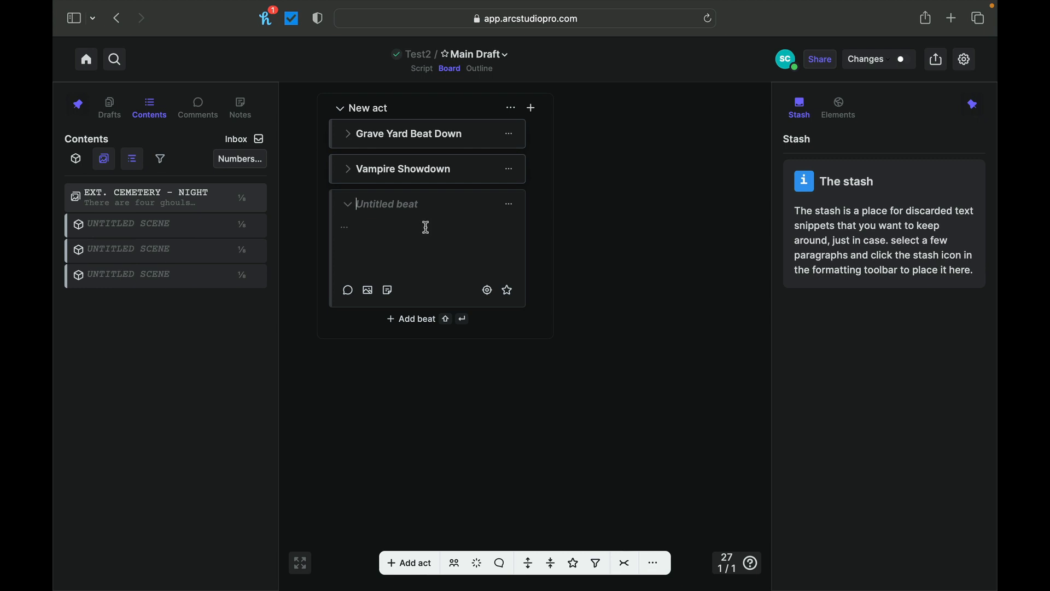
text(Jerome)
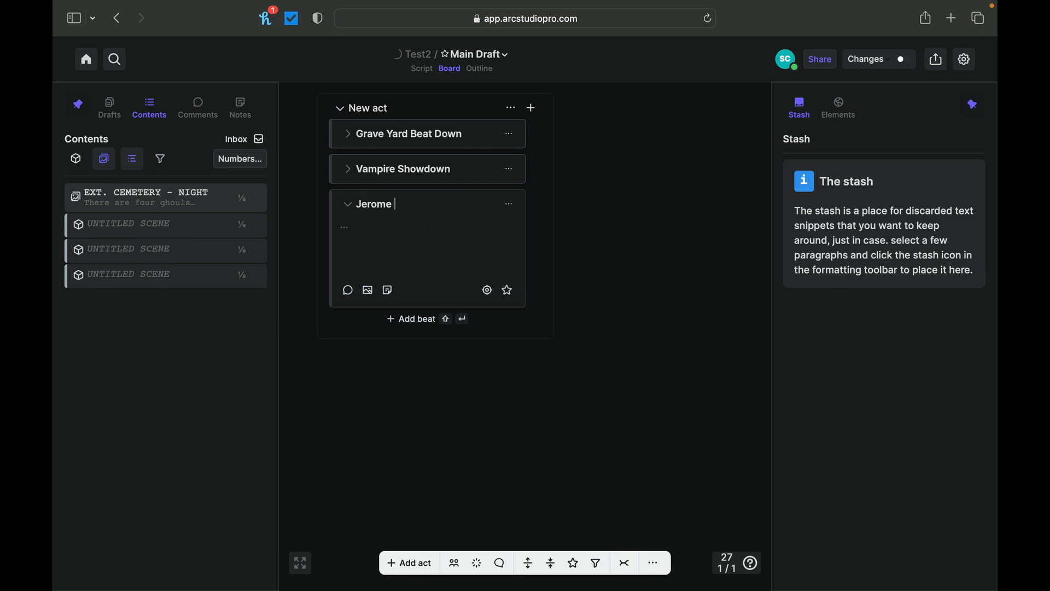
text(going to hospi)
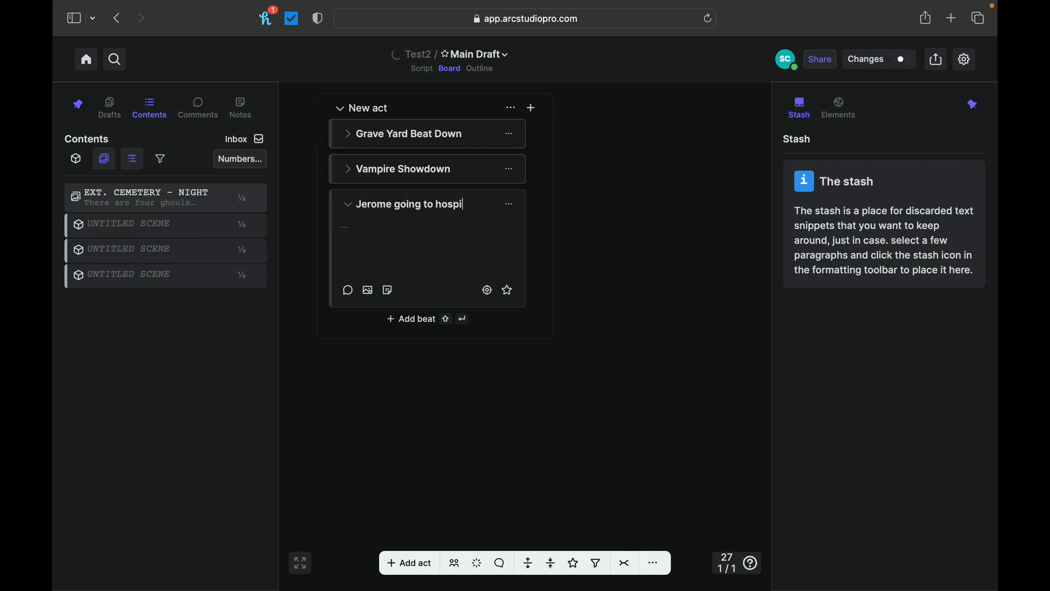
text(tal)
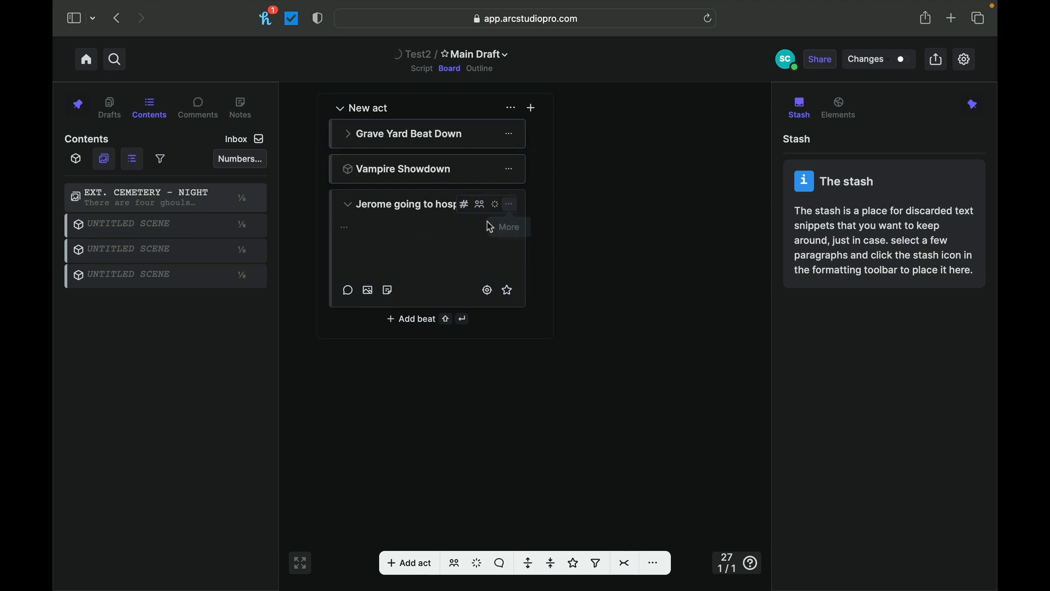
mouse_move(543, 299)
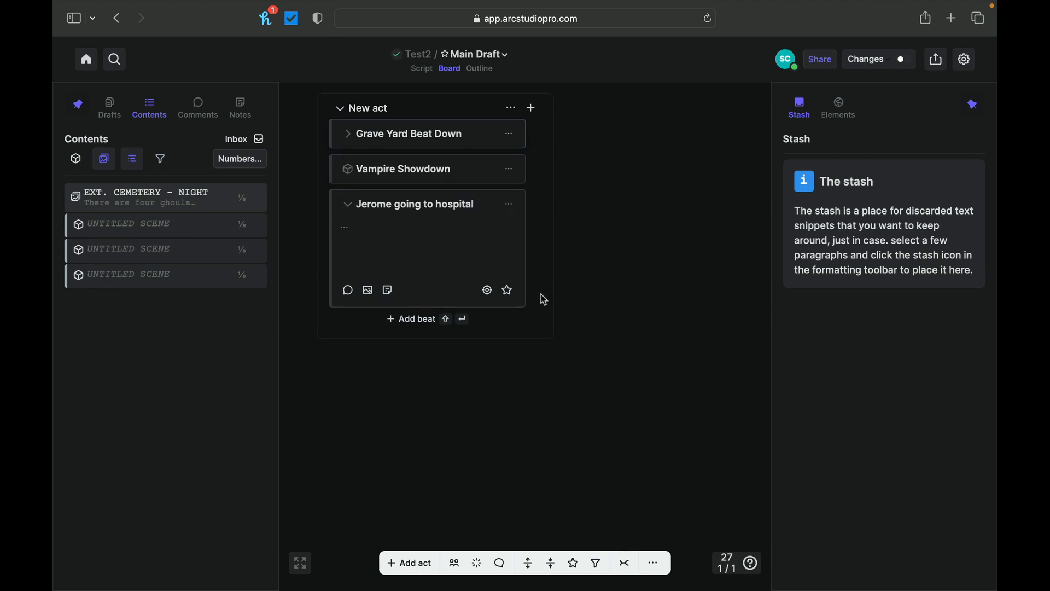
mouse_move(527, 562)
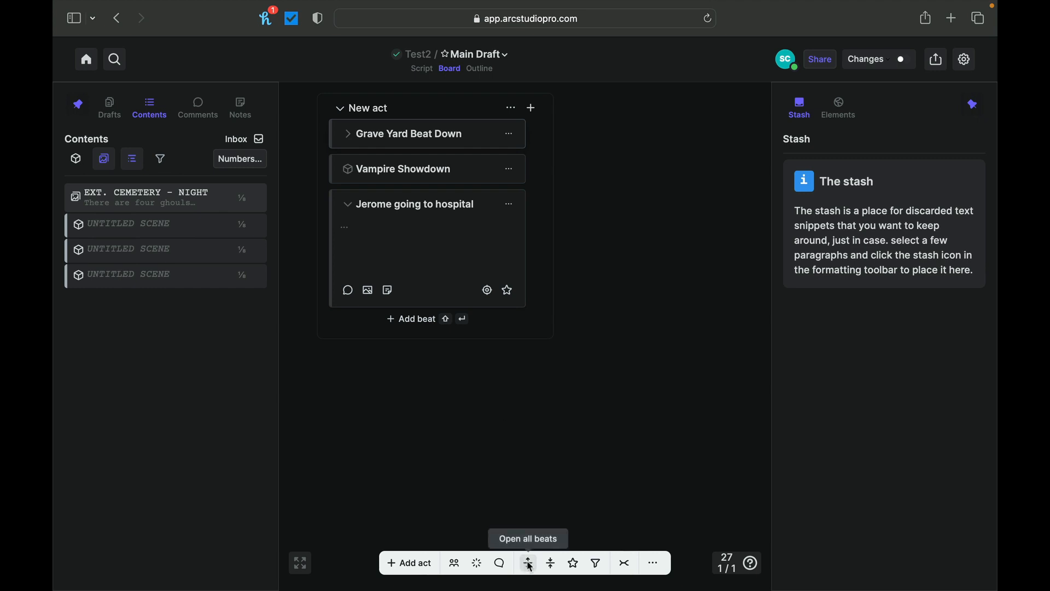
mouse_move(453, 563)
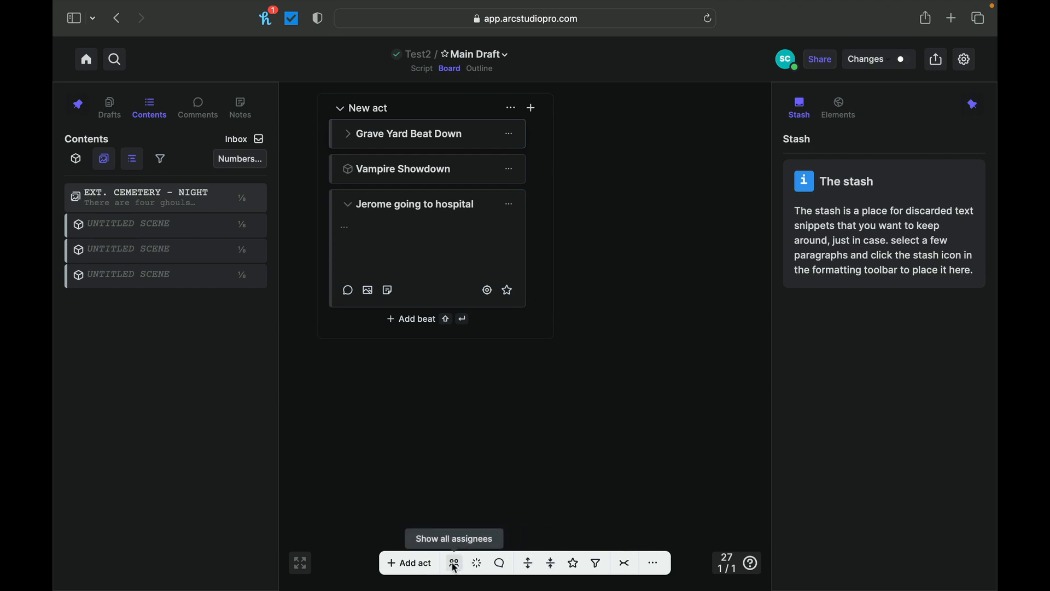
mouse_move(537, 197)
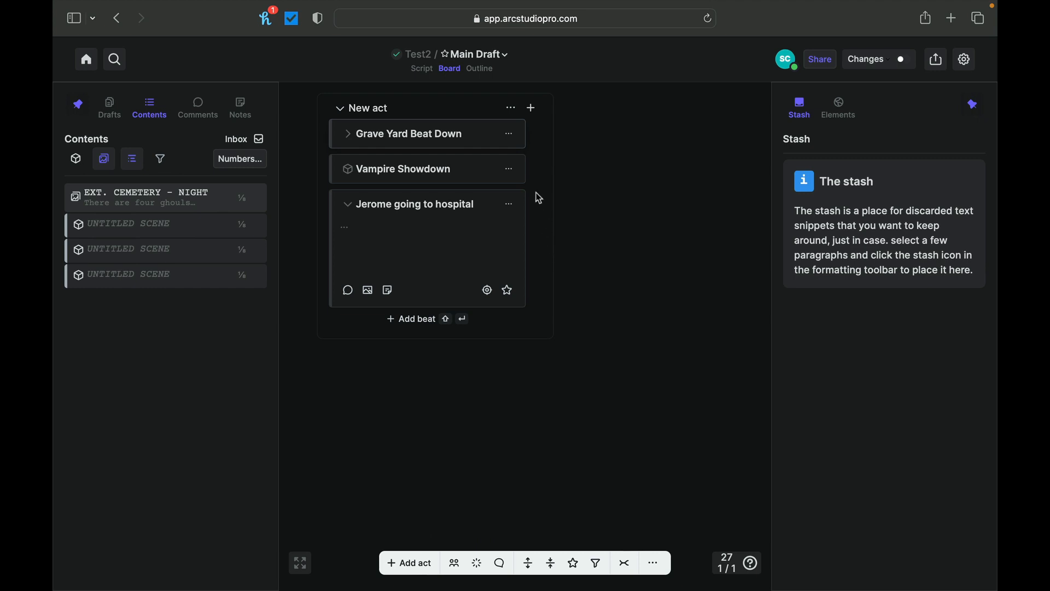
Collapse the beats, move Vampire Showdown to the end of the act, and open its options
click(348, 205)
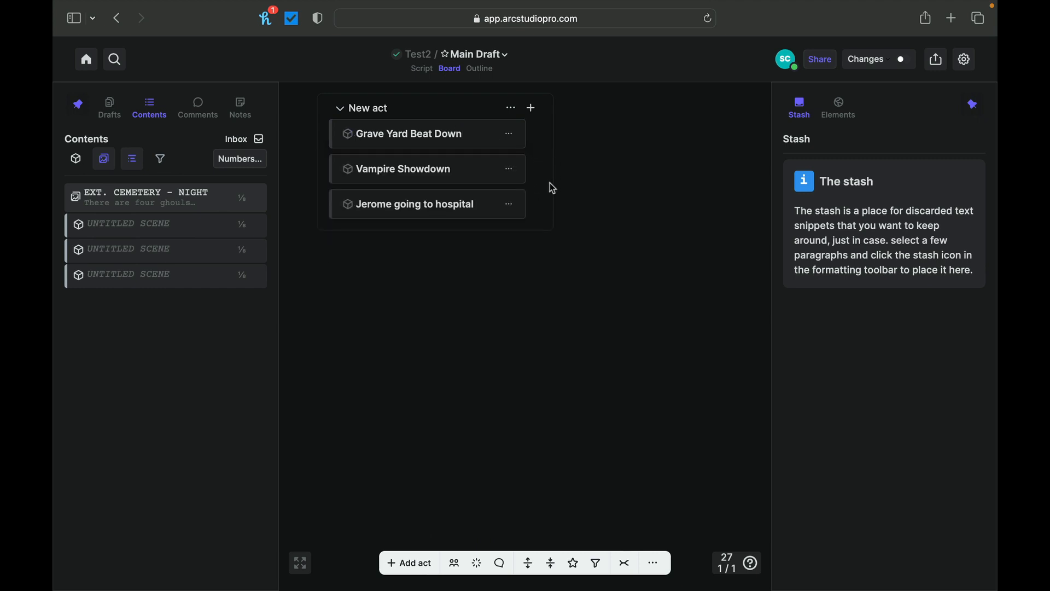
mouse_move(82, 232)
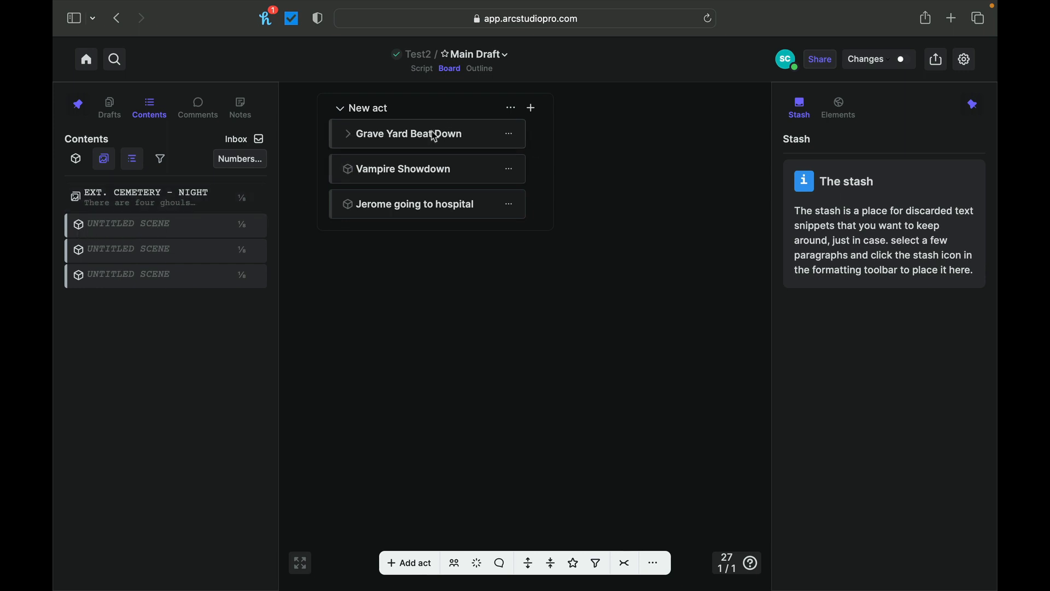
click(348, 133)
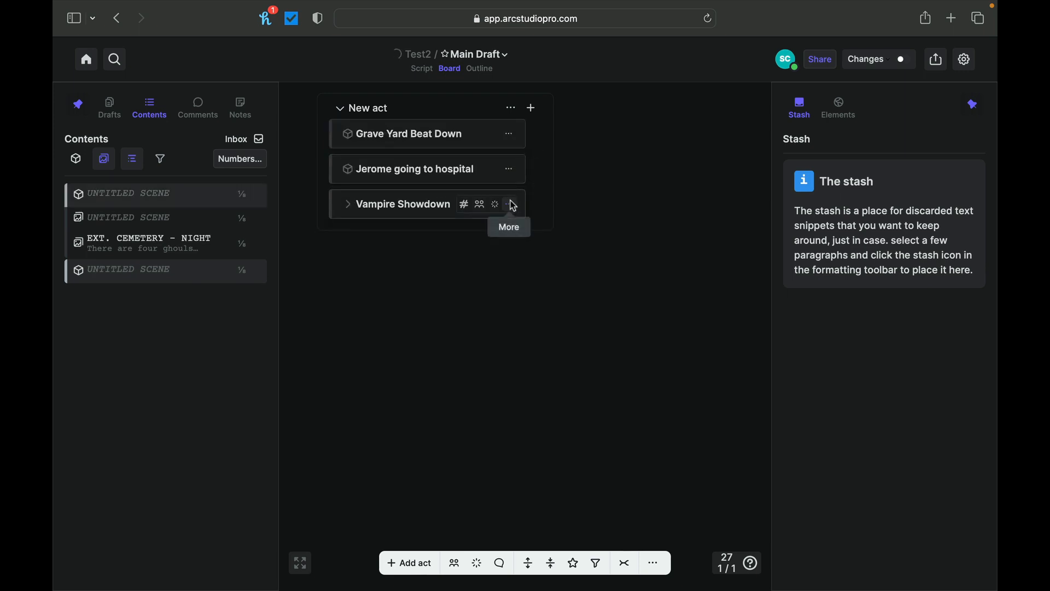
mouse_move(479, 204)
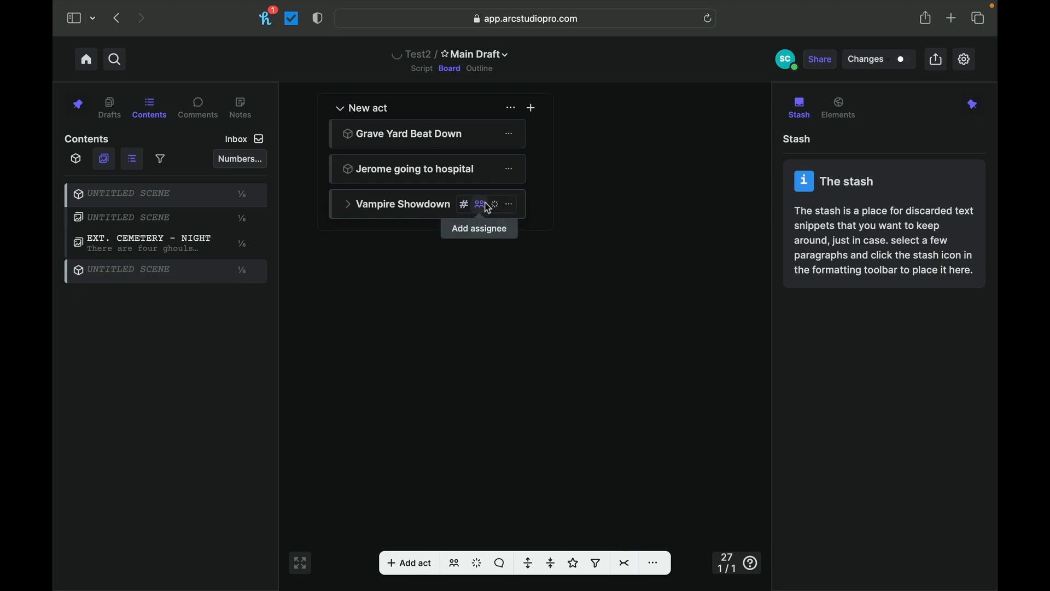
click(507, 203)
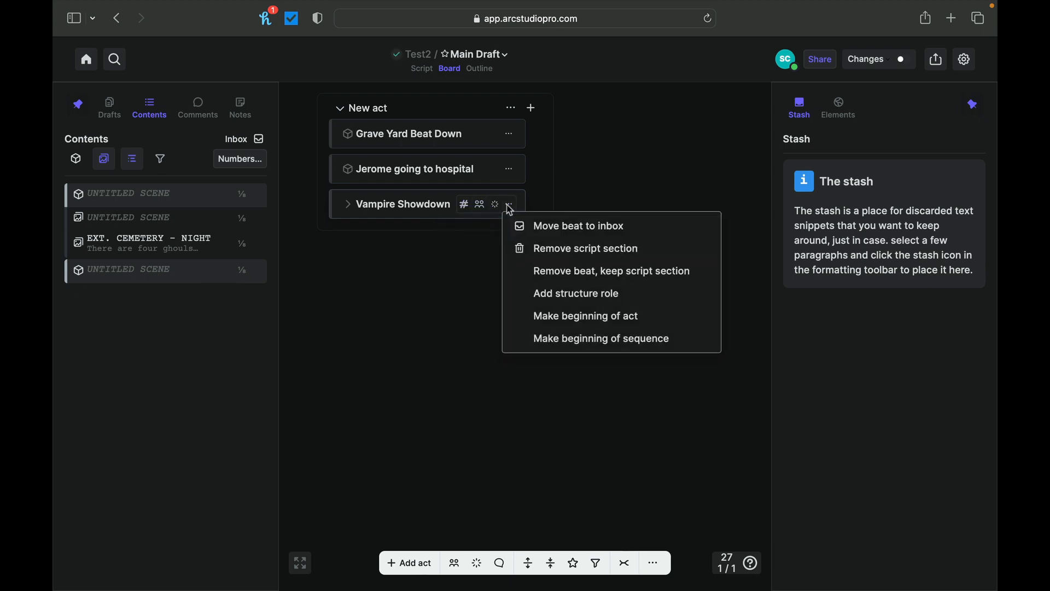
mouse_move(552, 225)
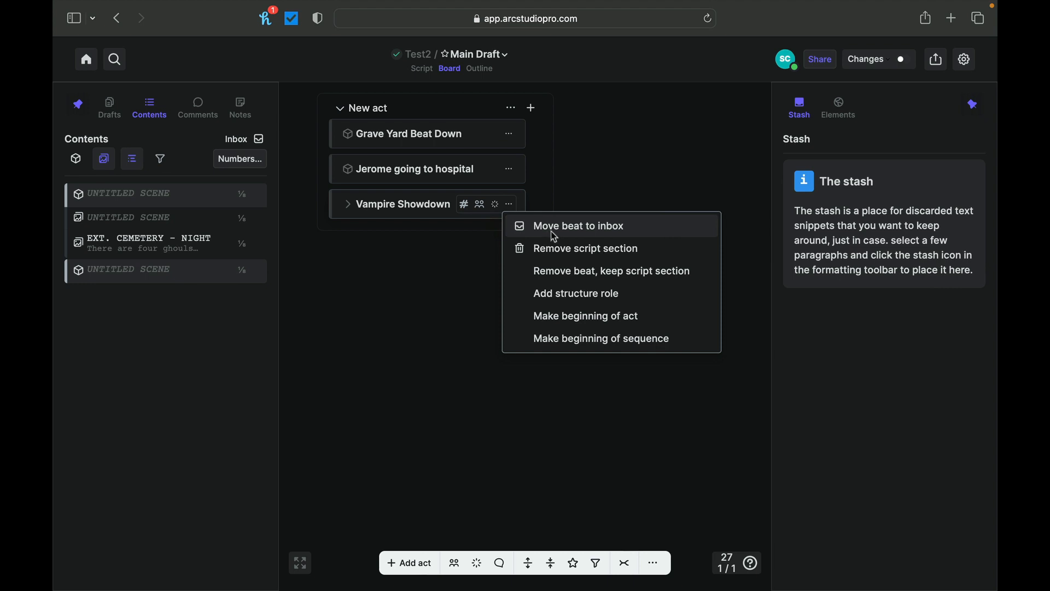
mouse_move(431, 220)
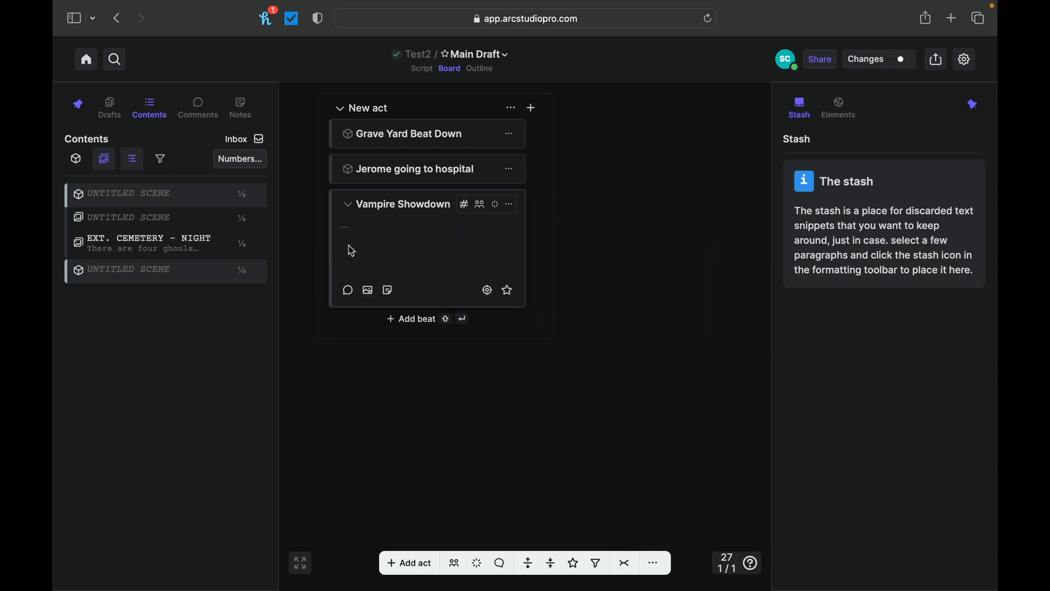
mouse_move(431, 255)
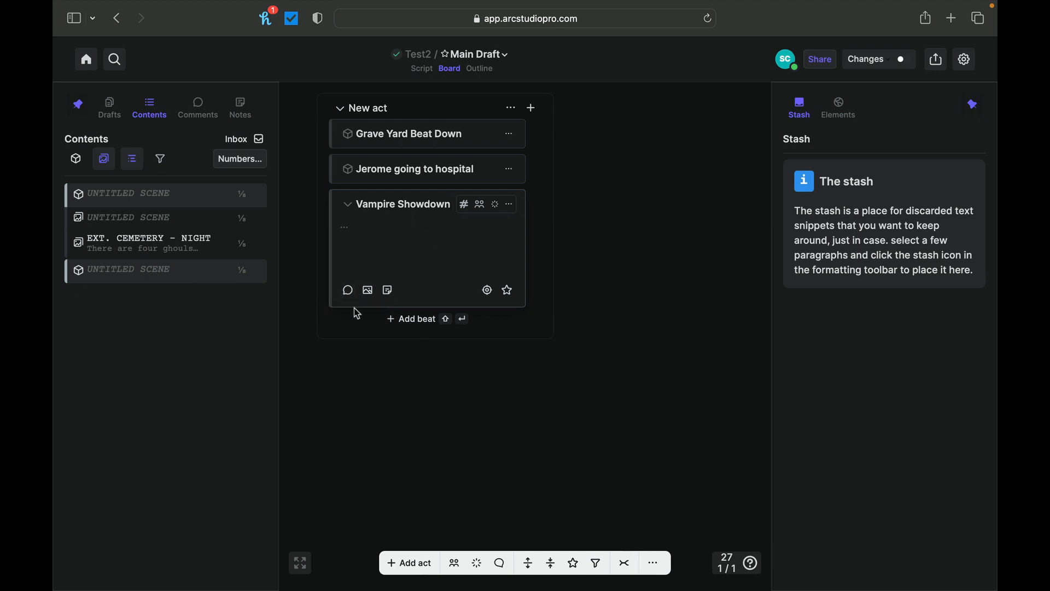
mouse_move(368, 290)
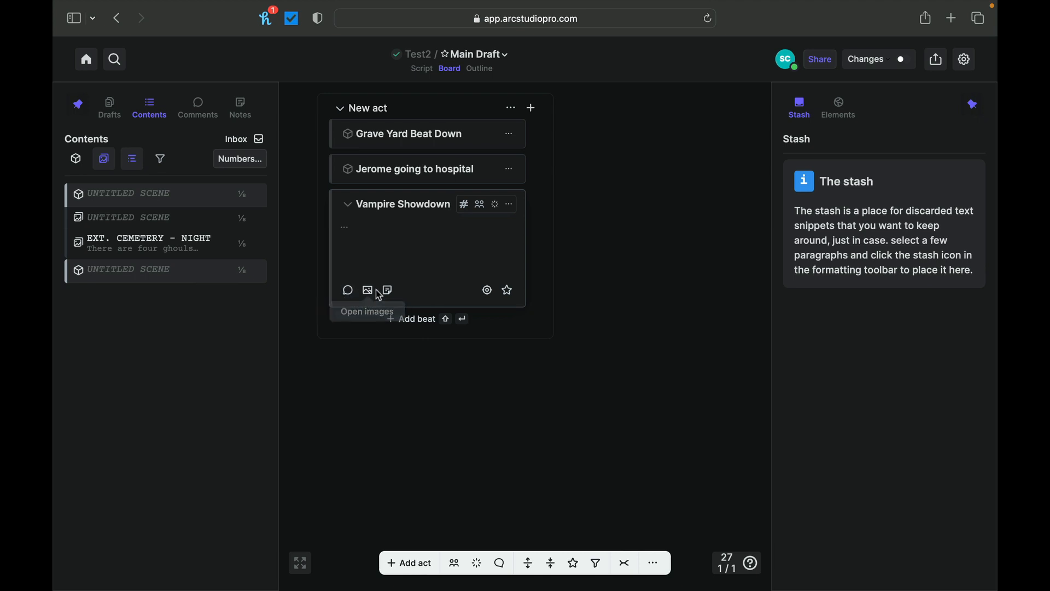
Attach an uploaded wolf image to the Vampire Showdown beat
click(367, 290)
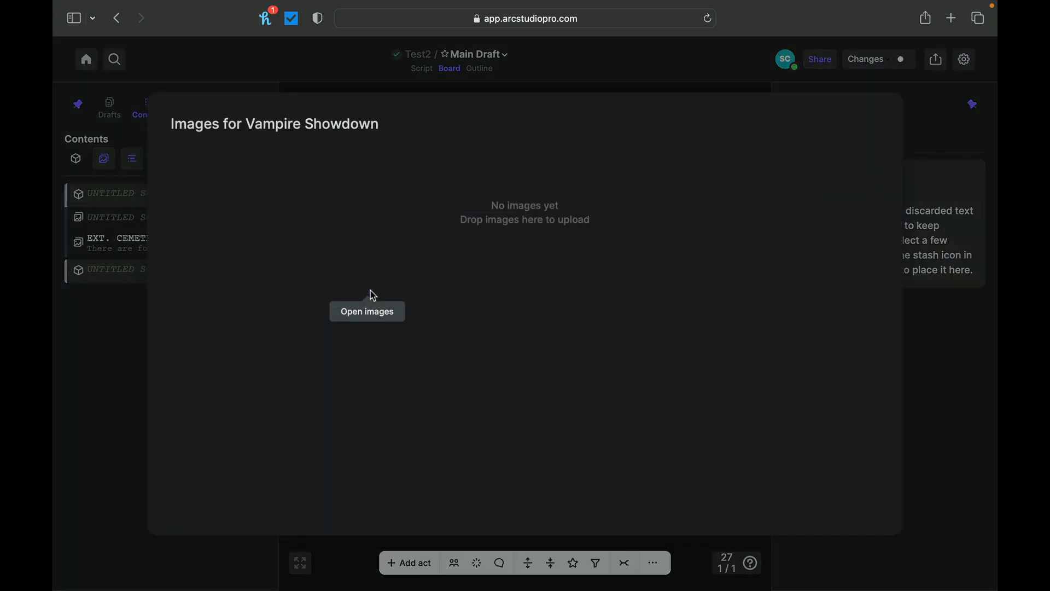
click(368, 310)
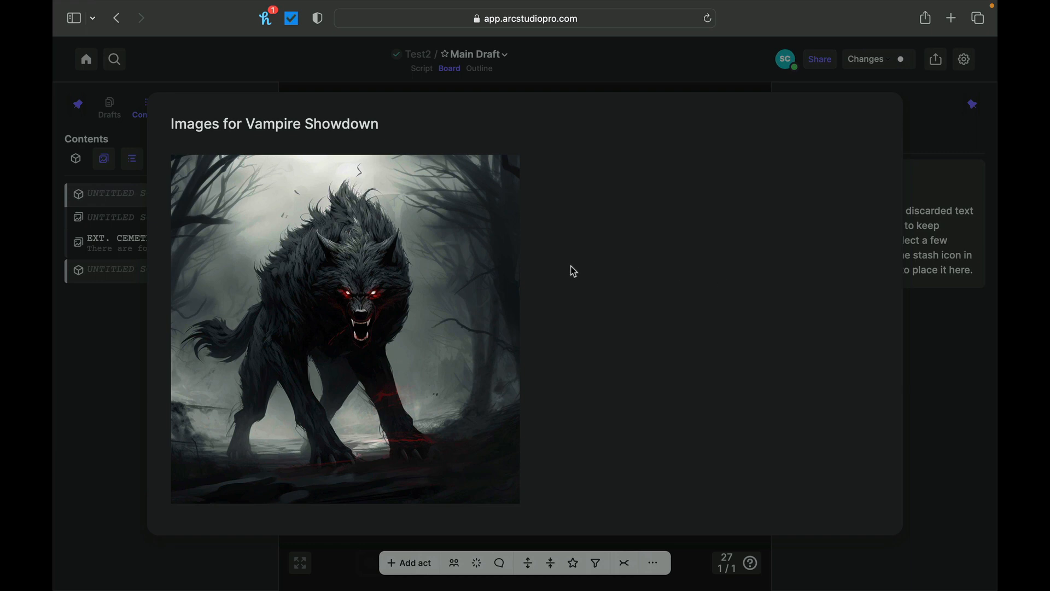
mouse_move(439, 274)
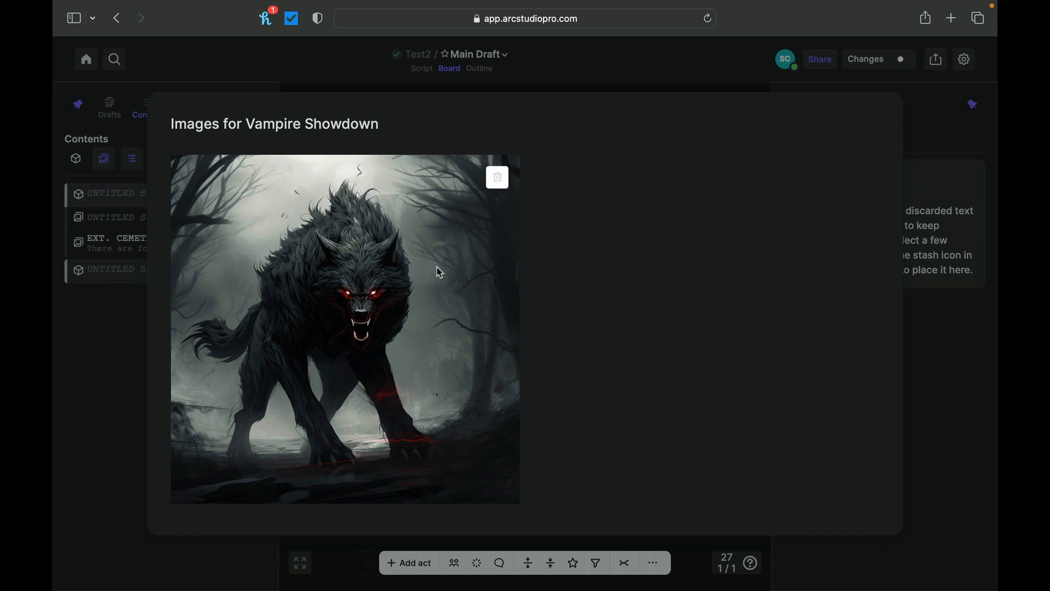
mouse_move(785, 142)
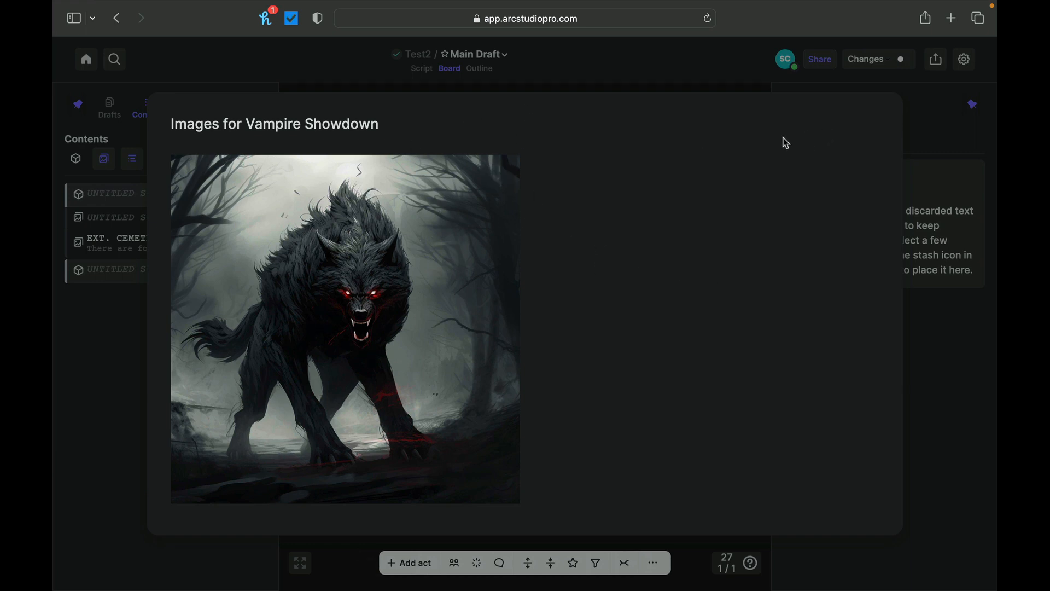
mouse_move(678, 108)
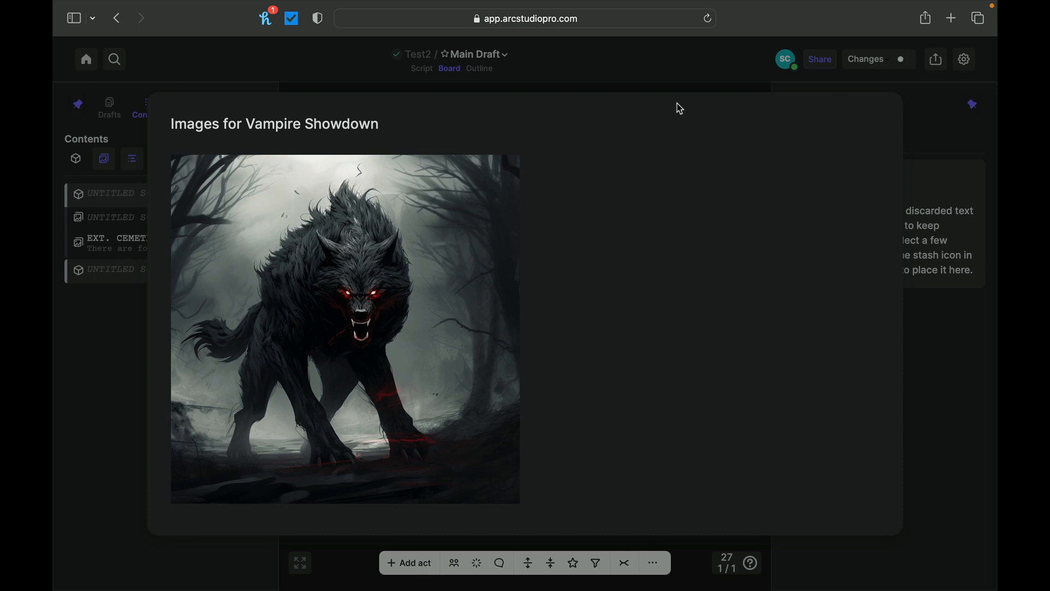
mouse_move(616, 100)
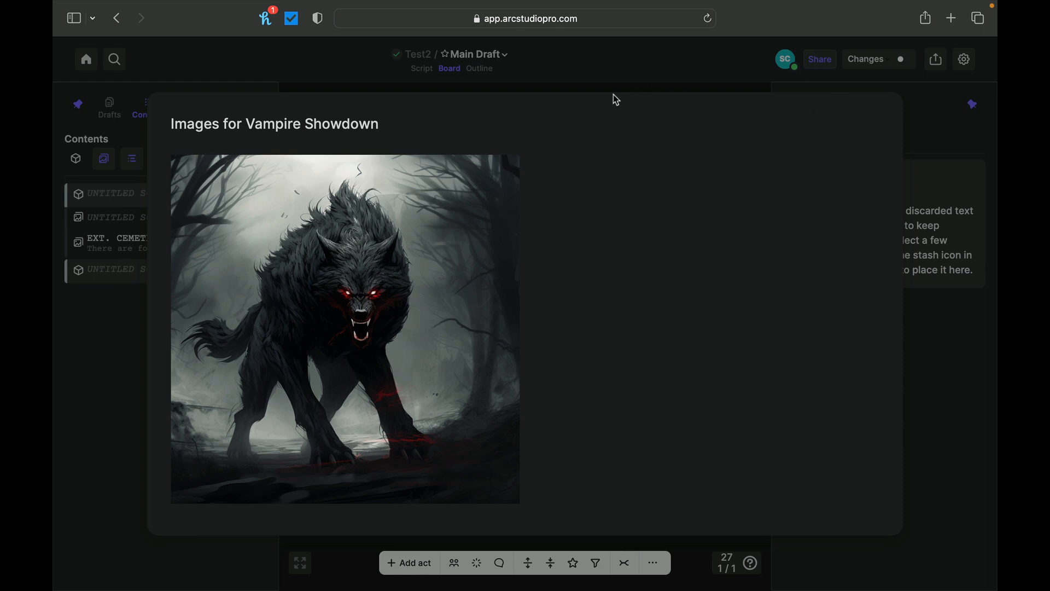
mouse_move(399, 127)
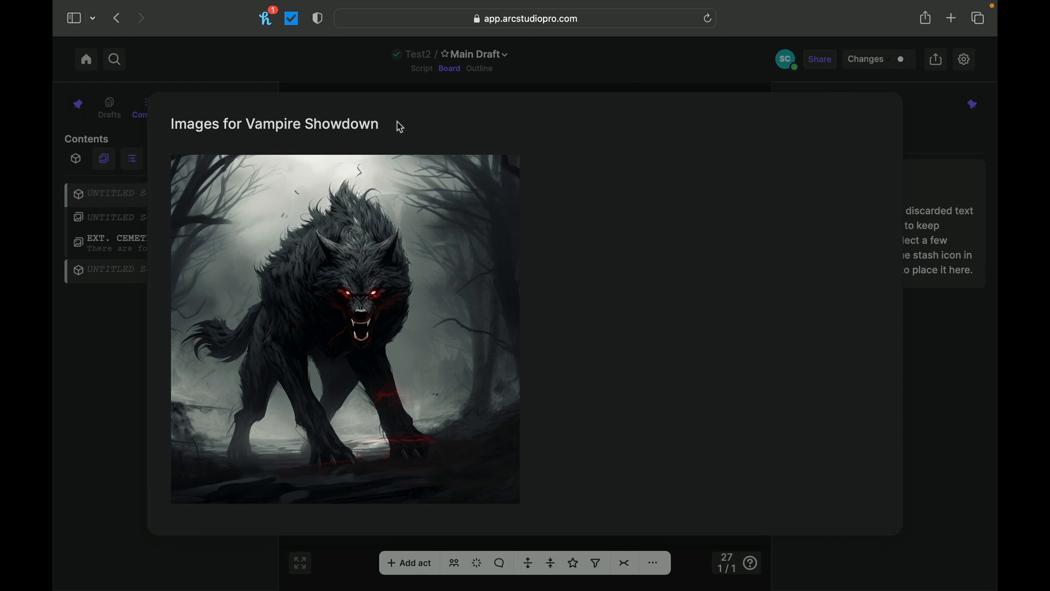
mouse_move(904, 103)
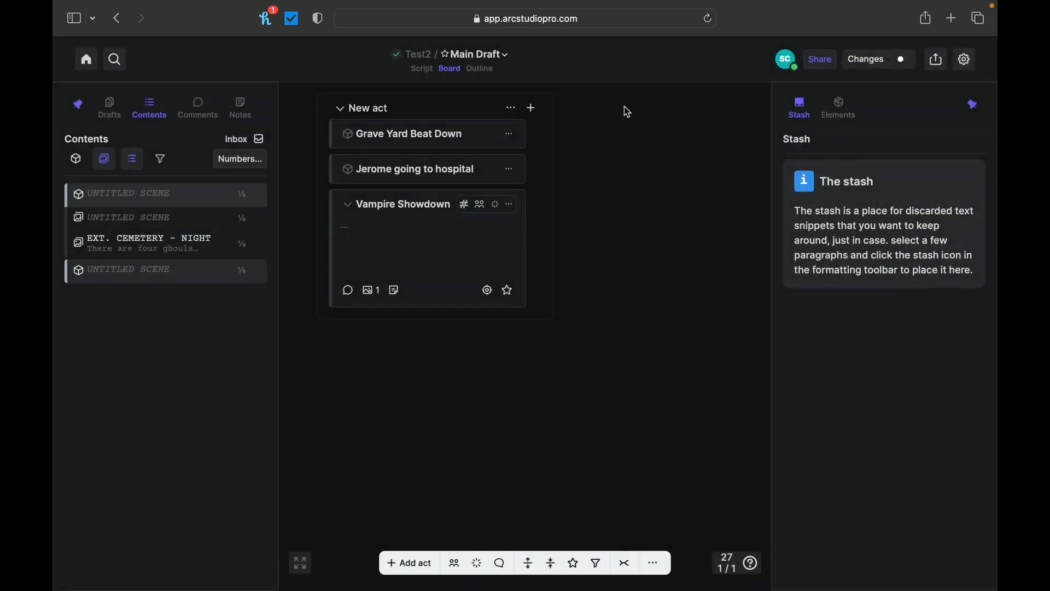
mouse_move(368, 290)
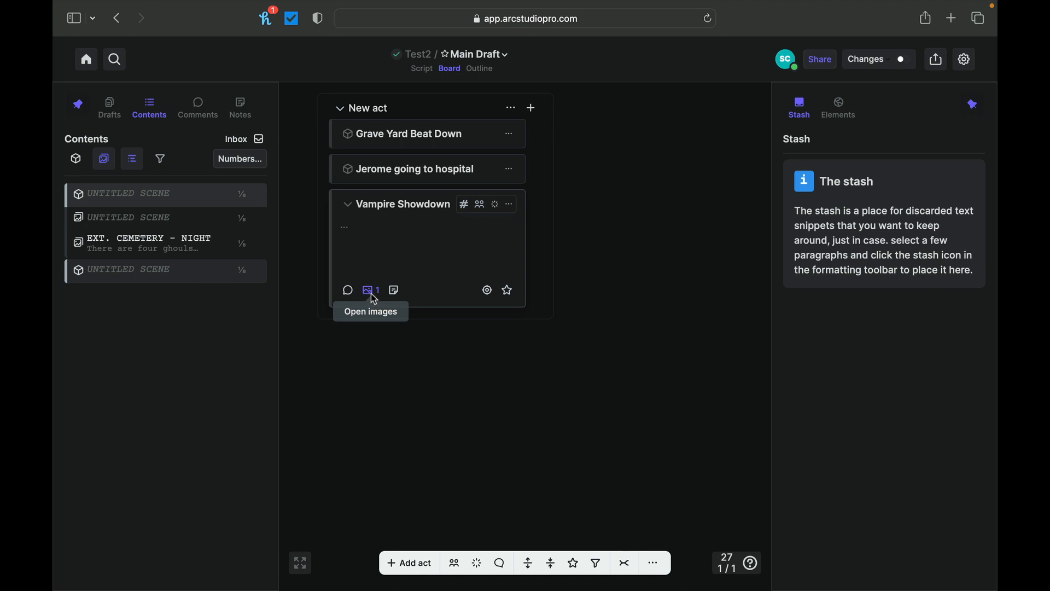
mouse_move(393, 290)
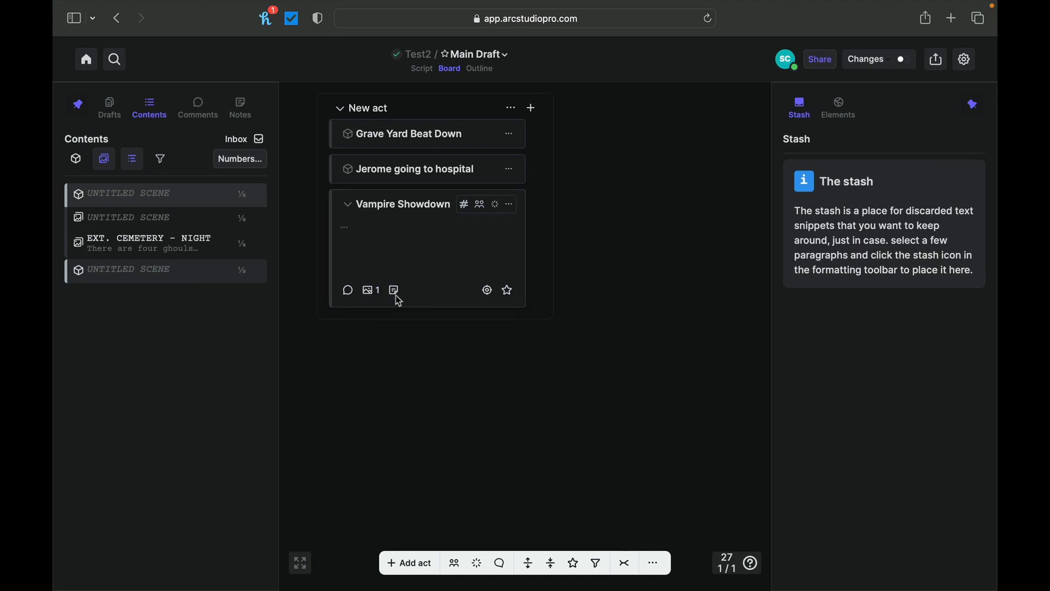
mouse_move(394, 290)
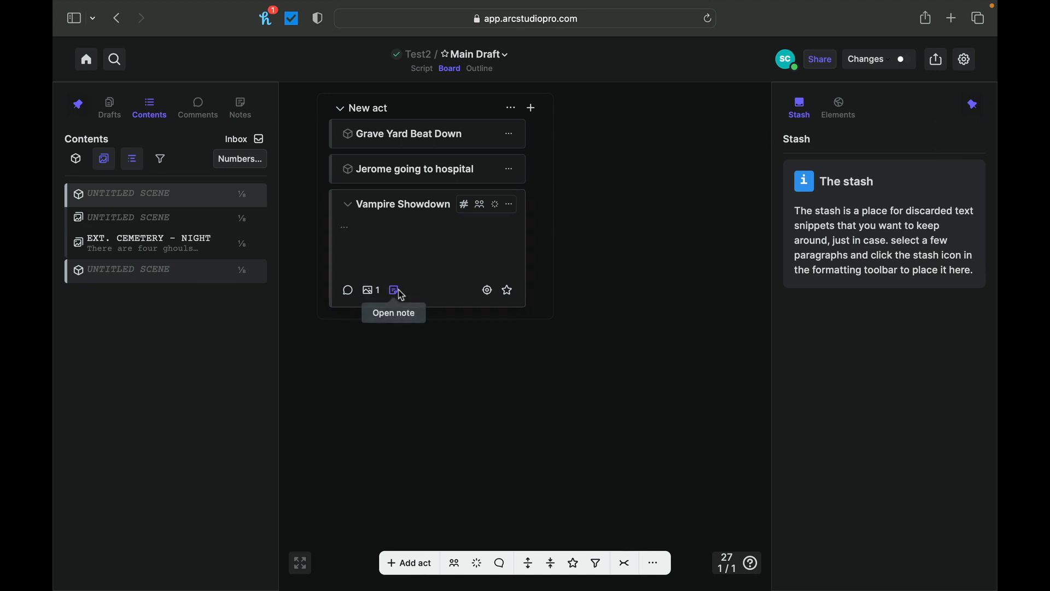
mouse_move(487, 290)
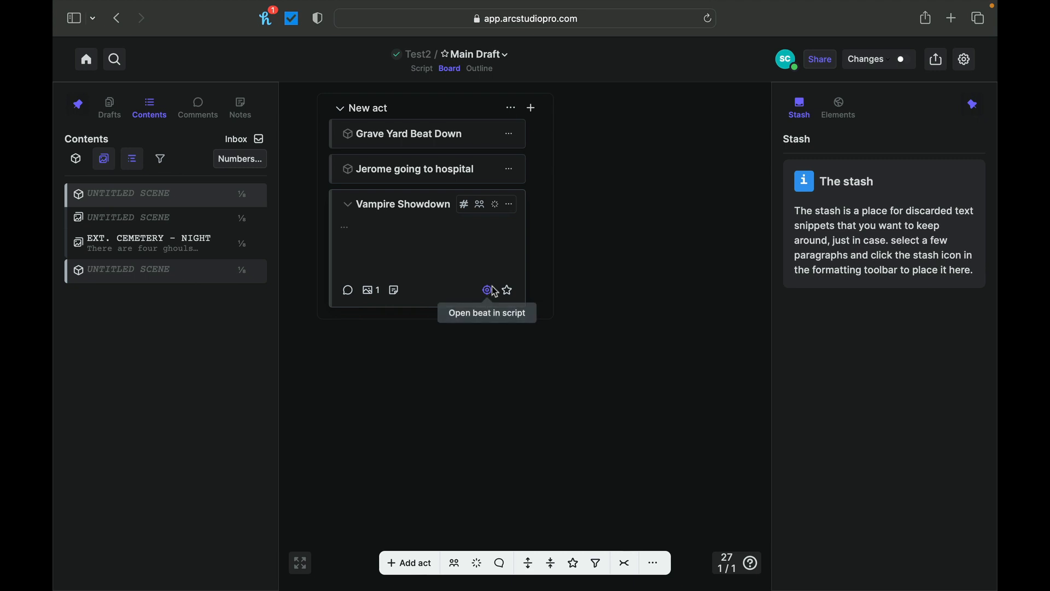
mouse_move(492, 297)
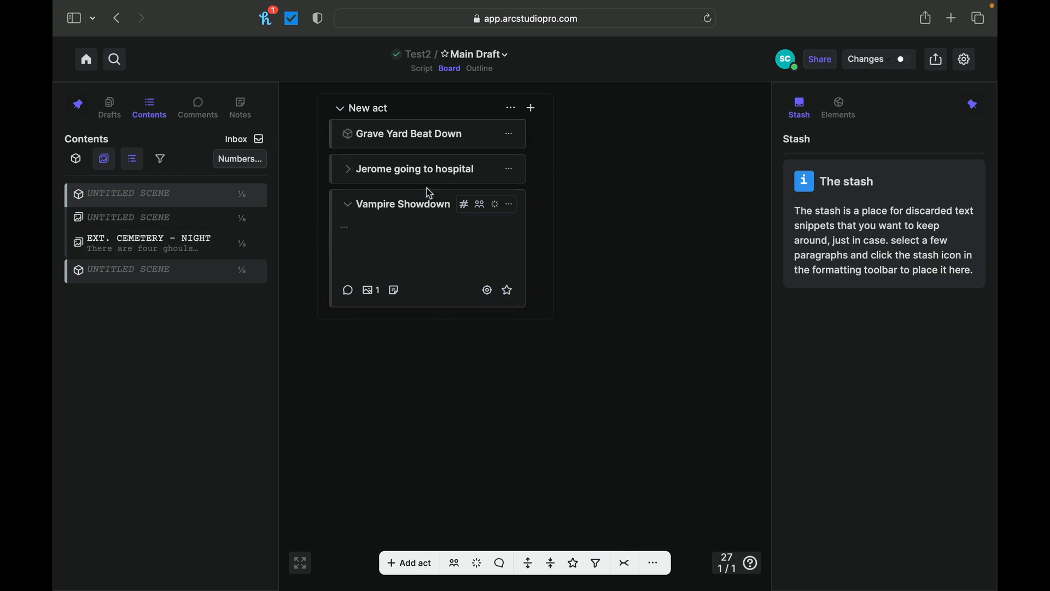
Collapse the Vampire Showdown beat so all three beats show as single-line cards
click(348, 204)
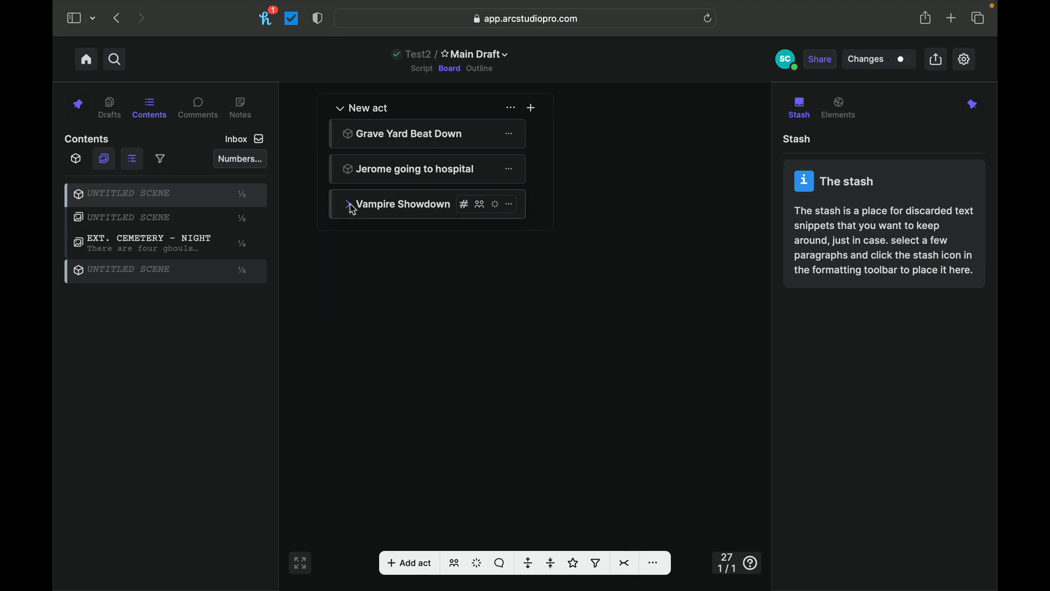
click(348, 168)
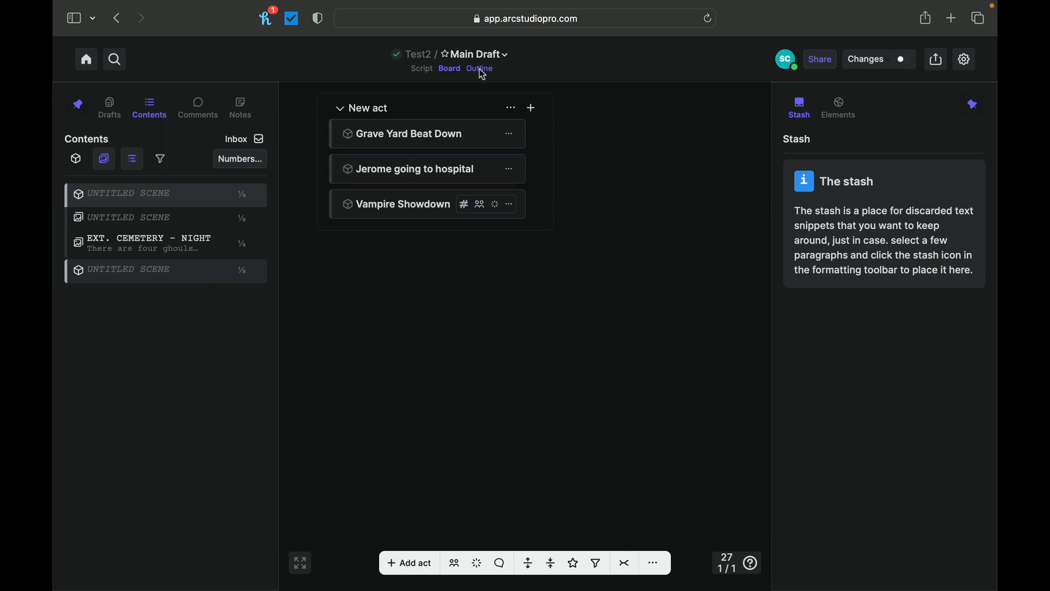
Show the three beats in outline view and open options for Jerome going to hospital
click(479, 68)
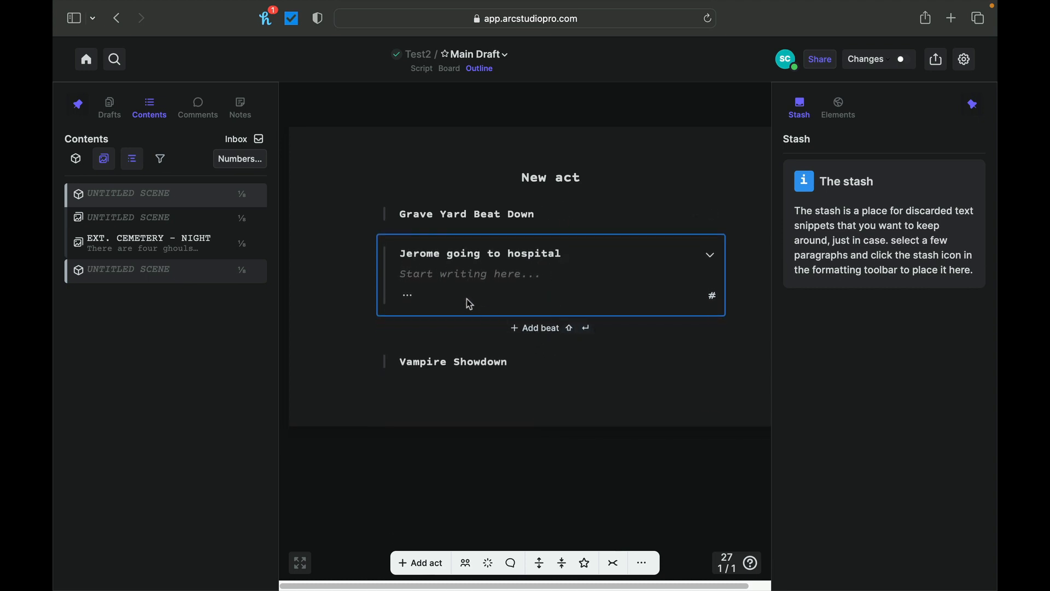
mouse_move(584, 328)
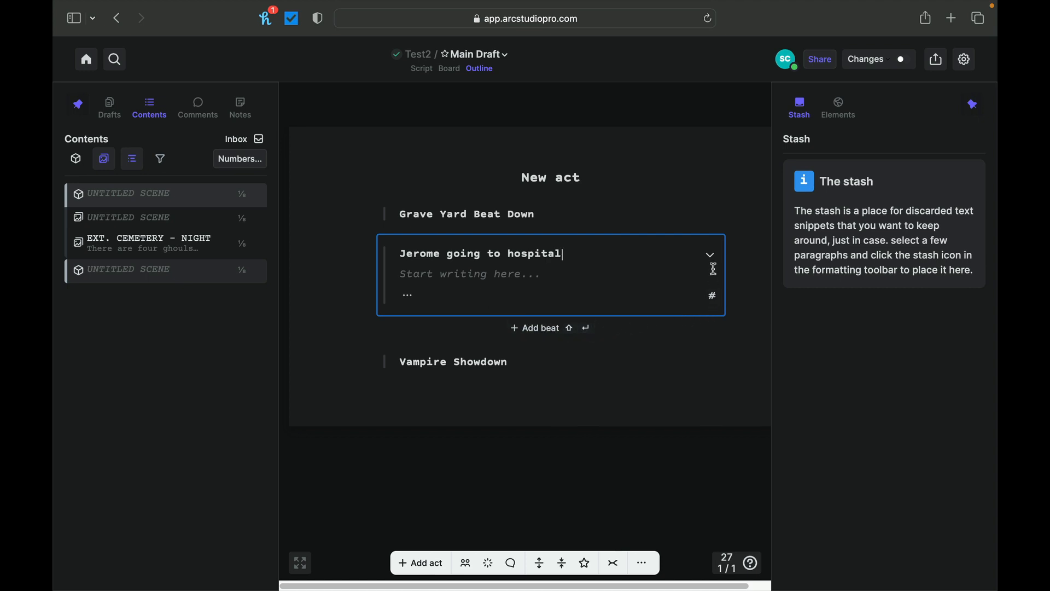
click(407, 298)
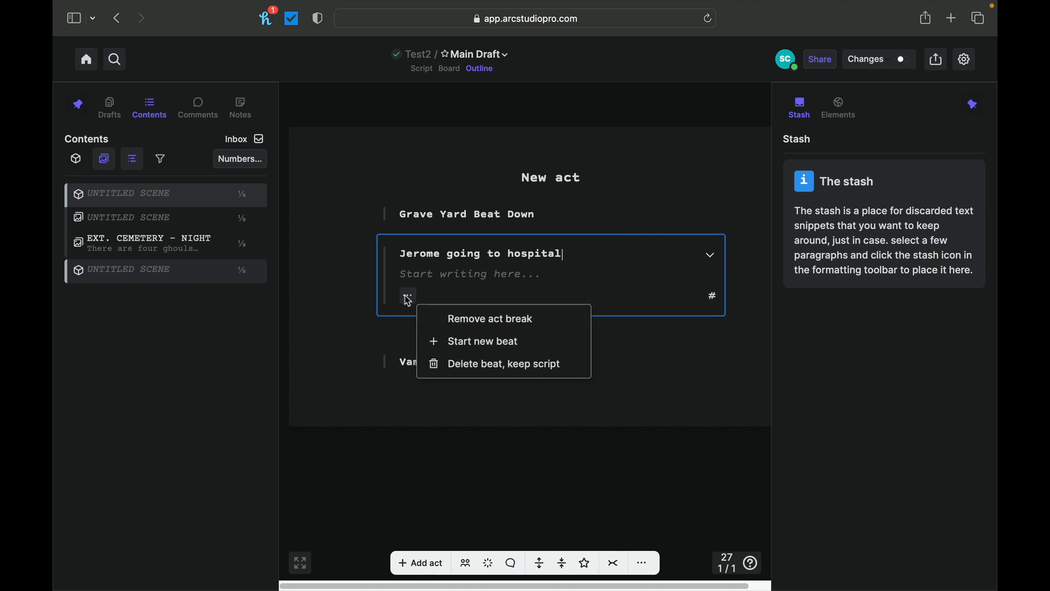
mouse_move(458, 341)
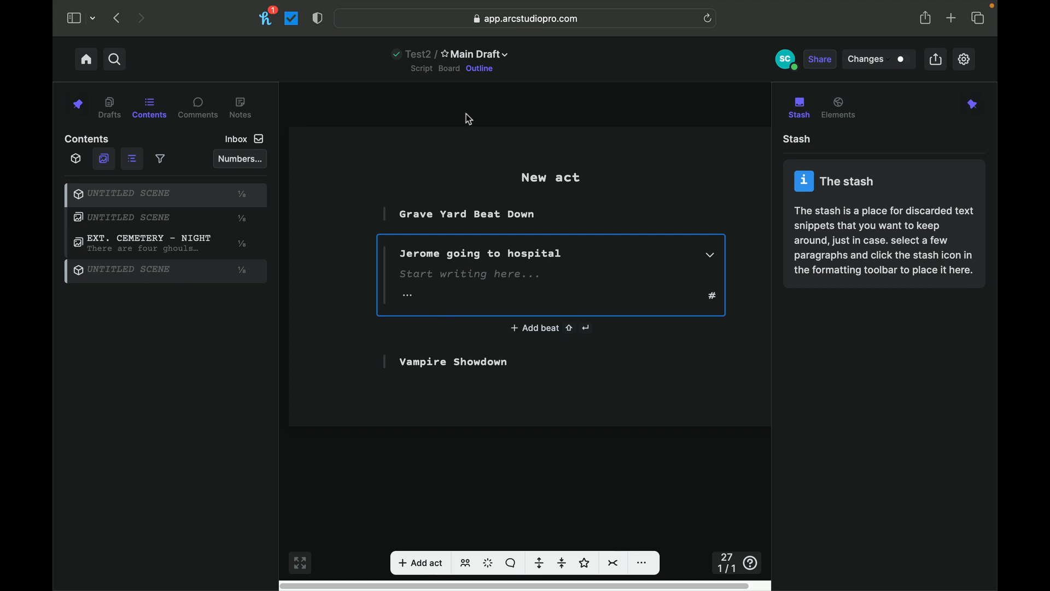
mouse_move(430, 138)
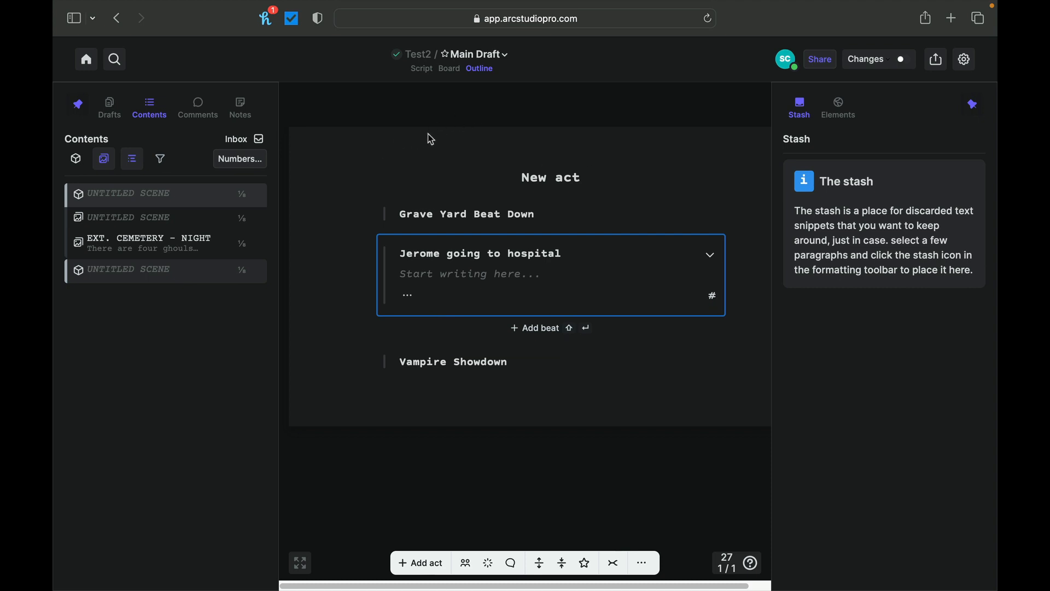
mouse_move(431, 91)
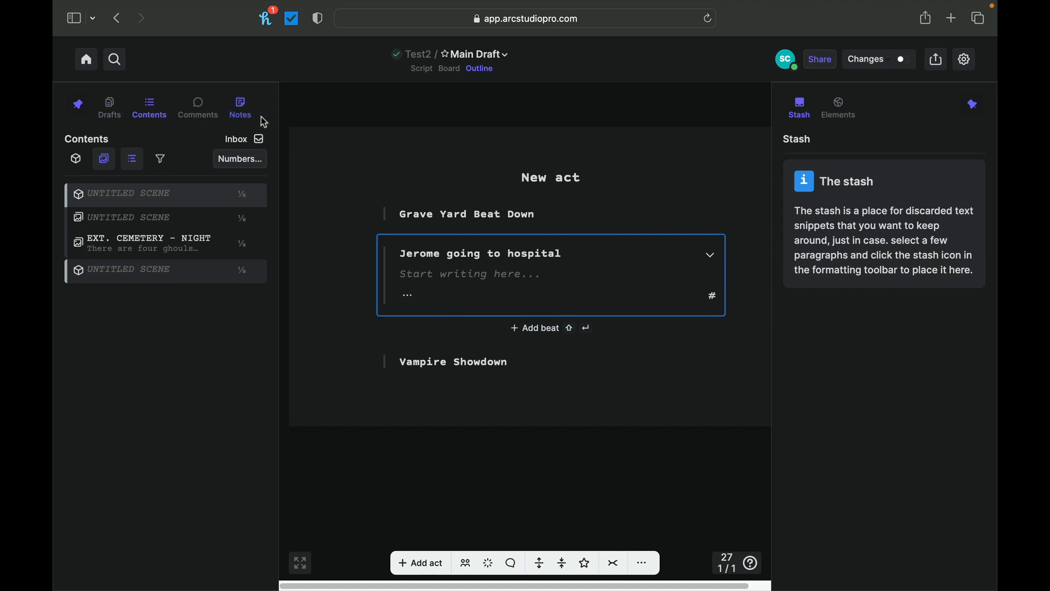
mouse_move(376, 118)
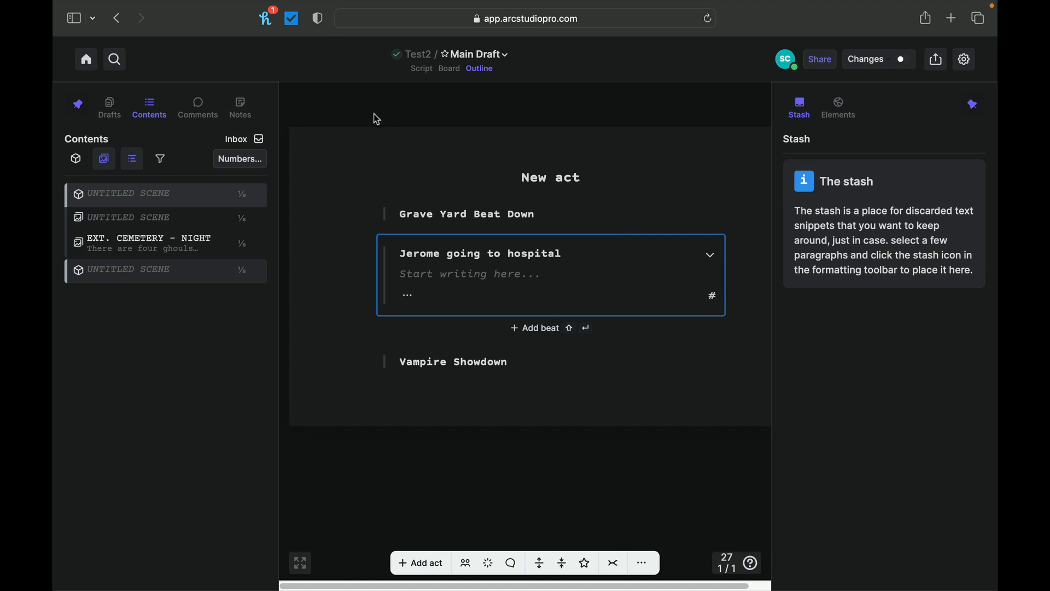
mouse_move(864, 59)
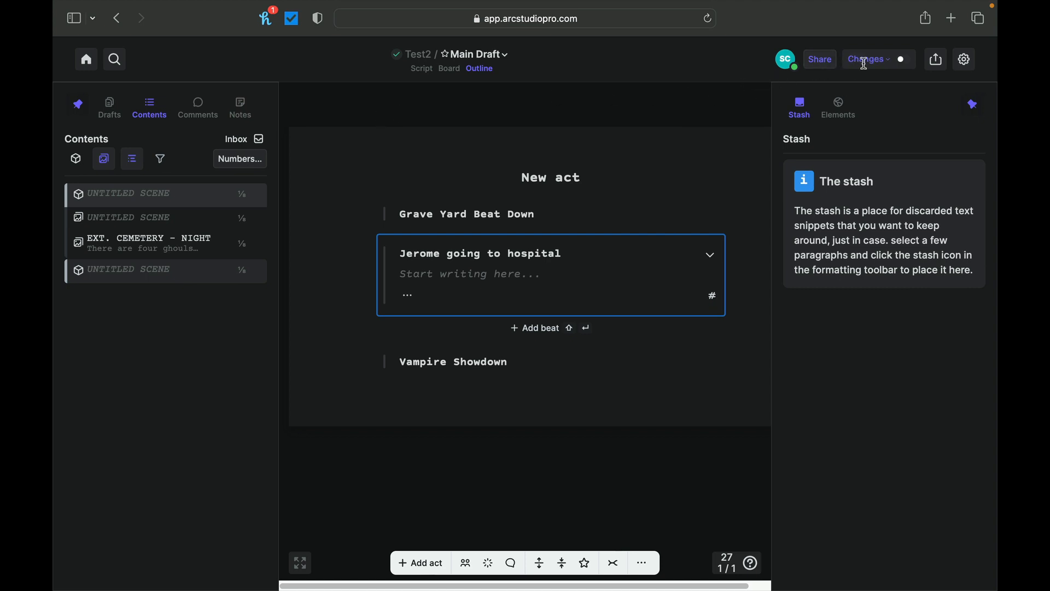
mouse_move(114, 59)
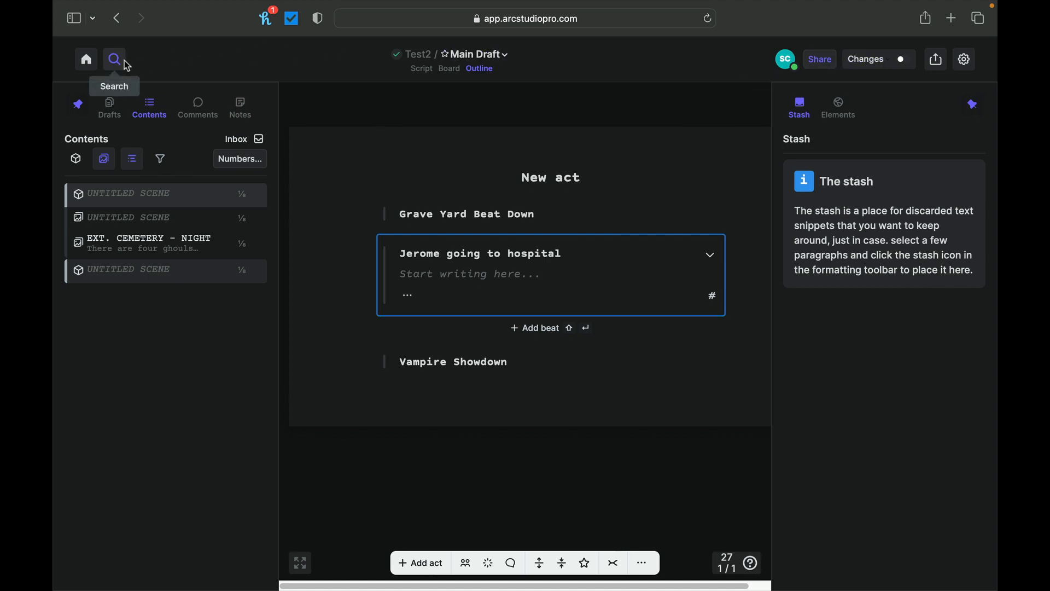
Dismiss the command palette and return to the script view of the cemetery scene
click(114, 59)
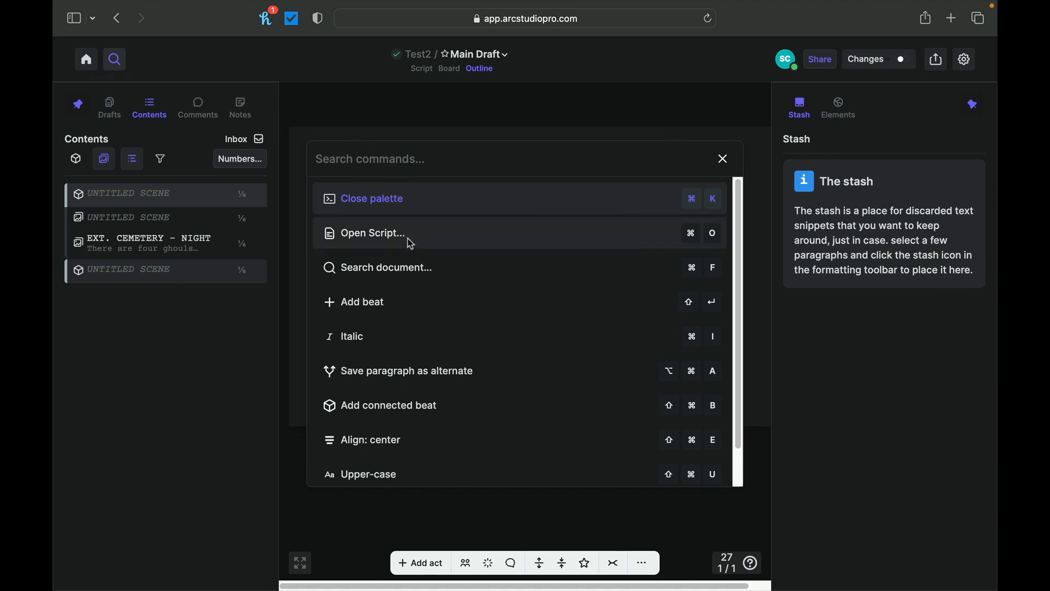
mouse_move(409, 267)
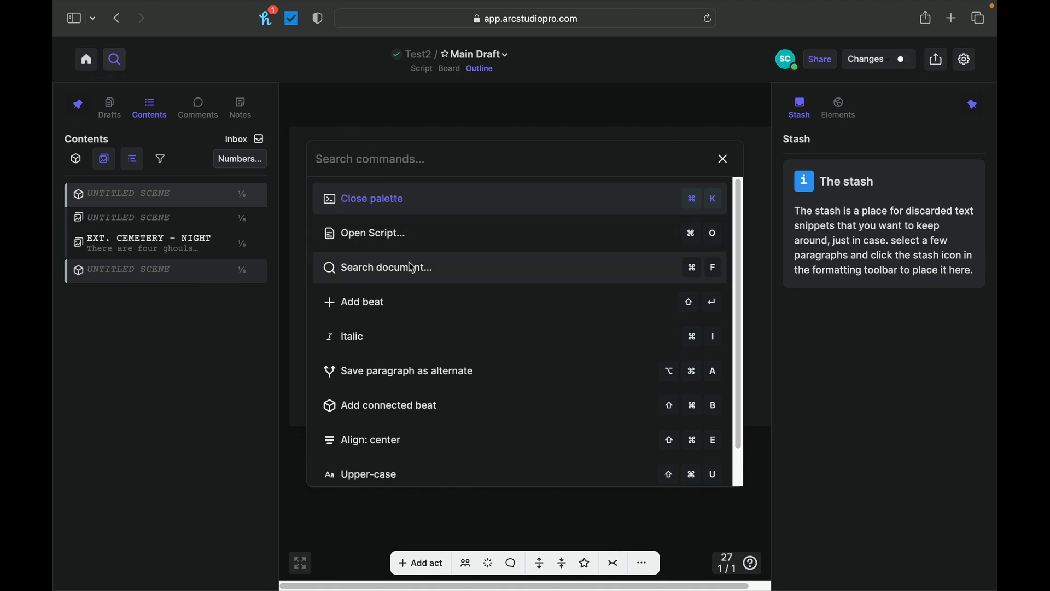
mouse_move(386, 336)
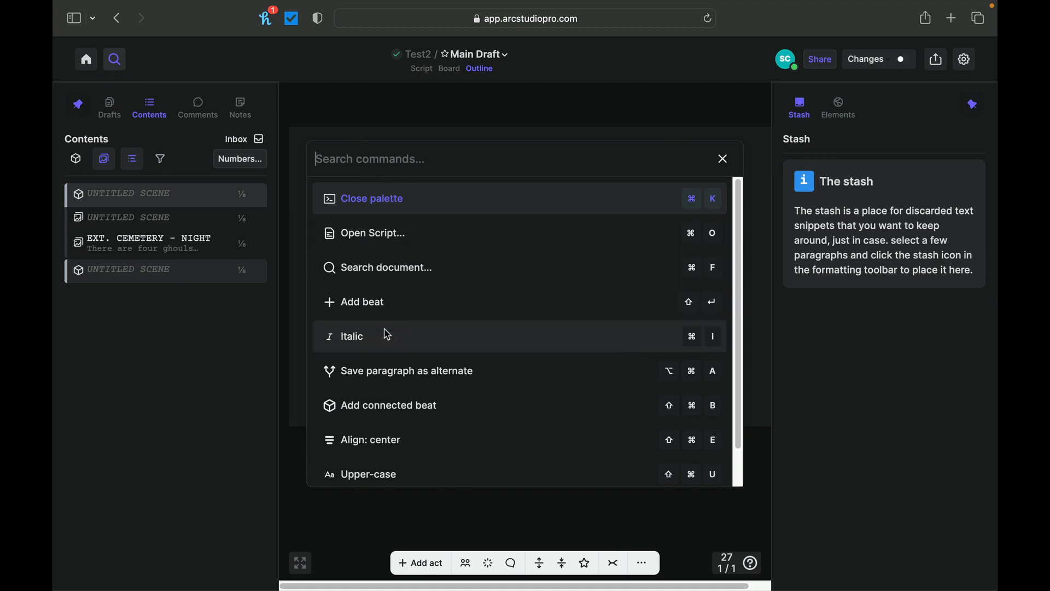
mouse_move(723, 174)
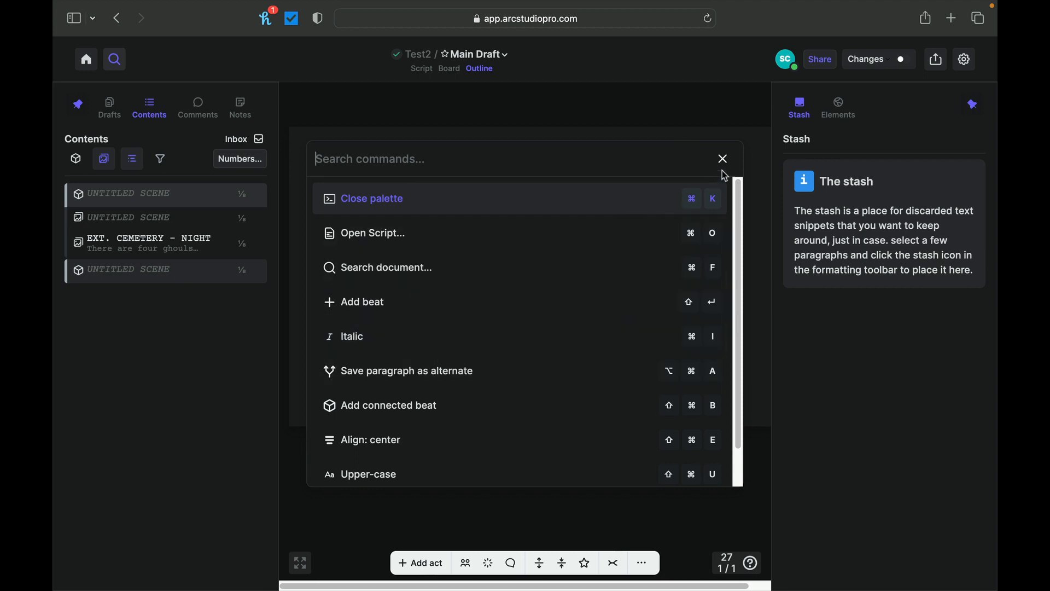
click(722, 159)
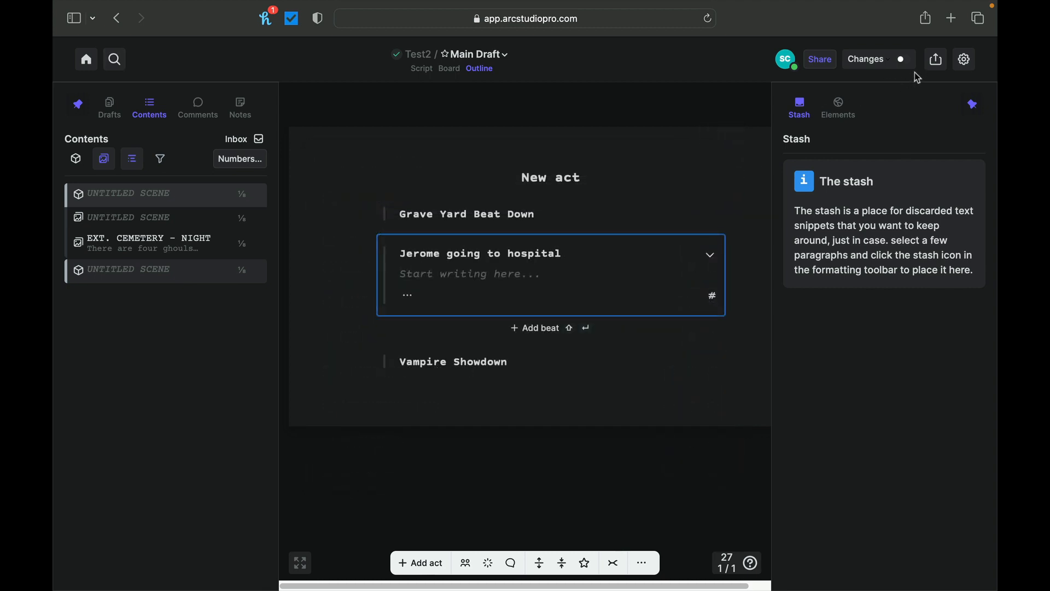
mouse_move(935, 59)
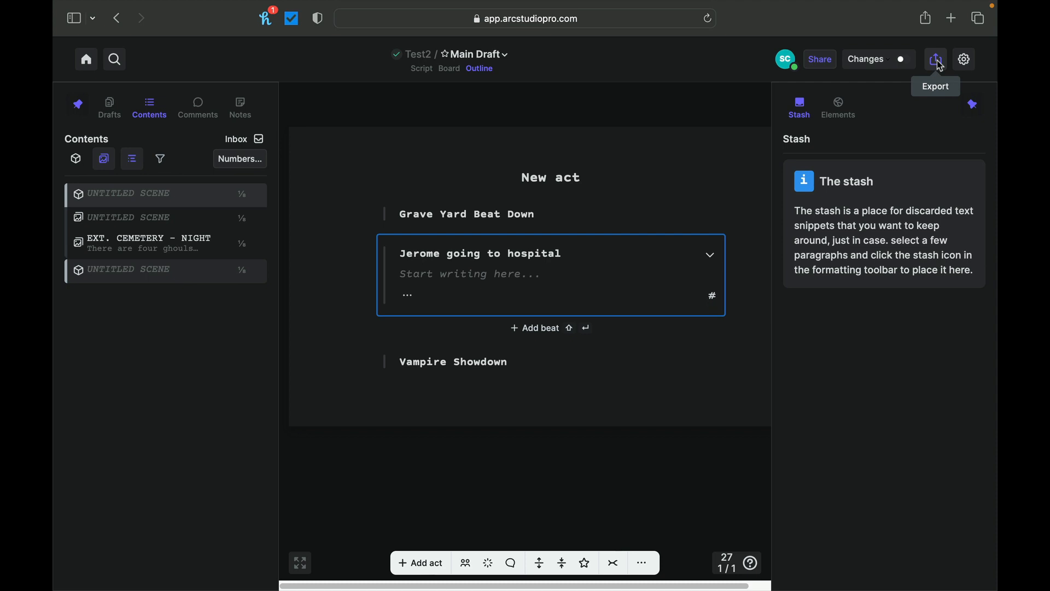
mouse_move(919, 69)
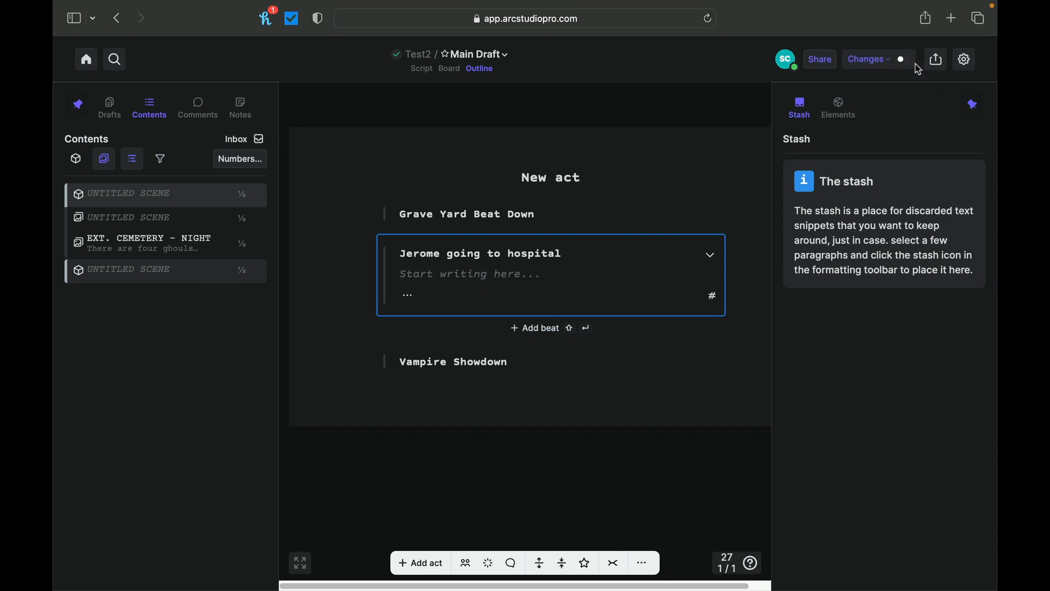
mouse_move(597, 73)
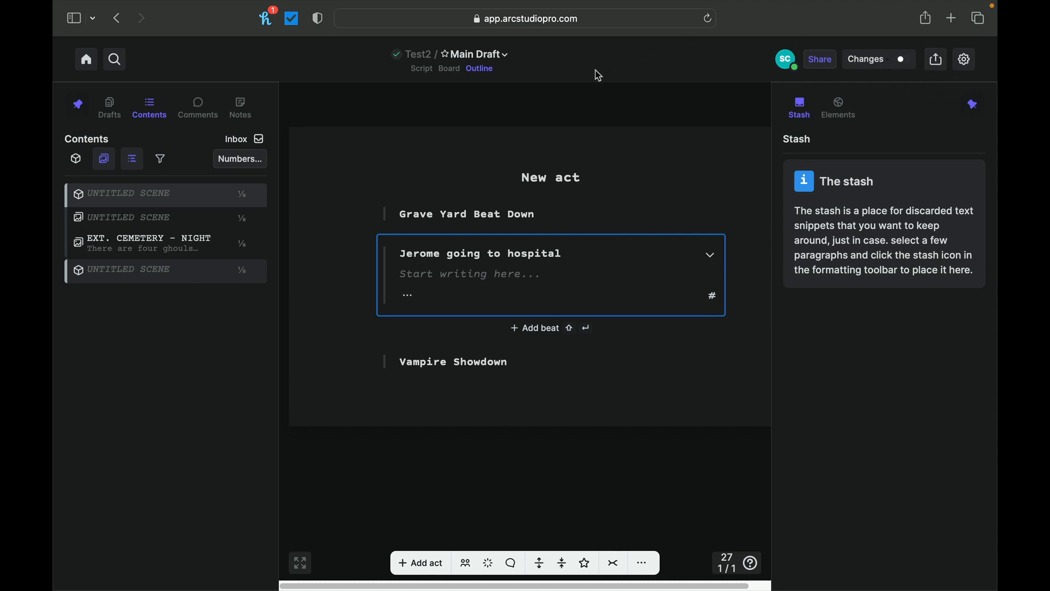
click(420, 68)
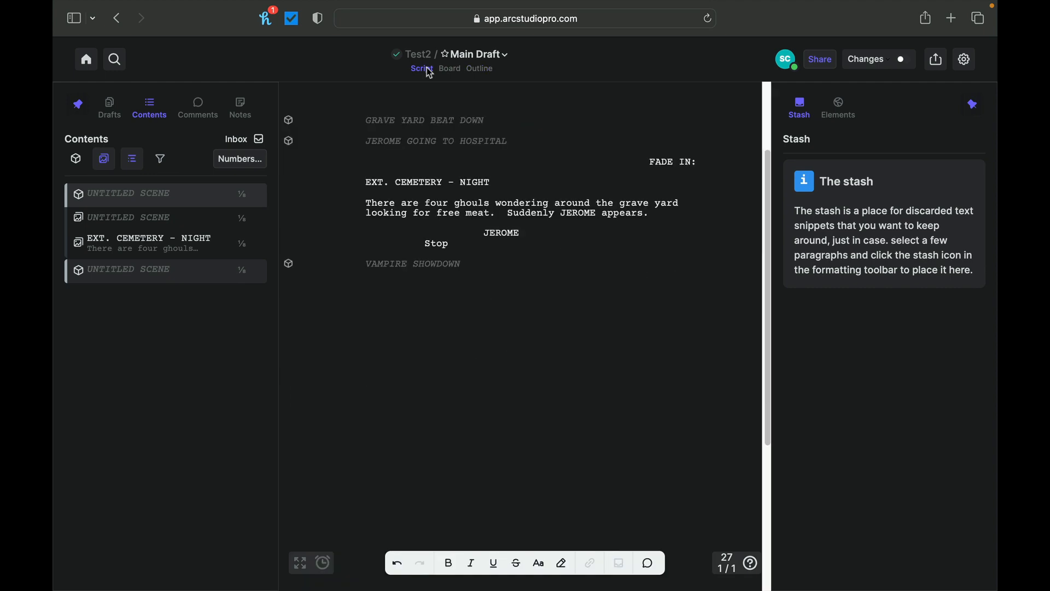